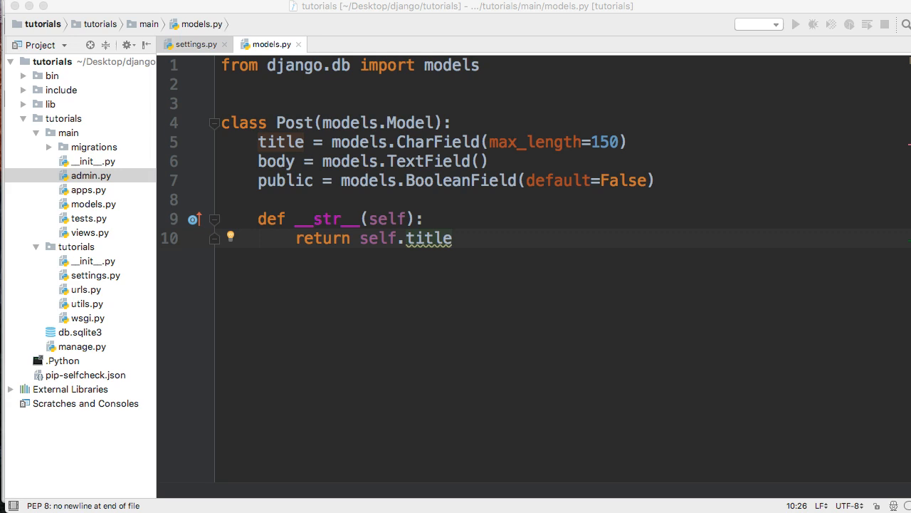
pyautogui.moveTo(462, 421)
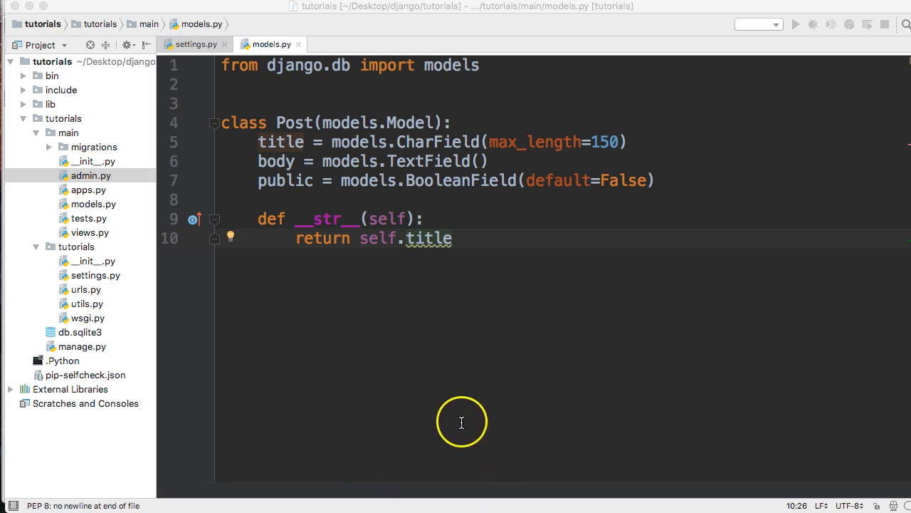
pyautogui.moveTo(359, 219)
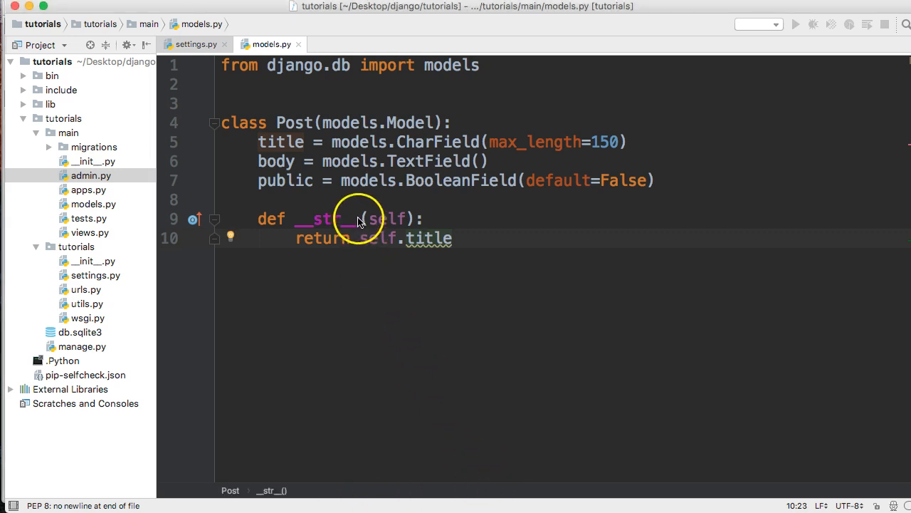
pyautogui.moveTo(455, 179)
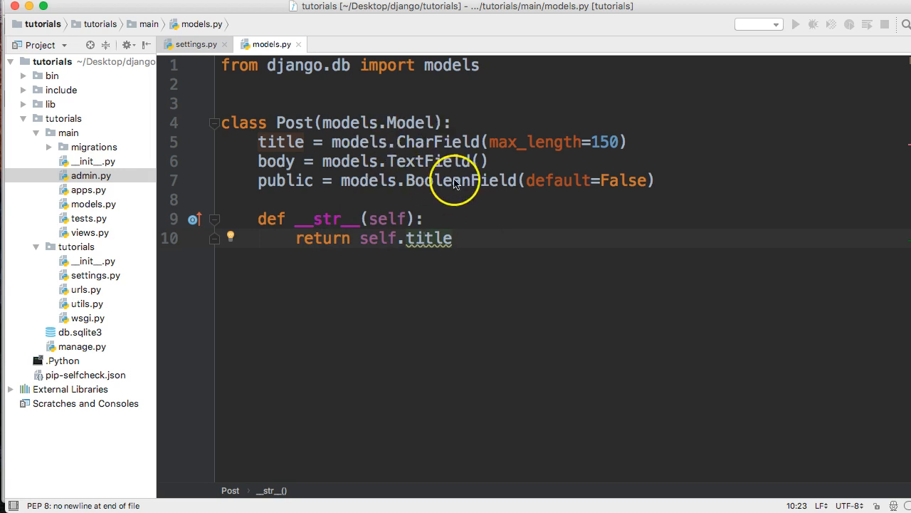
pyautogui.moveTo(313, 145)
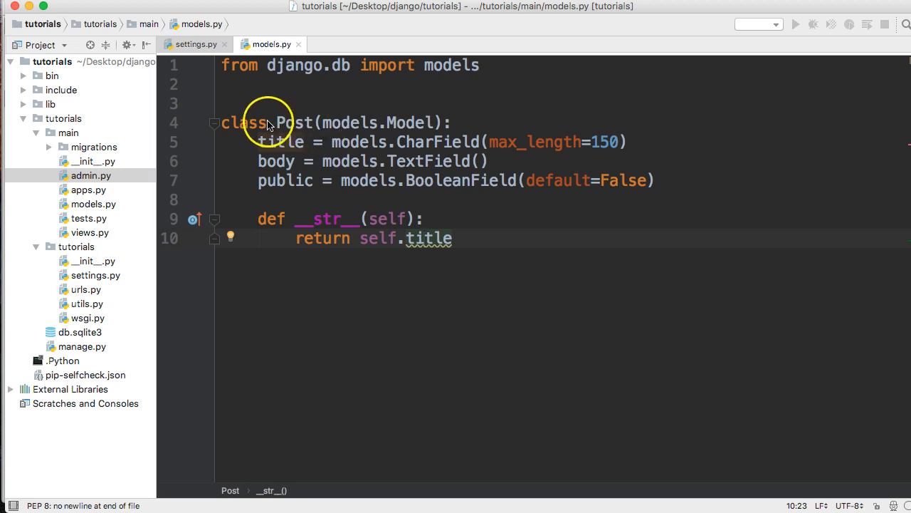
pyautogui.moveTo(277, 146)
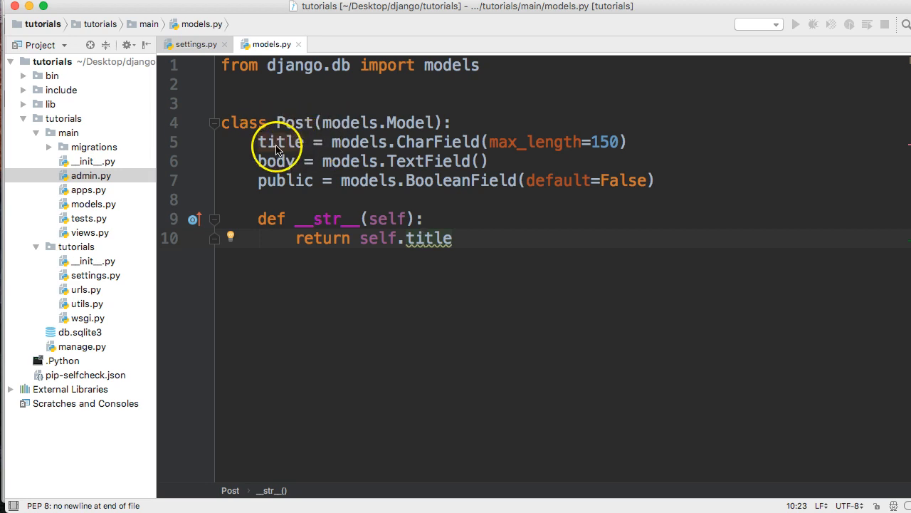
pyautogui.moveTo(284, 147)
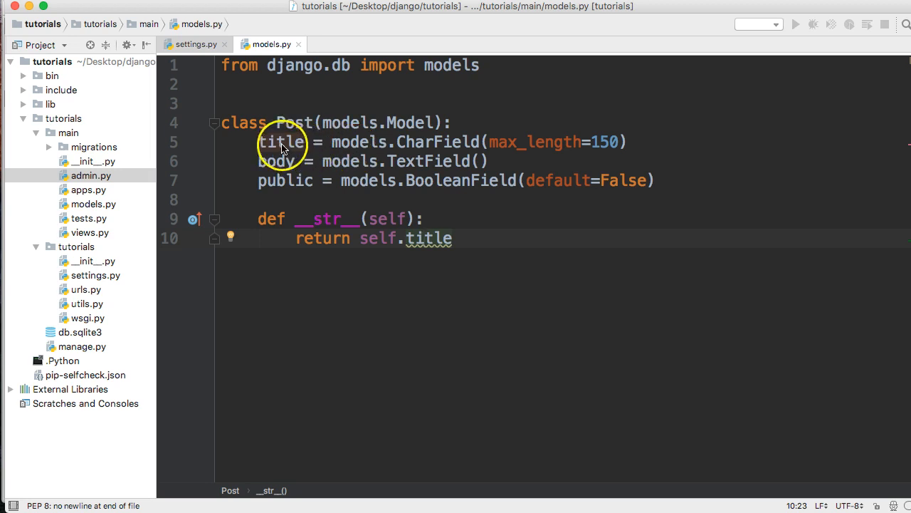
pyautogui.moveTo(276, 171)
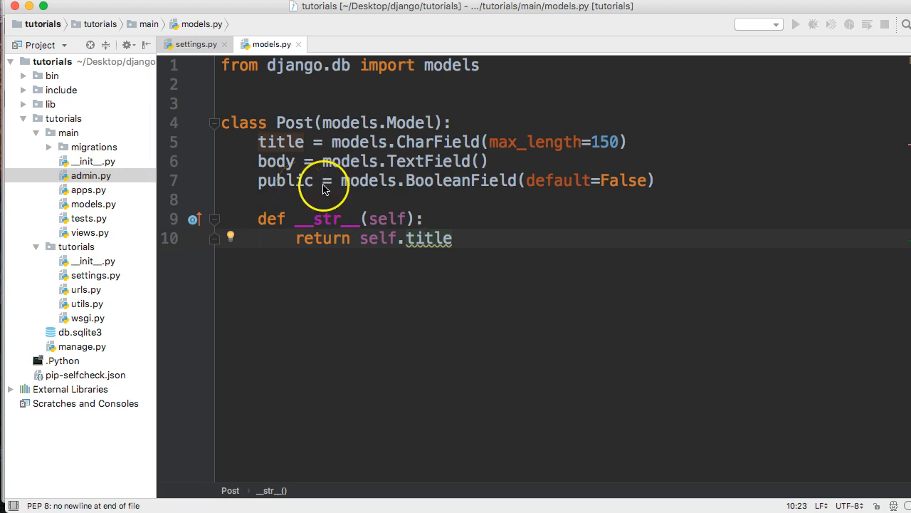
pyautogui.moveTo(544, 182)
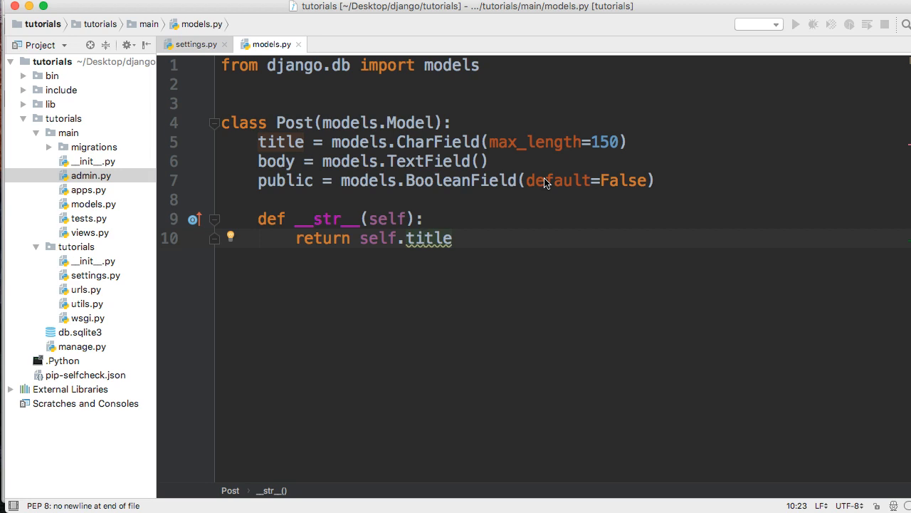
pyautogui.moveTo(479, 208)
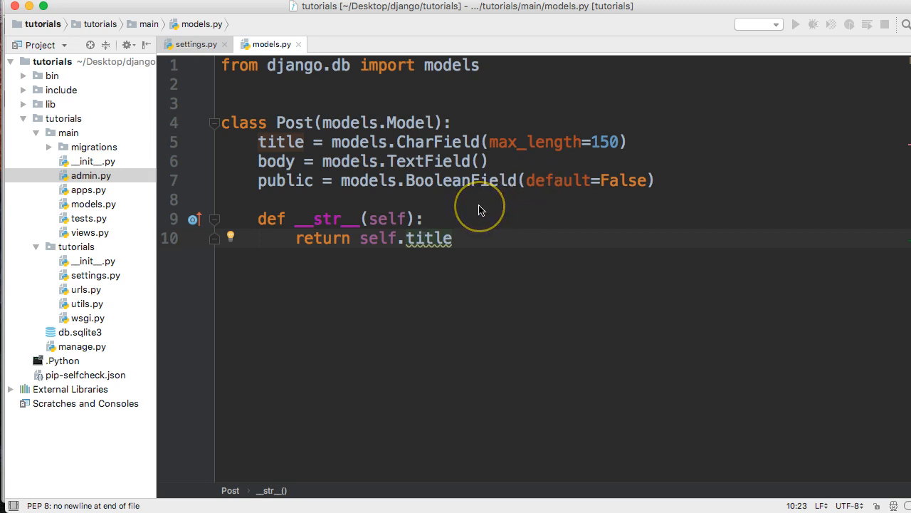
pyautogui.moveTo(435, 217)
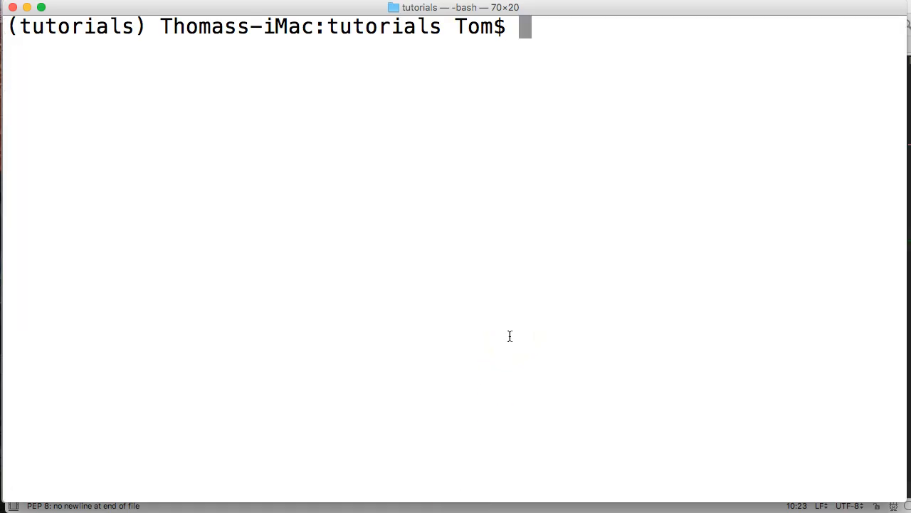
# Step: Run python manage.py makemigrations; it reports no changes detected
pyautogui.write('python')
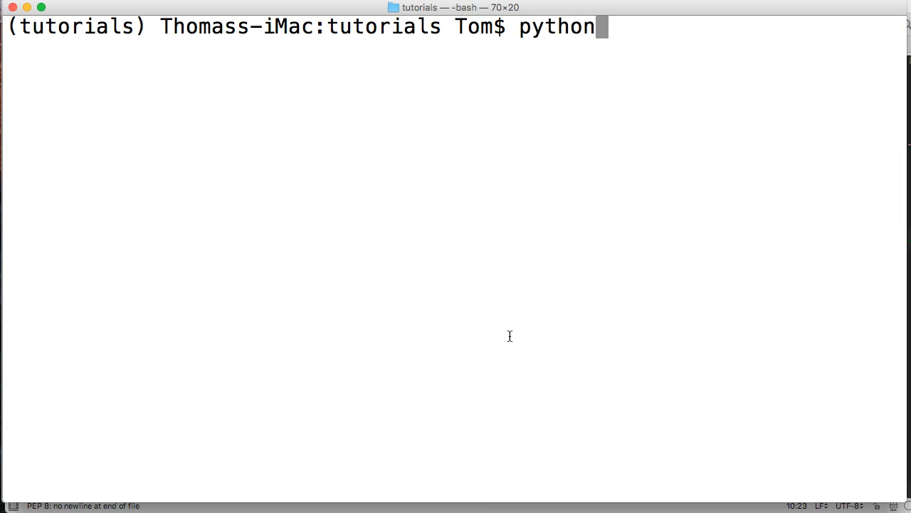
pyautogui.write('manage.py ma')
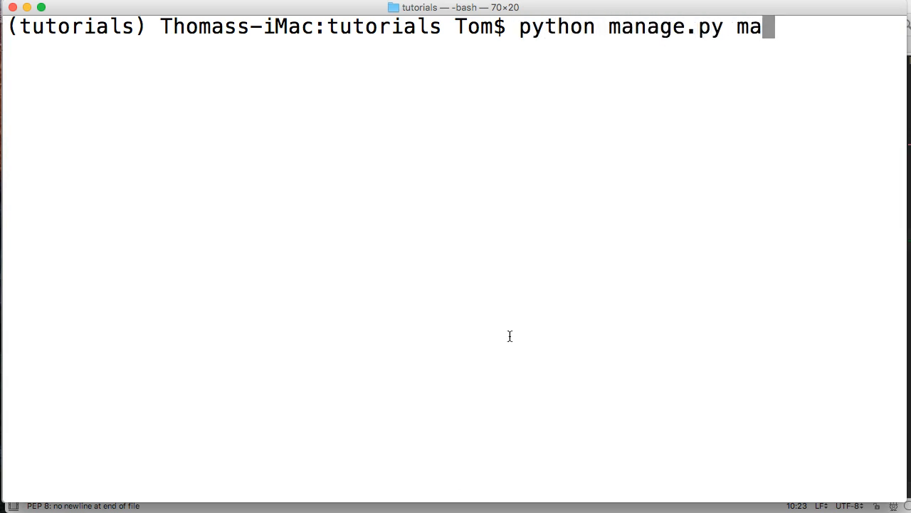
pyautogui.write('kemigrations')
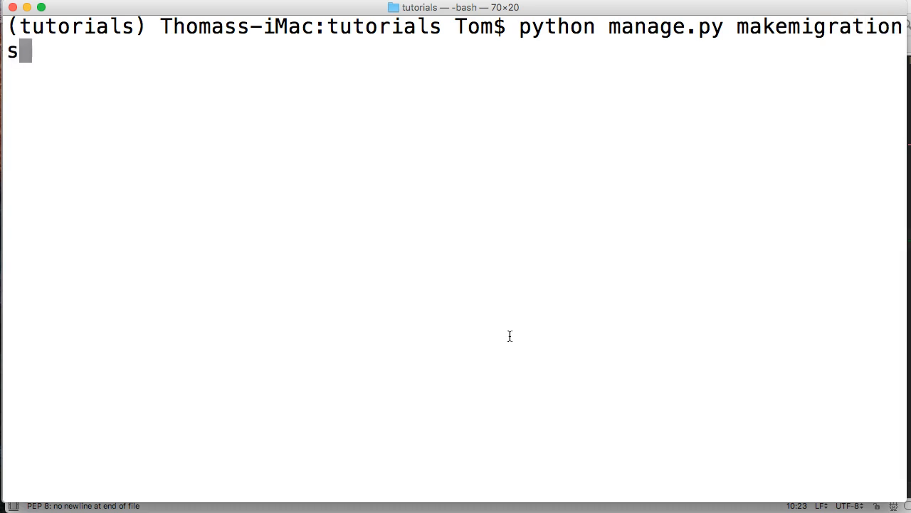
pyautogui.press('Return')
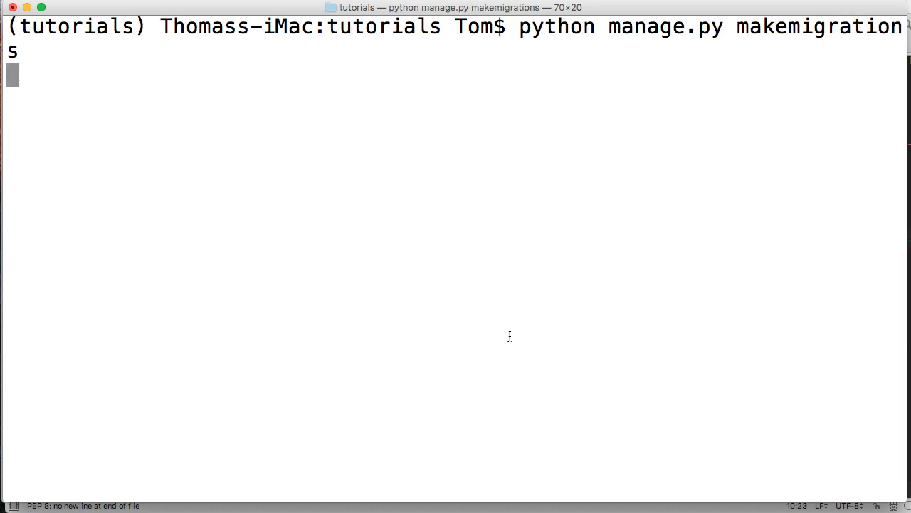
pyautogui.press('Return')
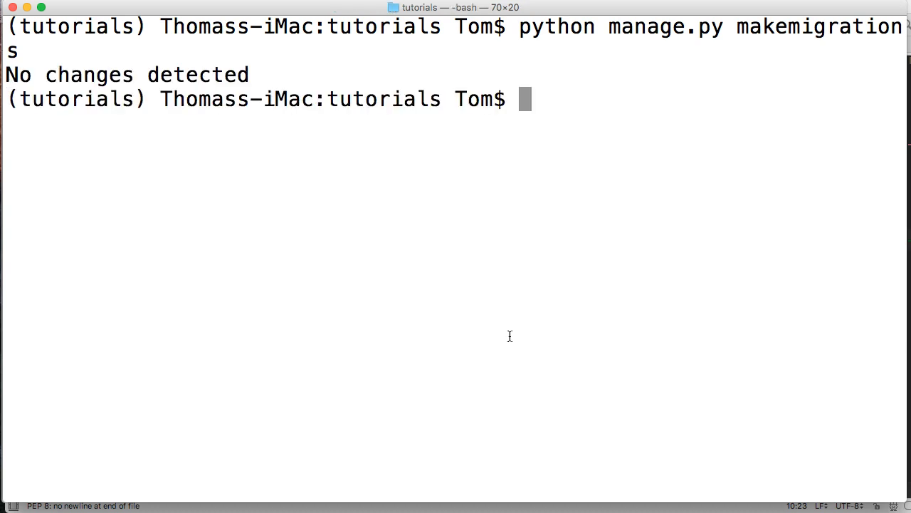
# Step: Run python manage.py migrate to apply migrations to the database
pyautogui.write('python ma')
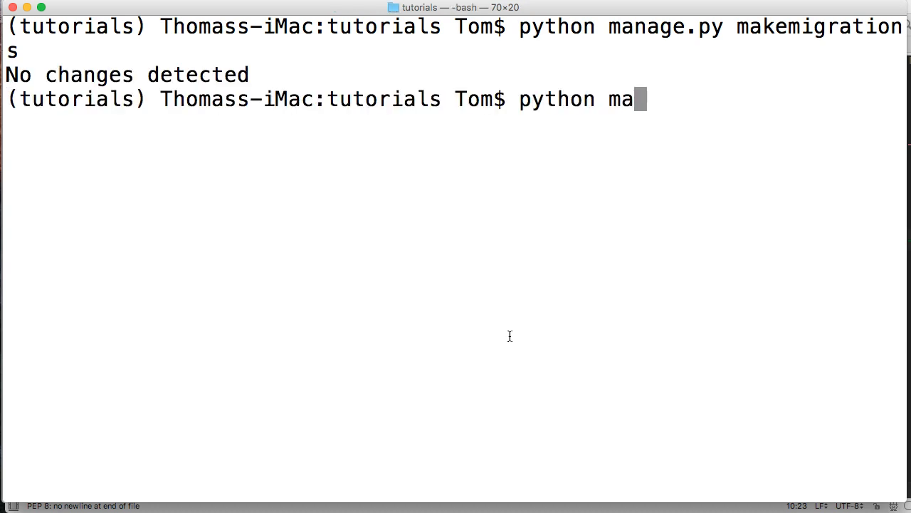
pyautogui.write('nage.py migra')
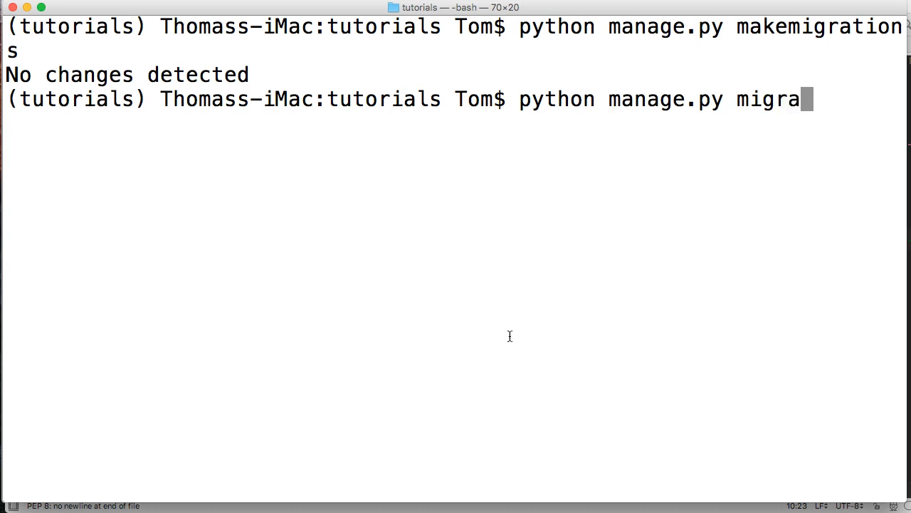
pyautogui.press('Return')
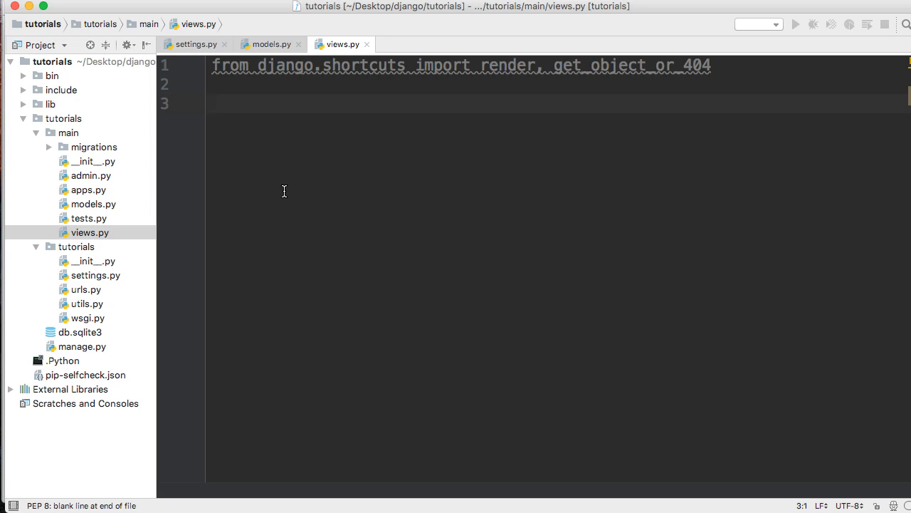
# Step: Import Post from .models and start the post_detail(request, pk) view function
pyautogui.write('from .mo')
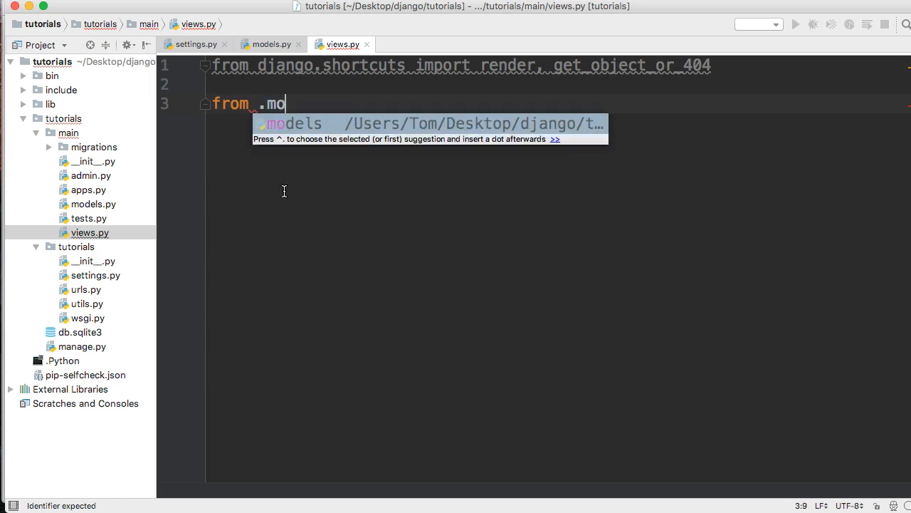
pyautogui.write('dels import Post')
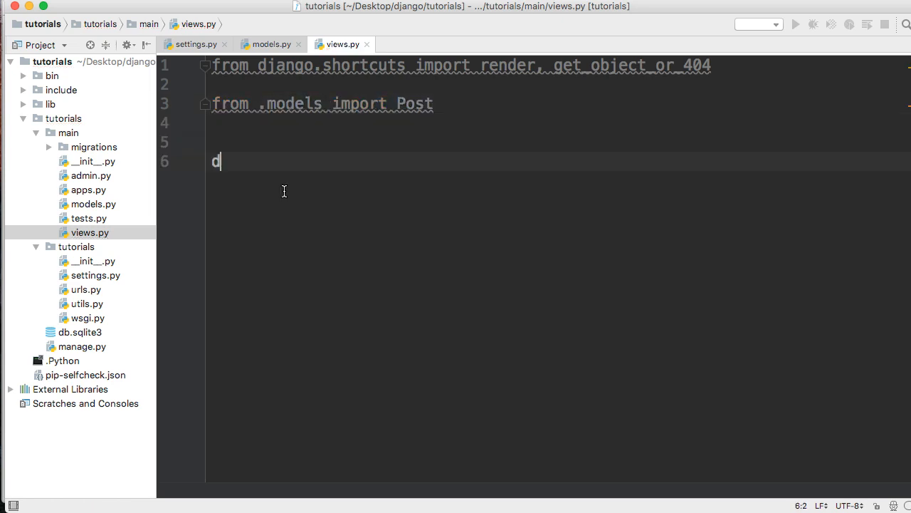
pyautogui.write('ef')
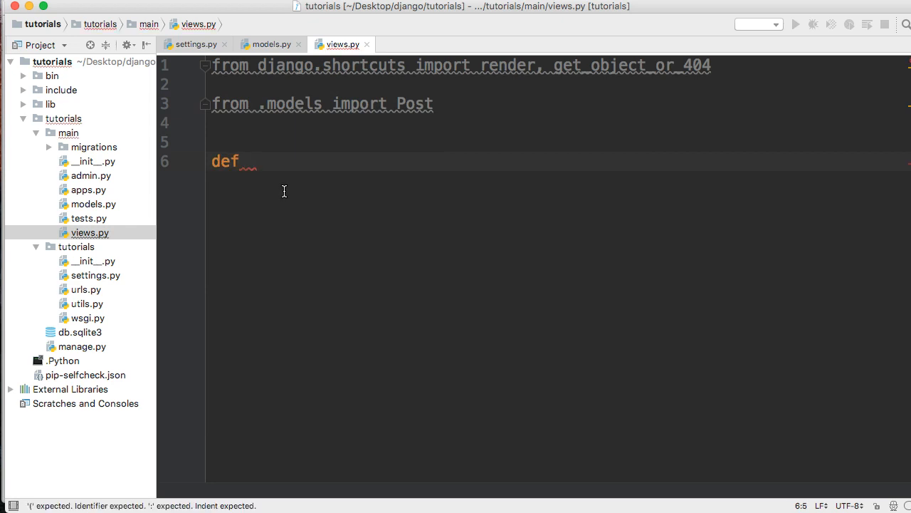
pyautogui.write('post_detail')
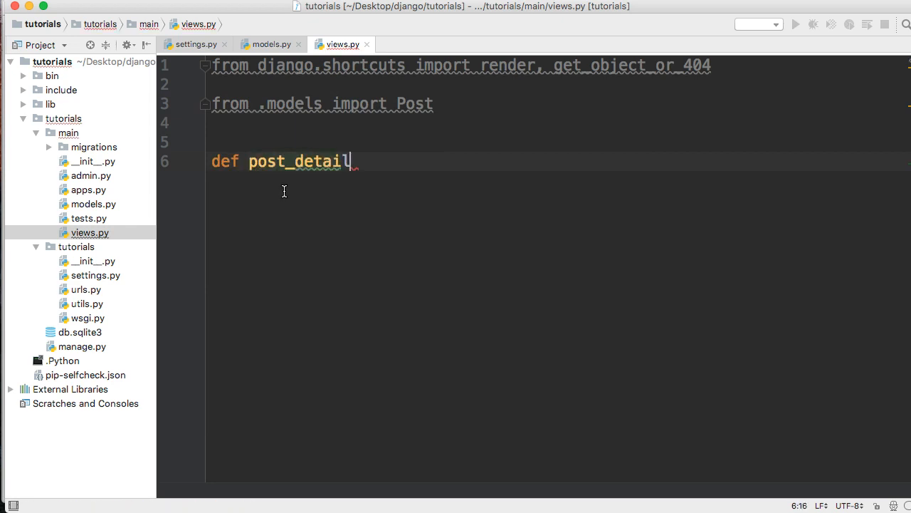
pyautogui.write('()')
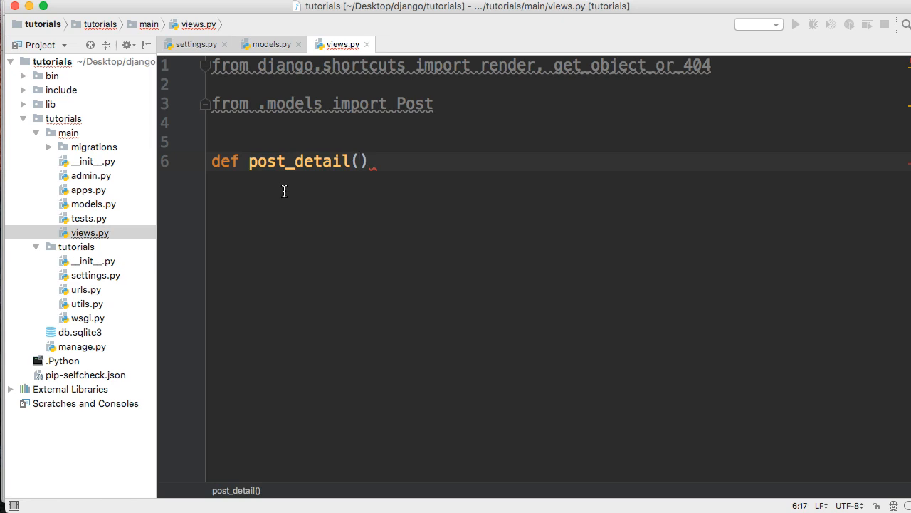
pyautogui.write('request, pk')
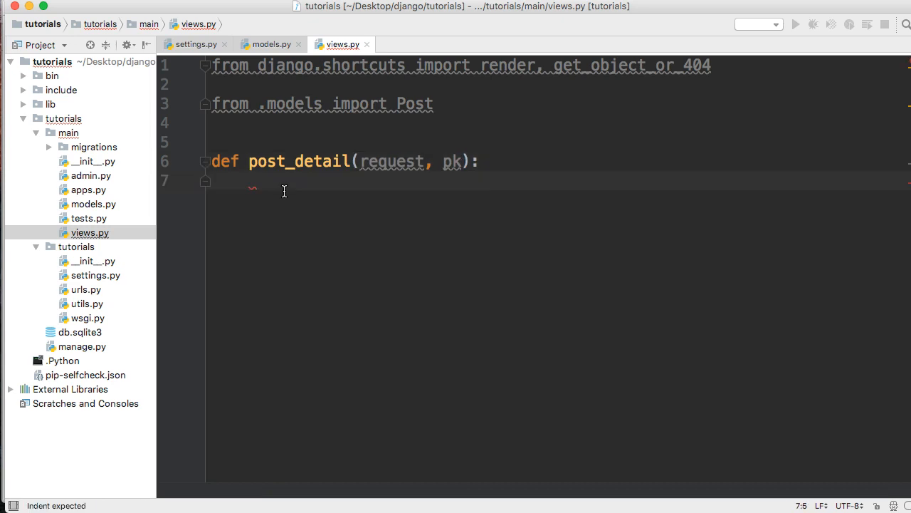
# Step: Set template = "post_detail.html" and post = get_object_or_404(Post, pk=pk)
pyautogui.write('tem')
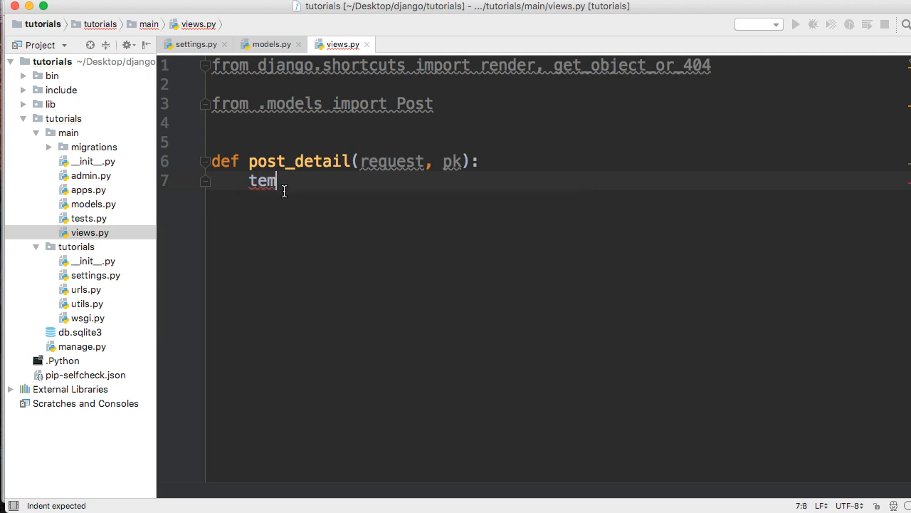
pyautogui.write('plate =')
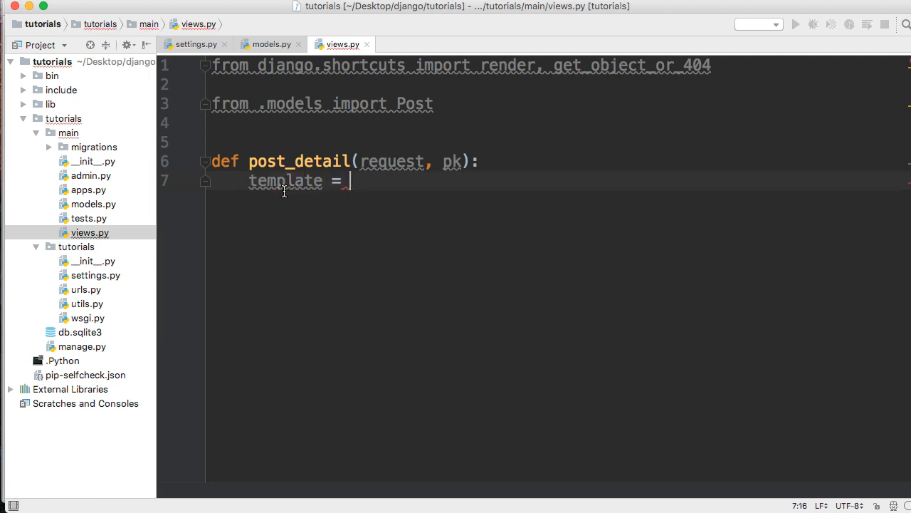
pyautogui.write('"pos"')
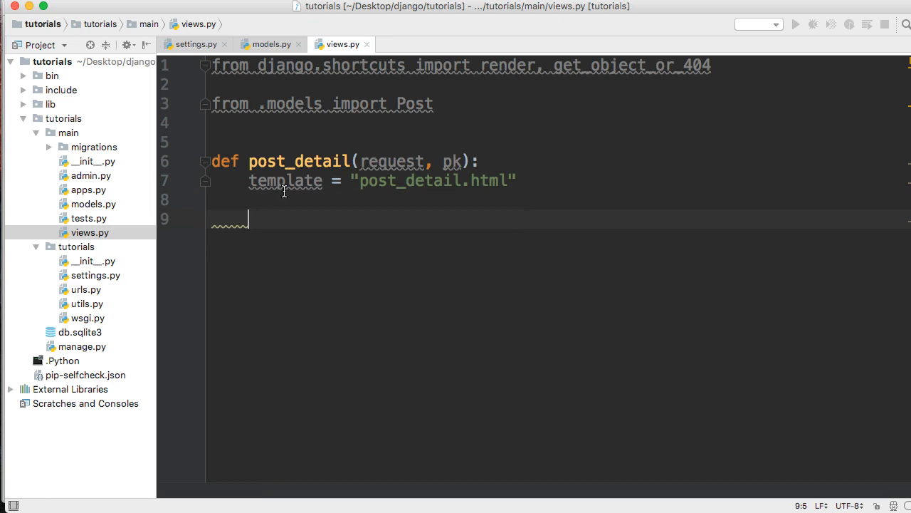
pyautogui.write('post =')
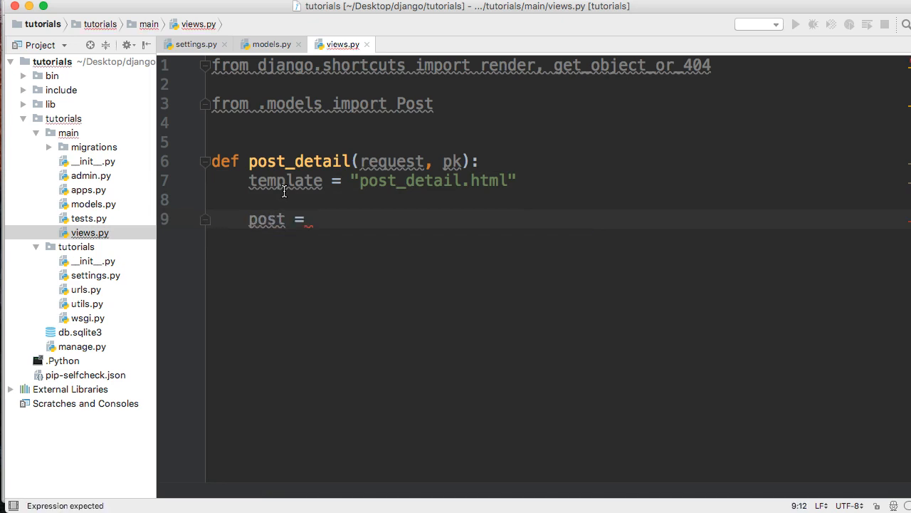
pyautogui.moveTo(648, 66)
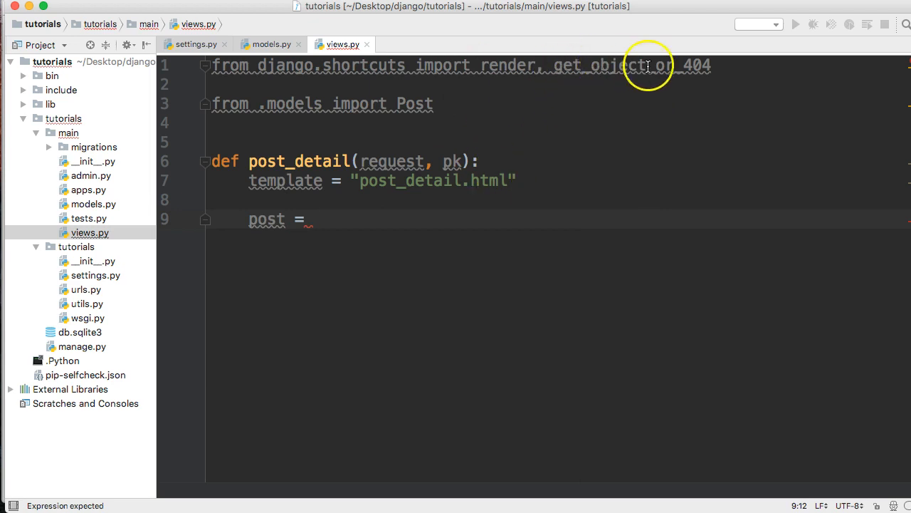
pyautogui.moveTo(601, 65)
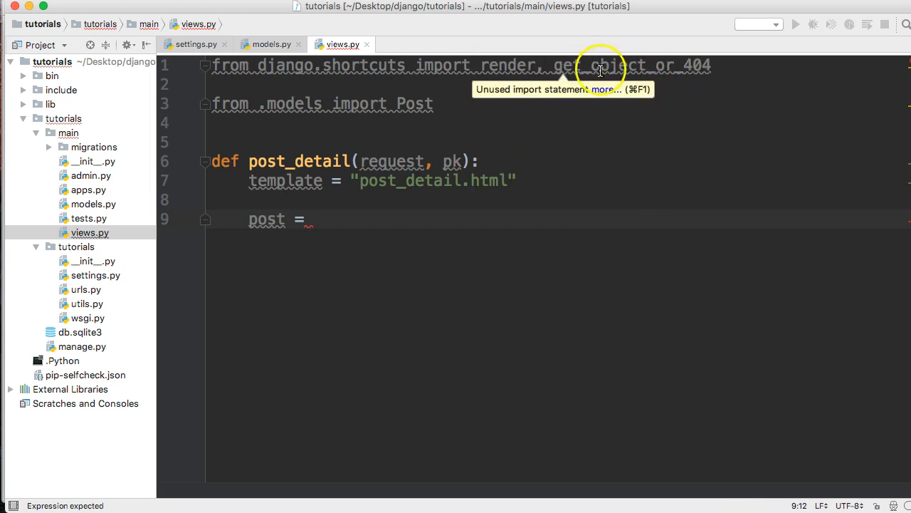
pyautogui.write('get_object_or_404()')
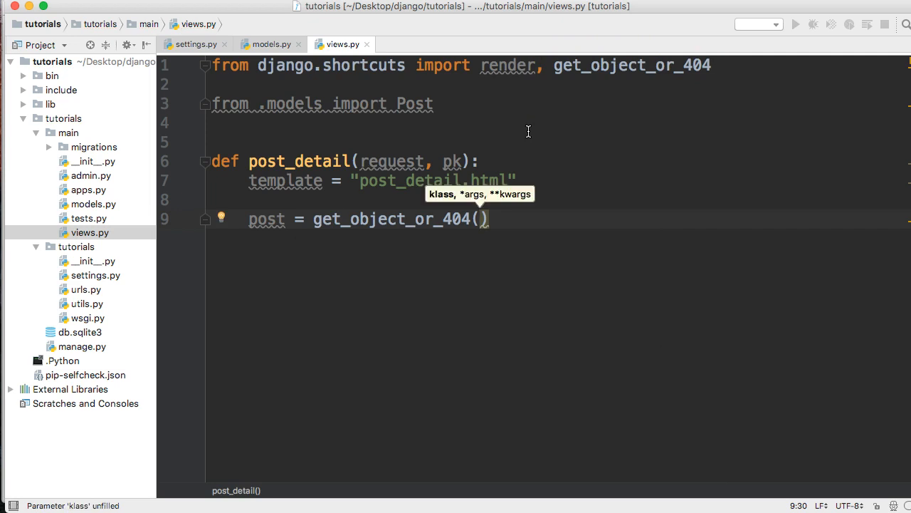
pyautogui.write('Post, pk=pk')
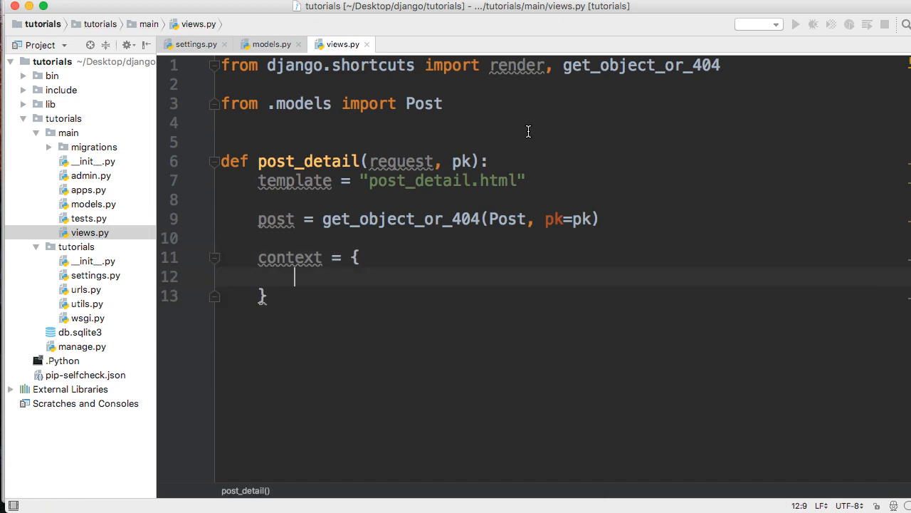
# Step: Build the context dict with 'post' and return render(request, template, context)
pyautogui.write("'post':")
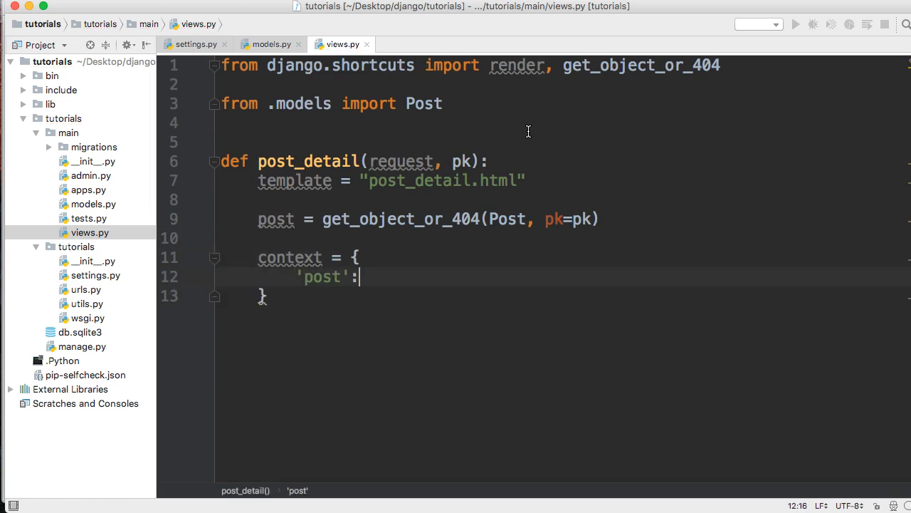
pyautogui.write('post,')
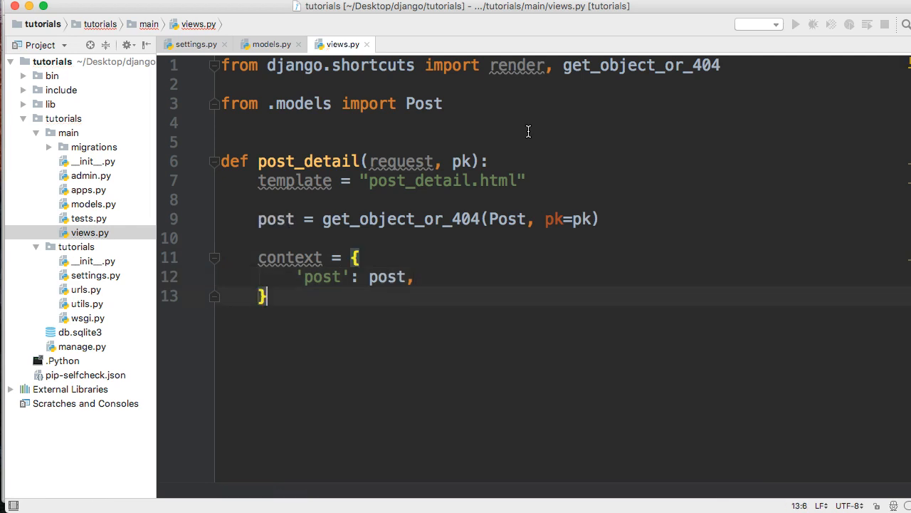
pyautogui.write('return')
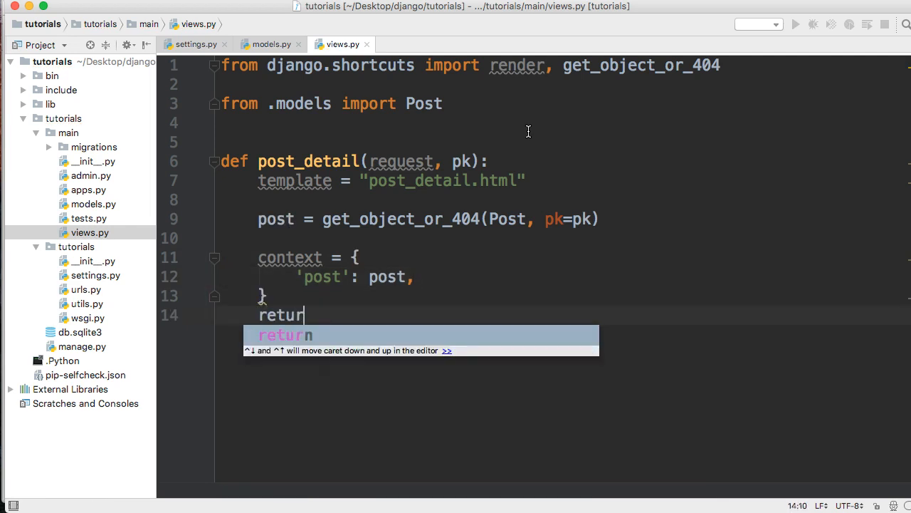
pyautogui.write('render')
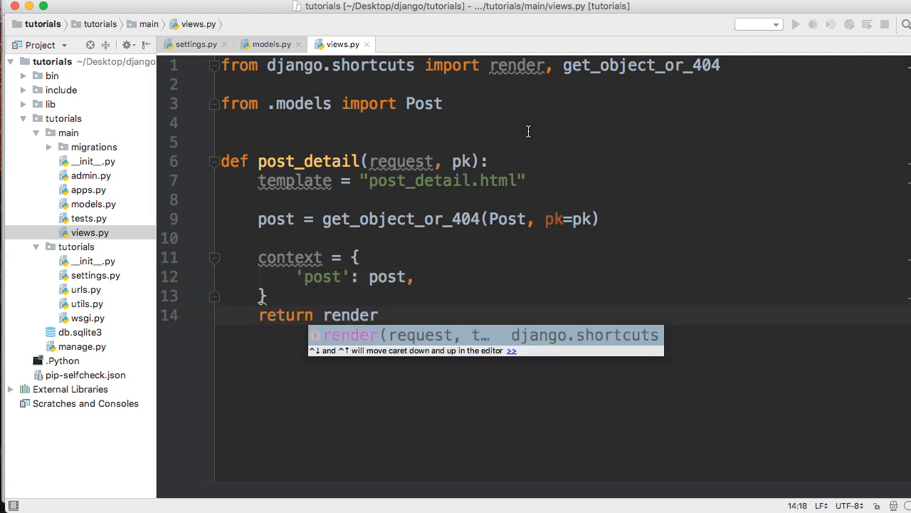
pyautogui.write('(request, template, context')
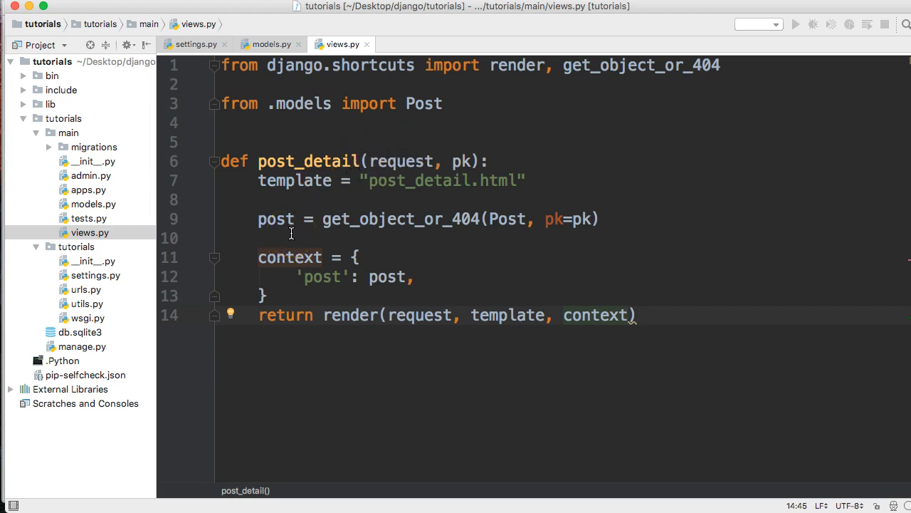
pyautogui.moveTo(150, 258)
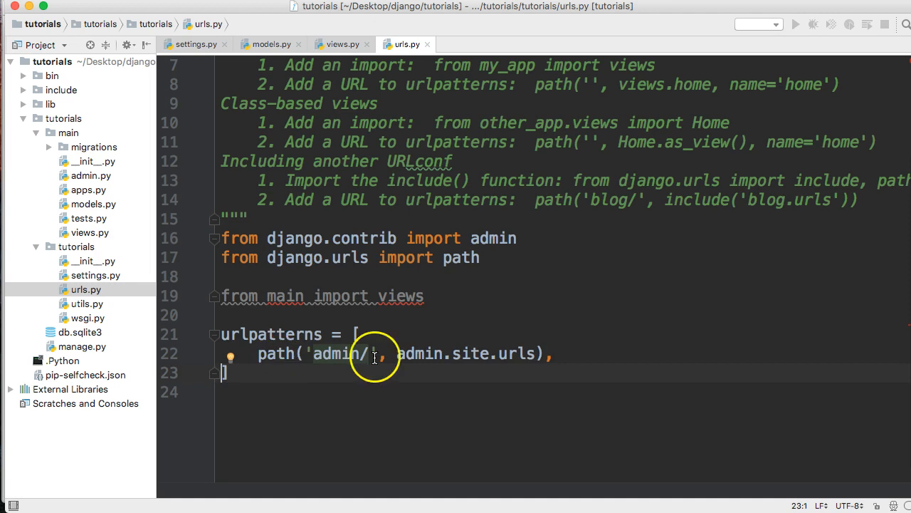
# Step: In urls.py, add then remove a 'from main.views import post_detail' line, keeping 'from main import views'
pyautogui.click(562, 353)
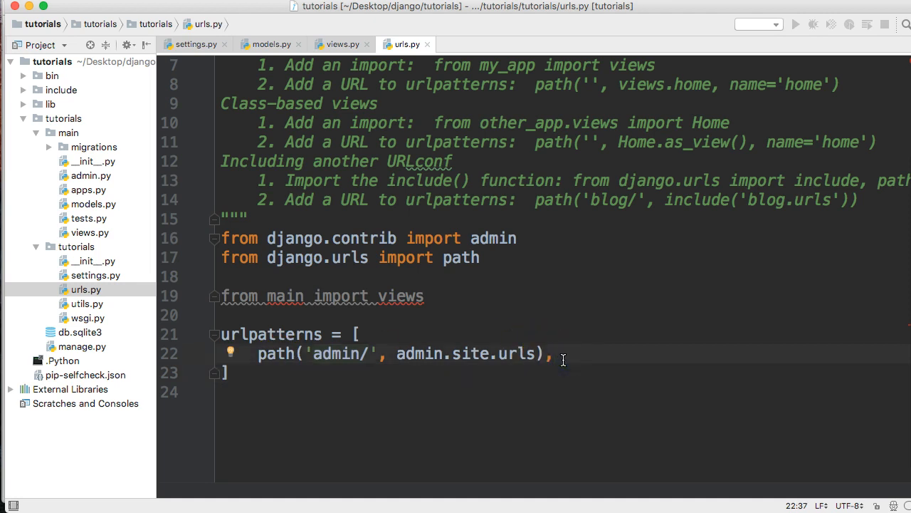
pyautogui.moveTo(339, 276)
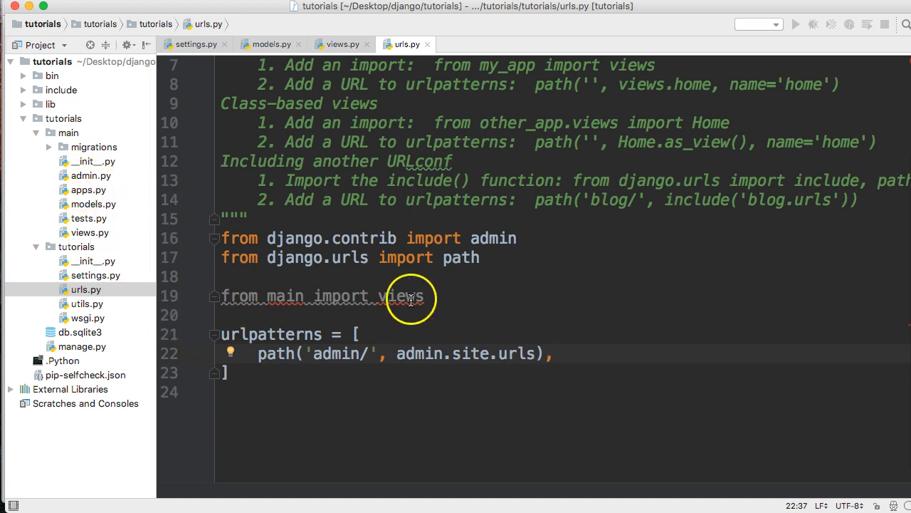
pyautogui.moveTo(231, 295)
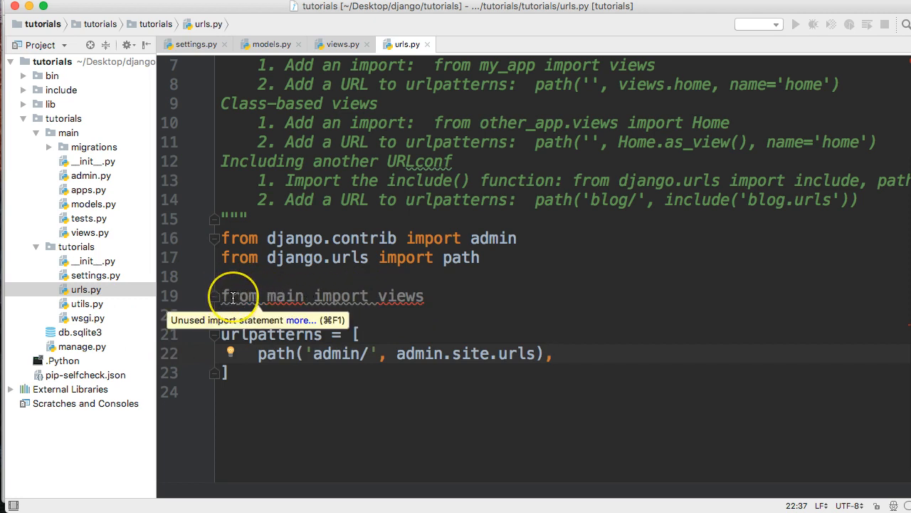
pyautogui.moveTo(296, 311)
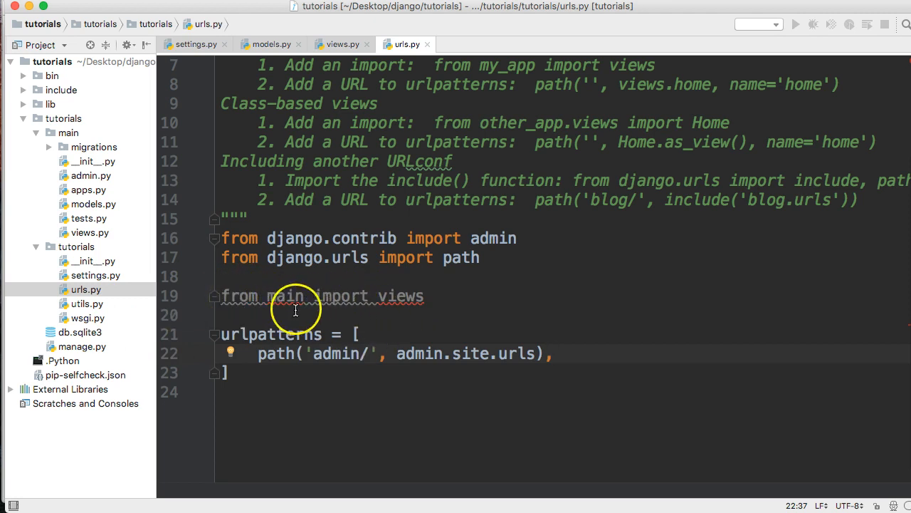
pyautogui.moveTo(490, 292)
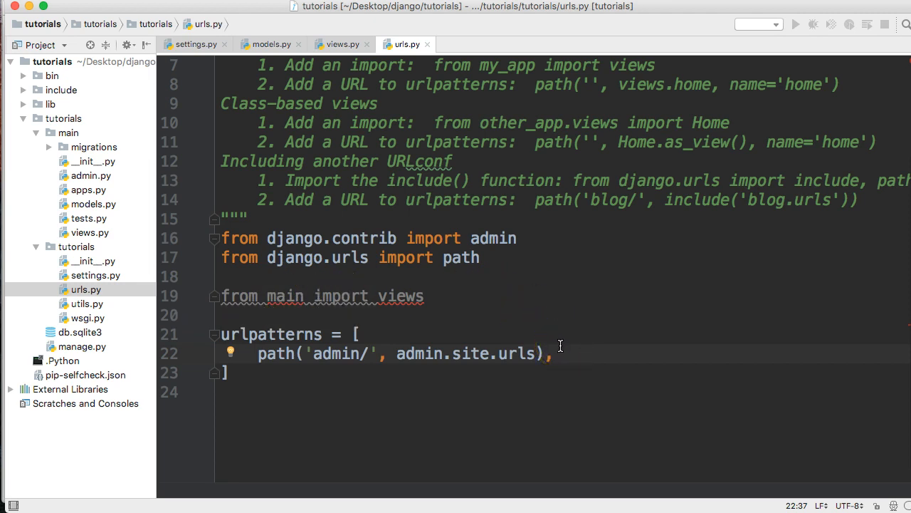
pyautogui.moveTo(267, 297)
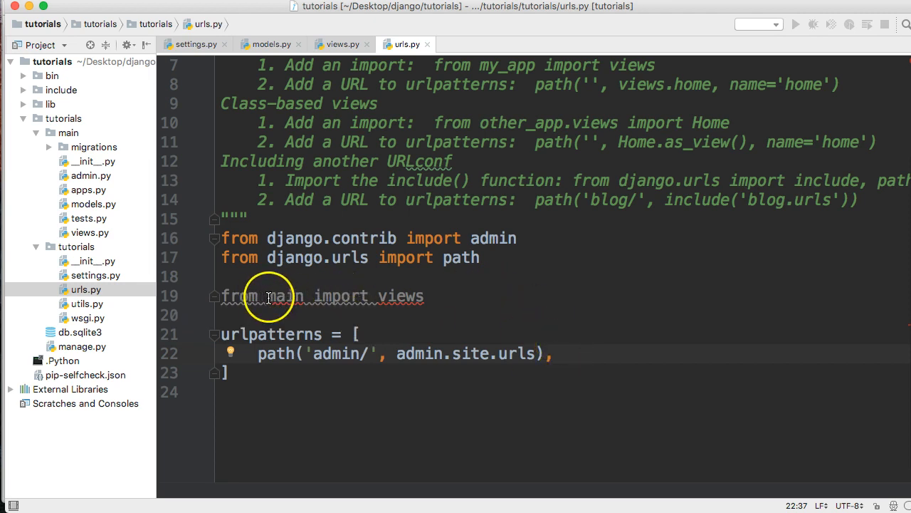
pyautogui.moveTo(527, 298)
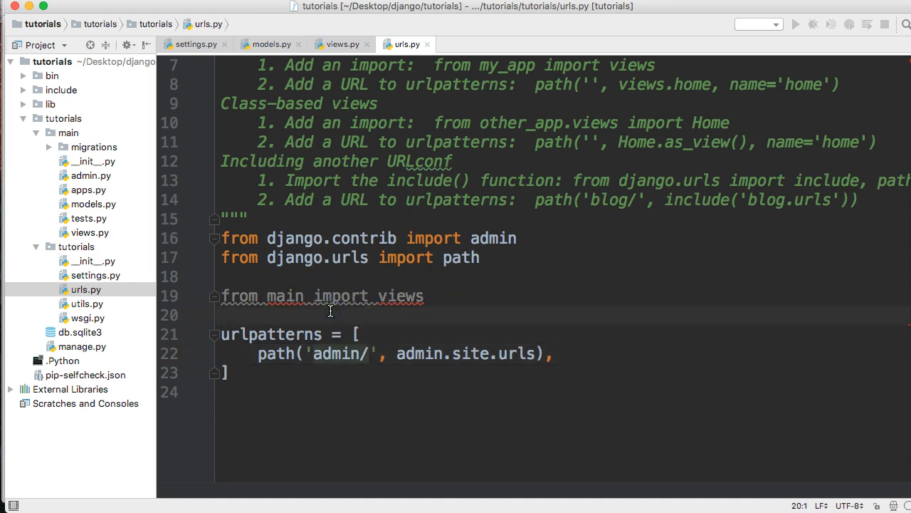
pyautogui.write('from main.')
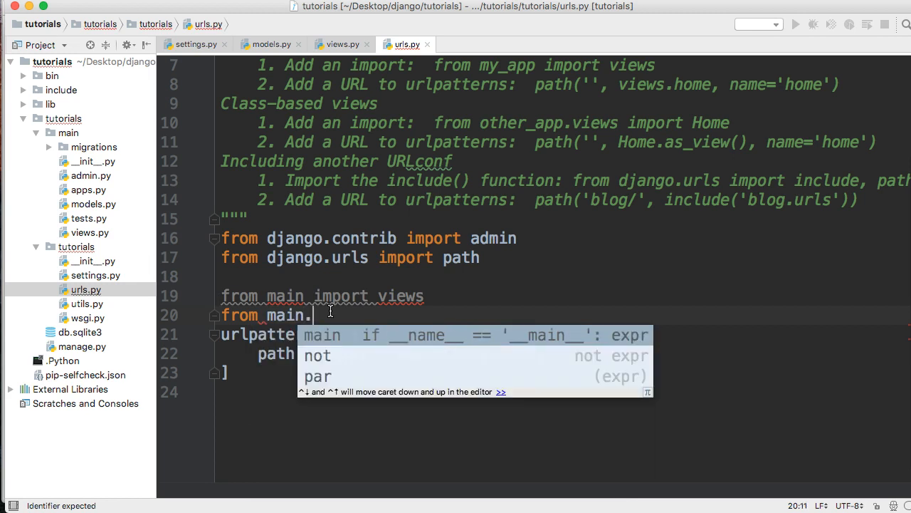
pyautogui.write('views import')
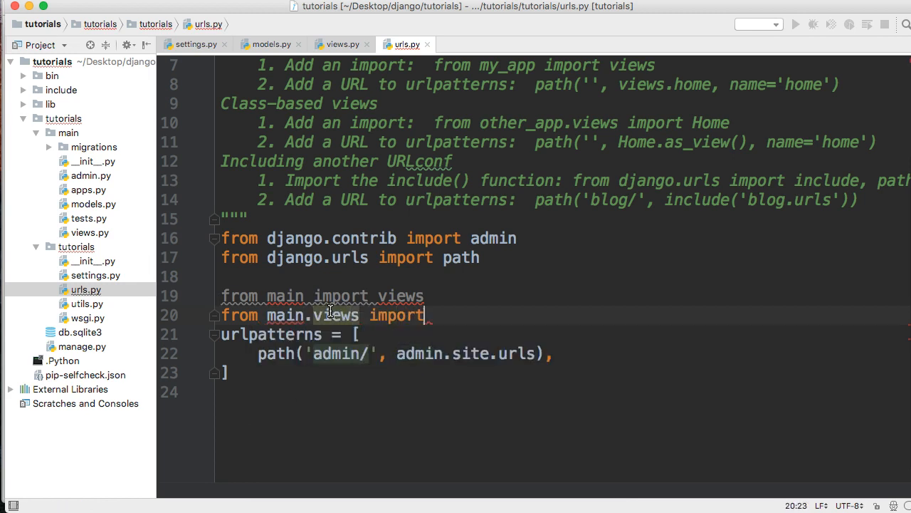
pyautogui.write('P')
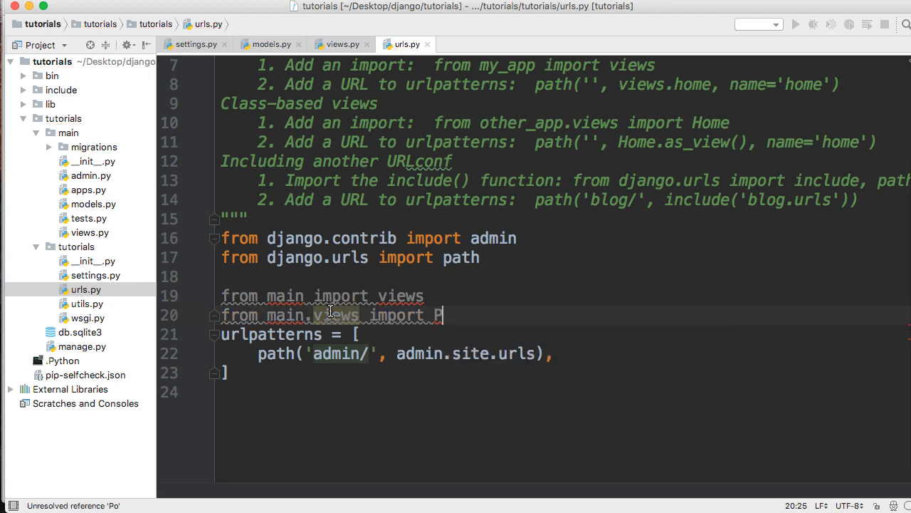
pyautogui.write('ost_det')
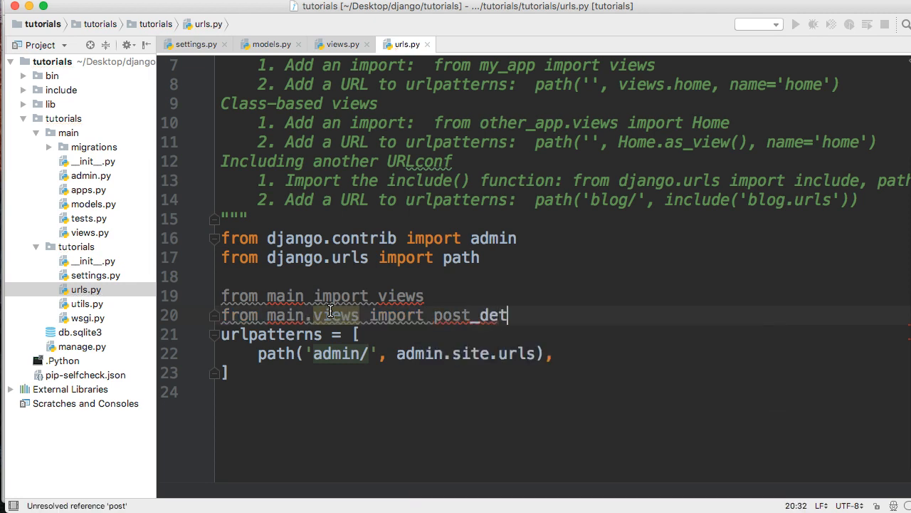
pyautogui.write('ail')
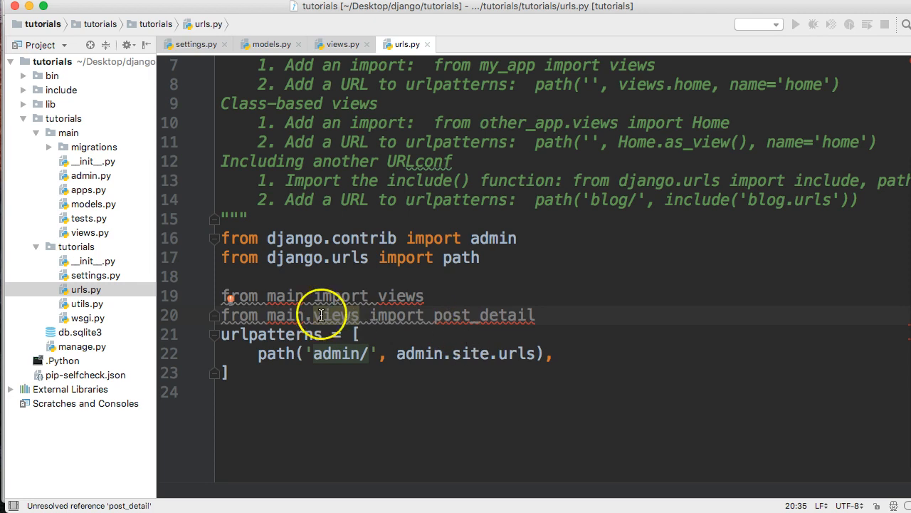
pyautogui.moveTo(501, 306)
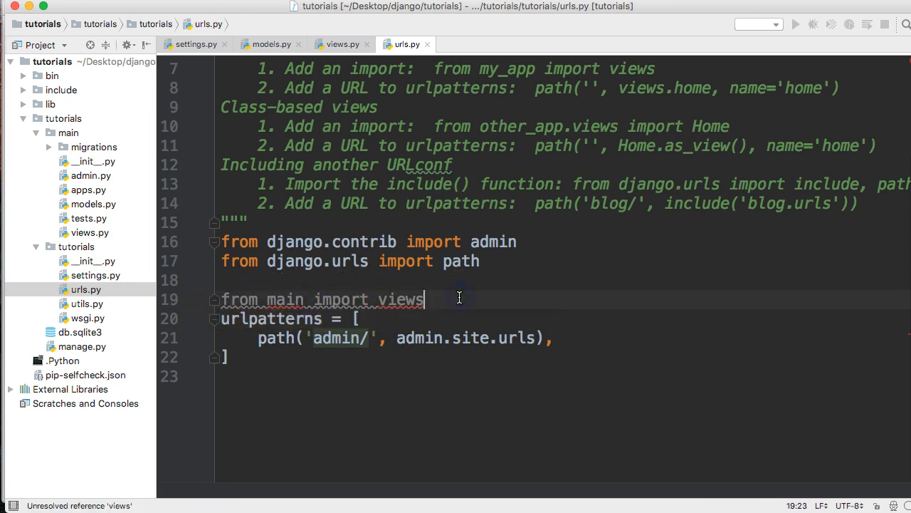
pyautogui.press('Return')
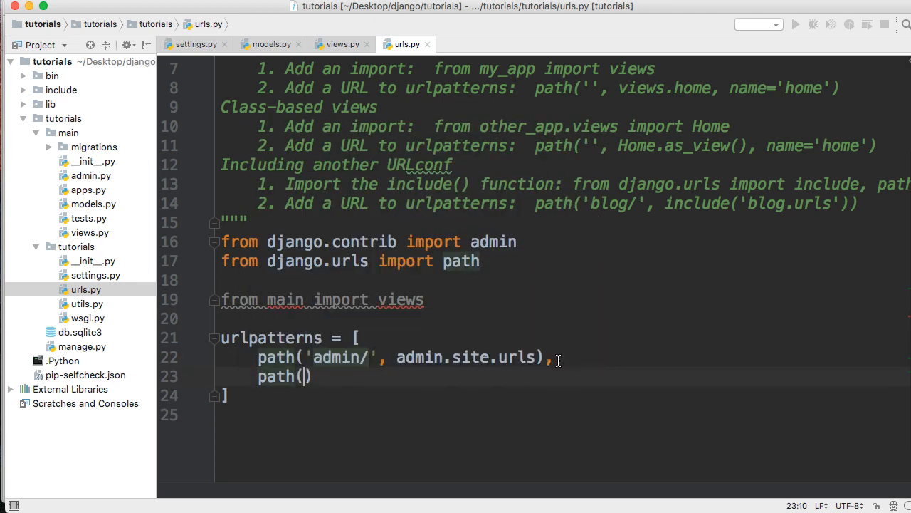
# Step: Start the URL pattern with the route 'post/<pk>'
pyautogui.write("''")
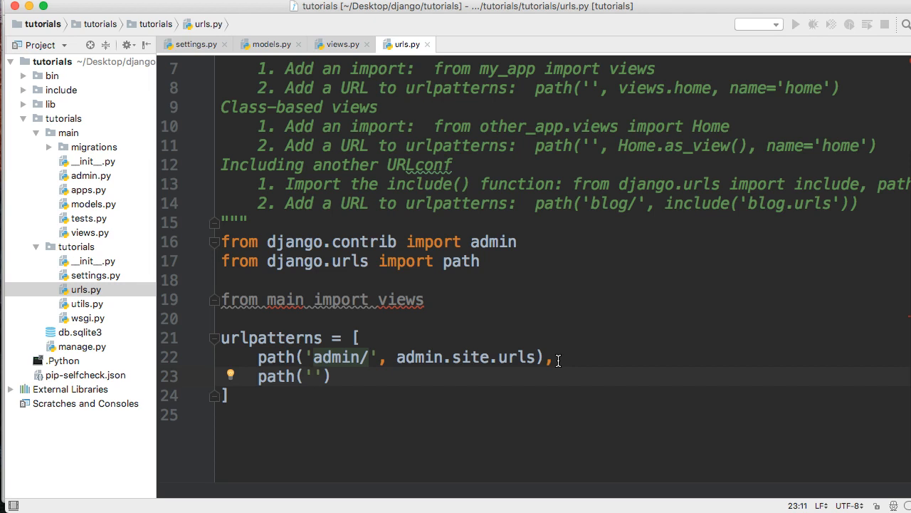
pyautogui.write('pos')
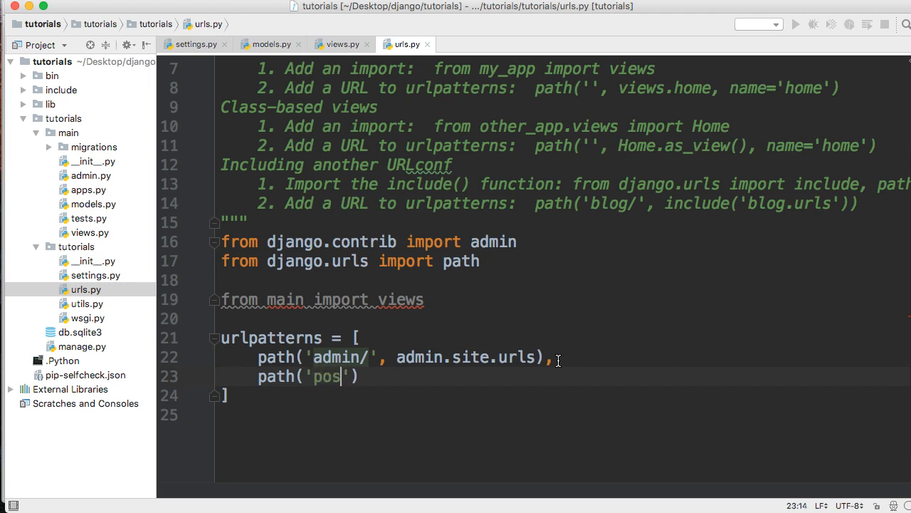
pyautogui.write('t/')
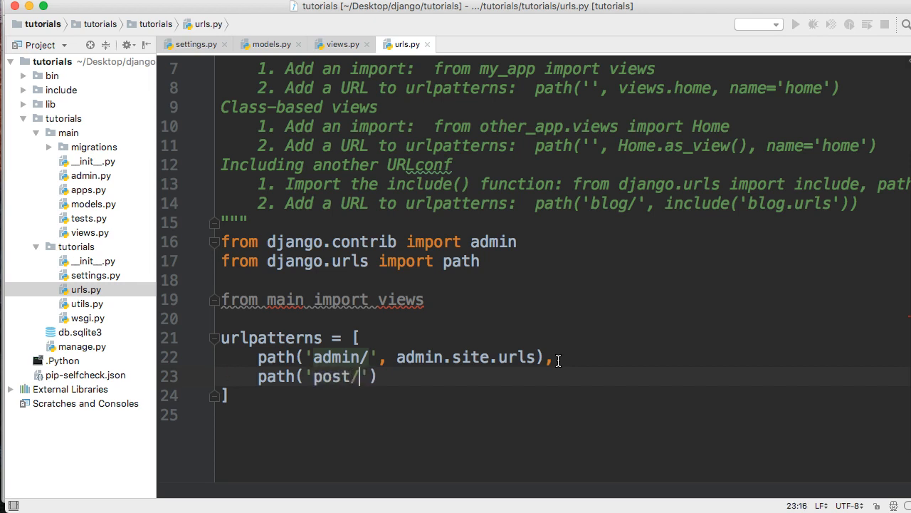
pyautogui.write('<')
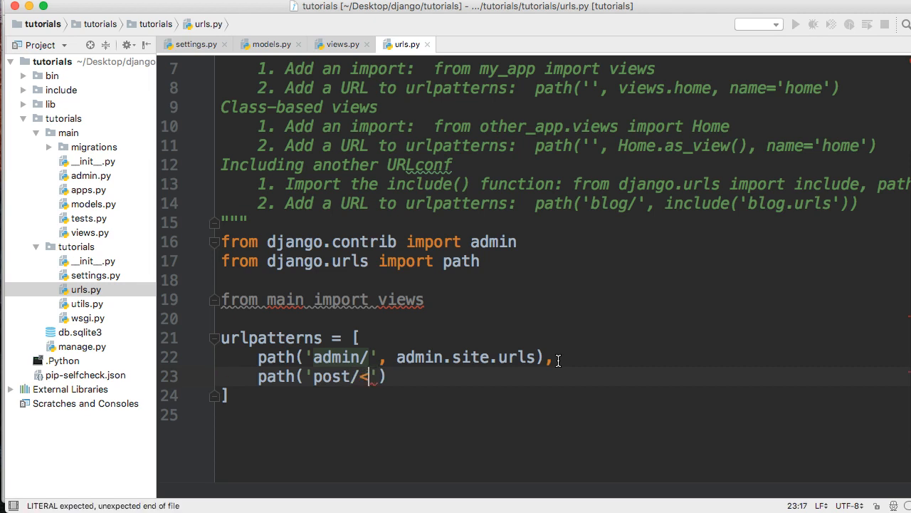
pyautogui.write('pk')
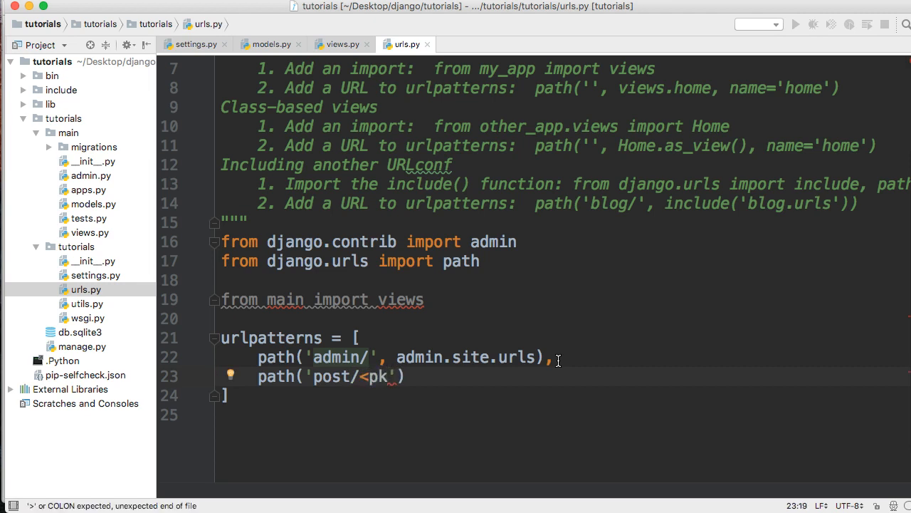
pyautogui.write('>')
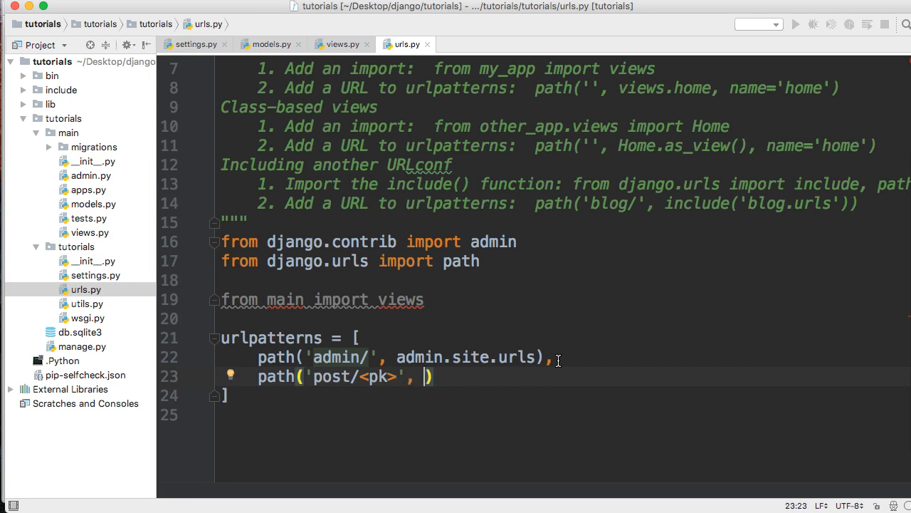
# Step: Point the route at views.post_detail with name="post_detail"
pyautogui.write('views.')
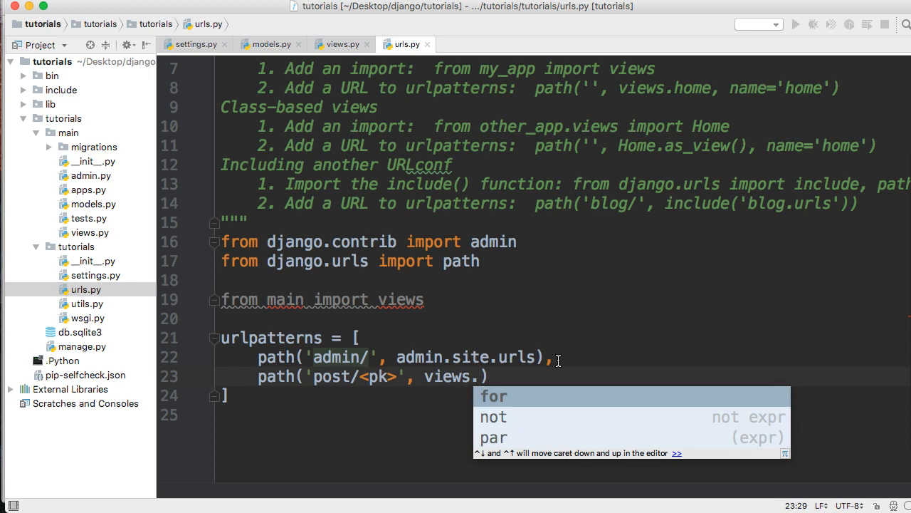
pyautogui.write('post_')
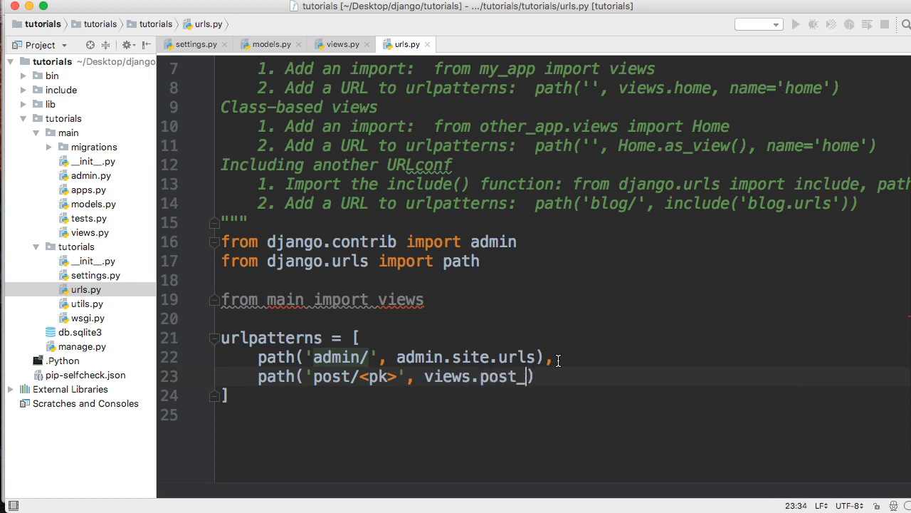
pyautogui.write('detail,')
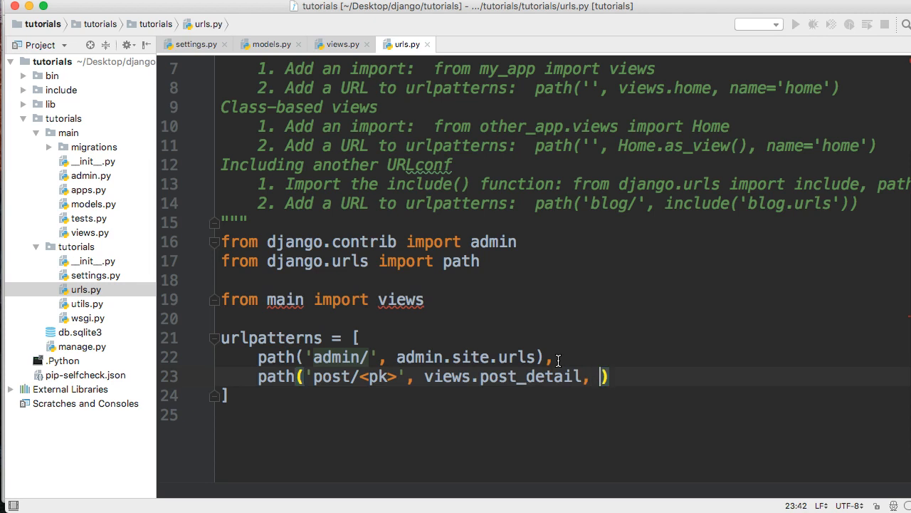
pyautogui.write('name=')
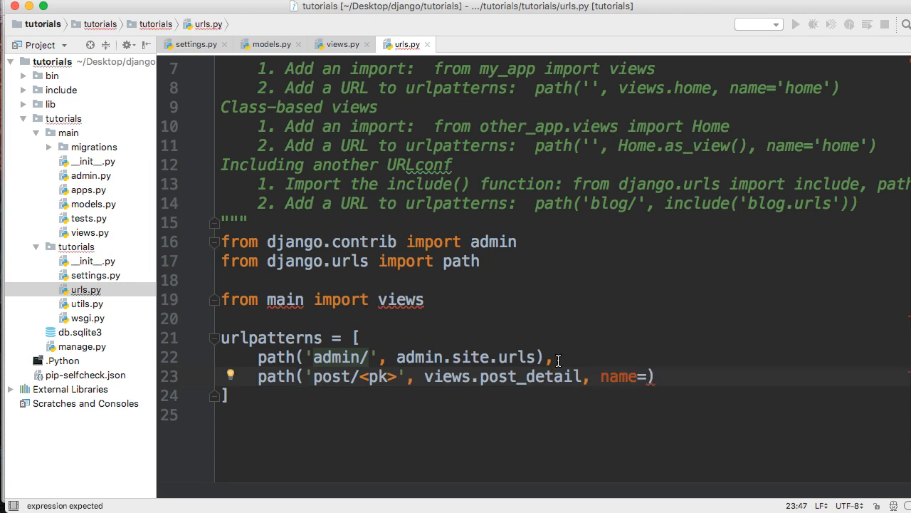
pyautogui.write('"post_')
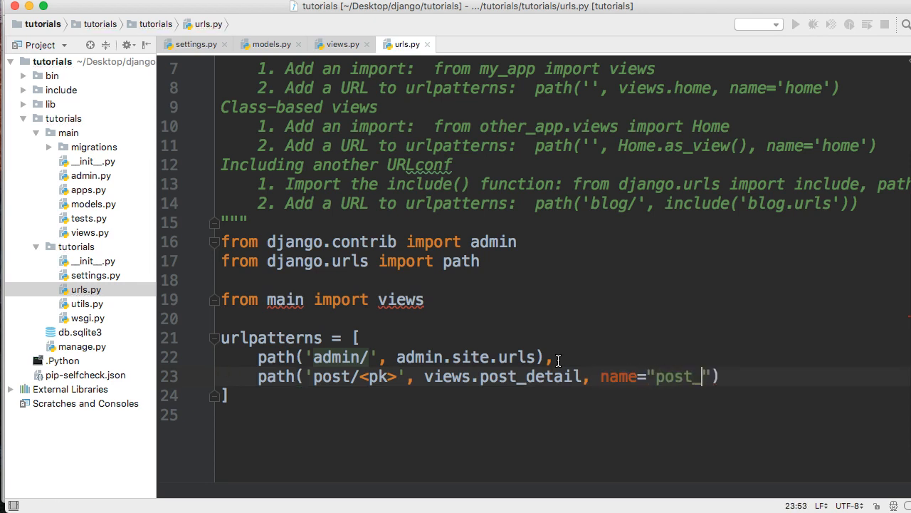
pyautogui.write('detail')
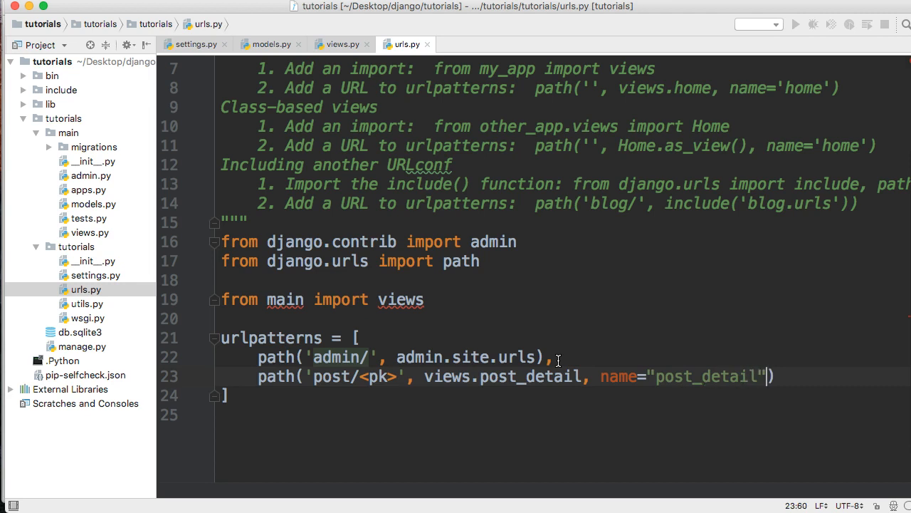
pyautogui.write(',')
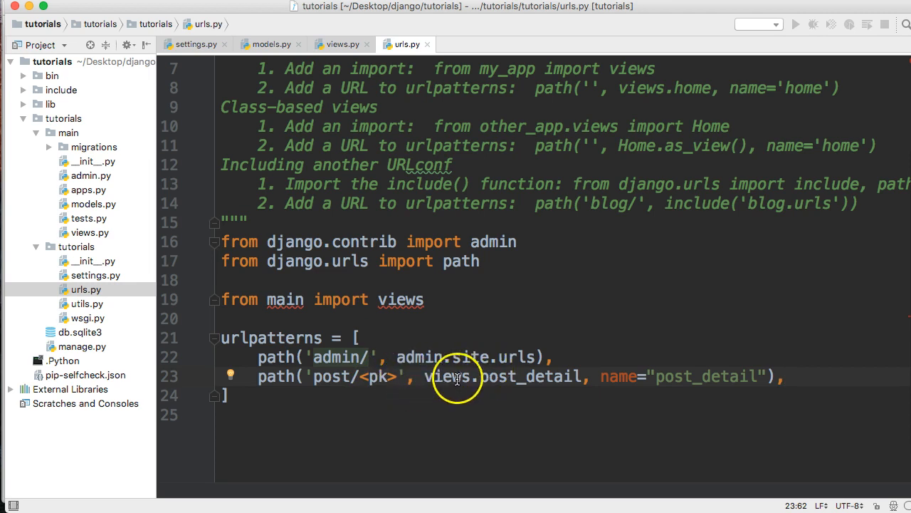
pyautogui.moveTo(538, 395)
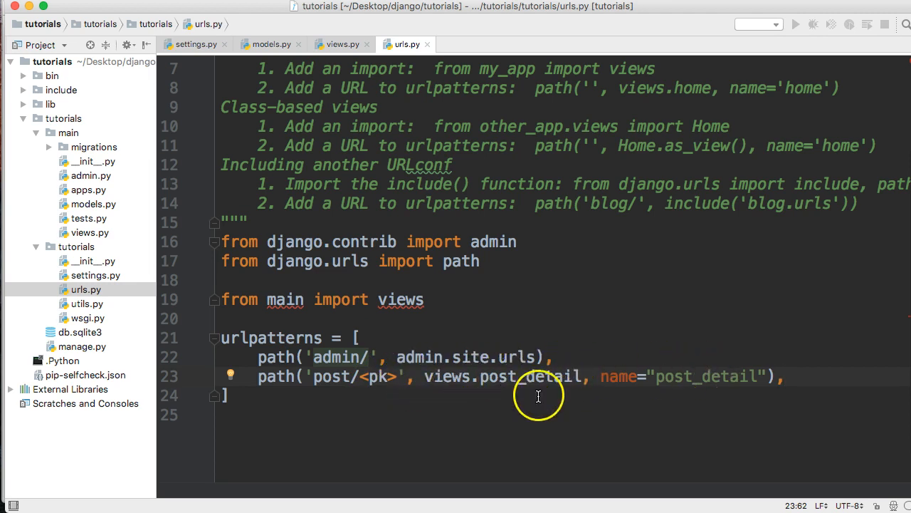
pyautogui.moveTo(581, 399)
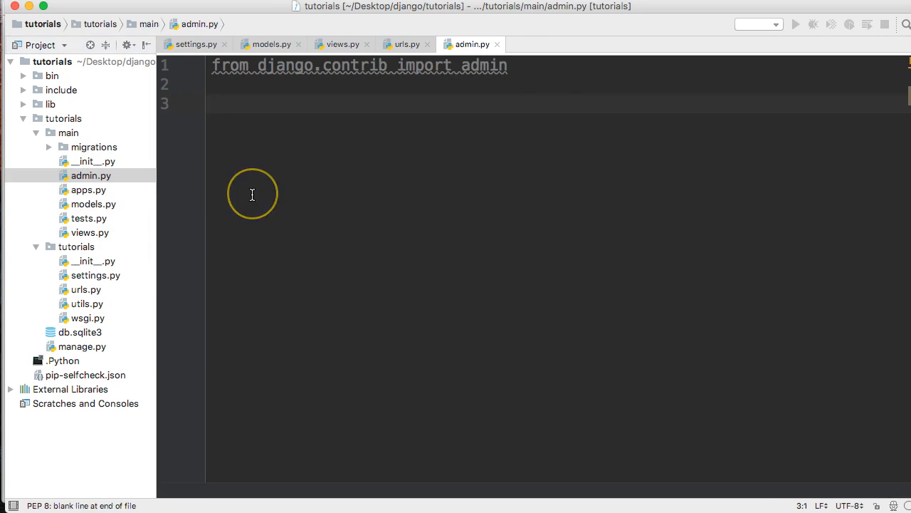
# Step: In admin.py, write 'from .models import Post' and 'admin.site.register(Post)'
pyautogui.write('from .m')
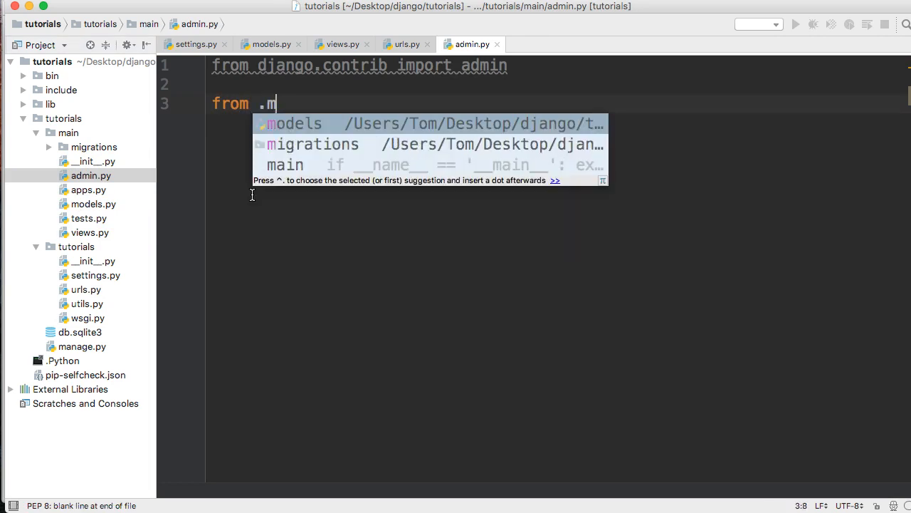
pyautogui.write('odels import Post')
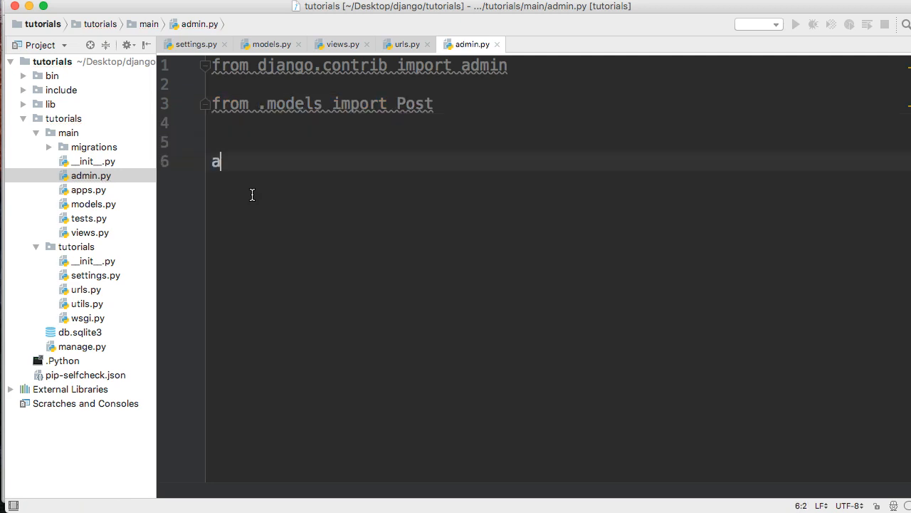
pyautogui.write('dmin.site.register(Post')
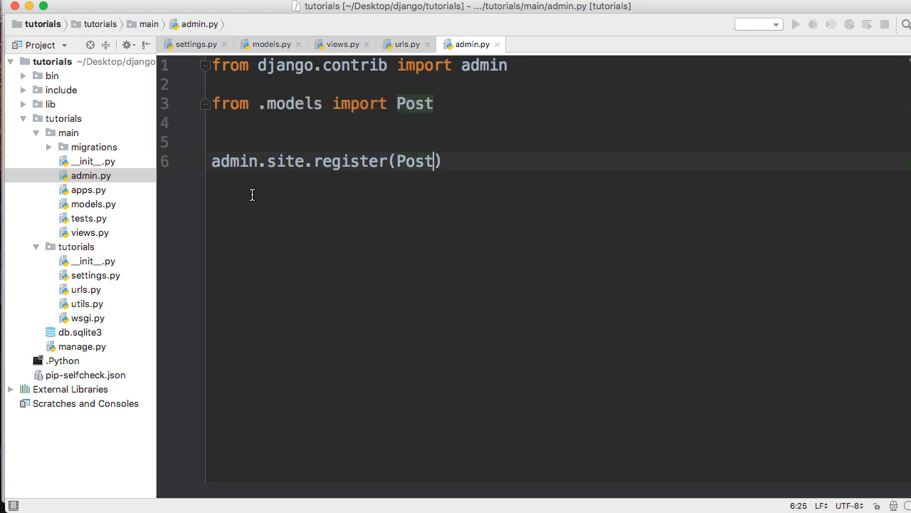
pyautogui.click(377, 161)
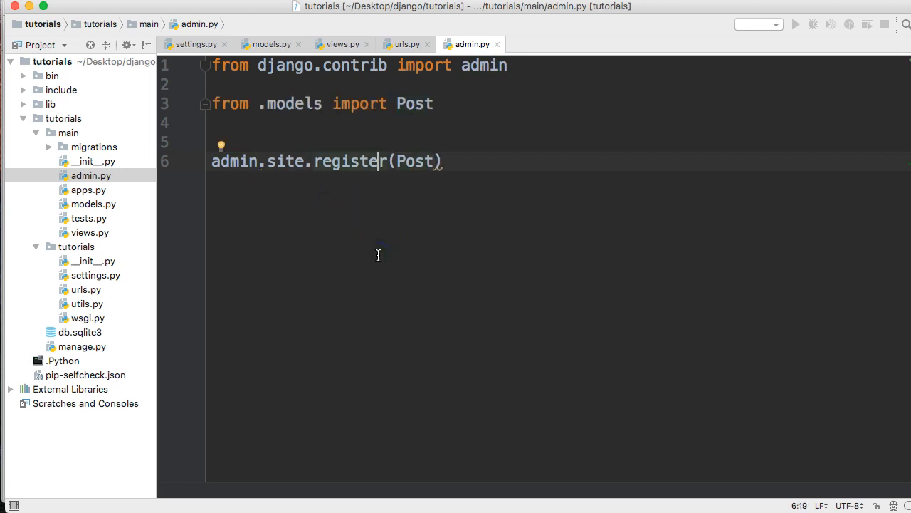
pyautogui.moveTo(131, 303)
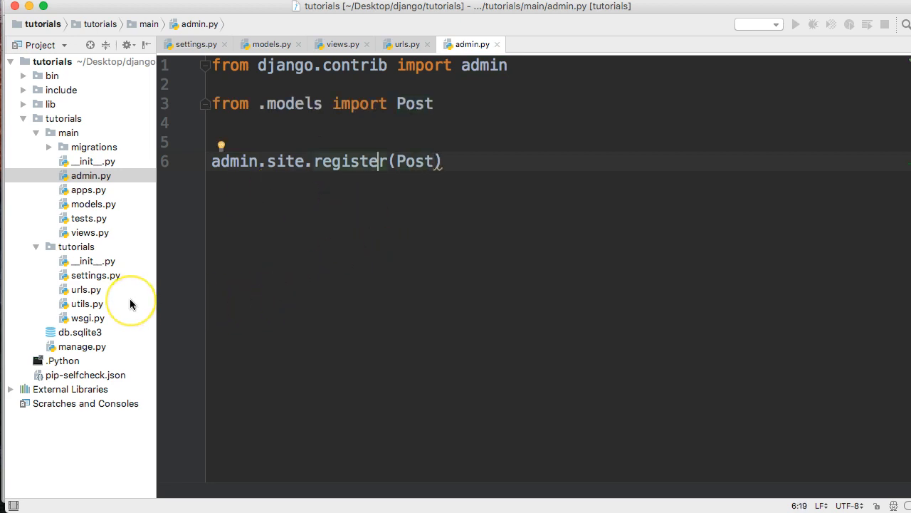
pyautogui.moveTo(127, 264)
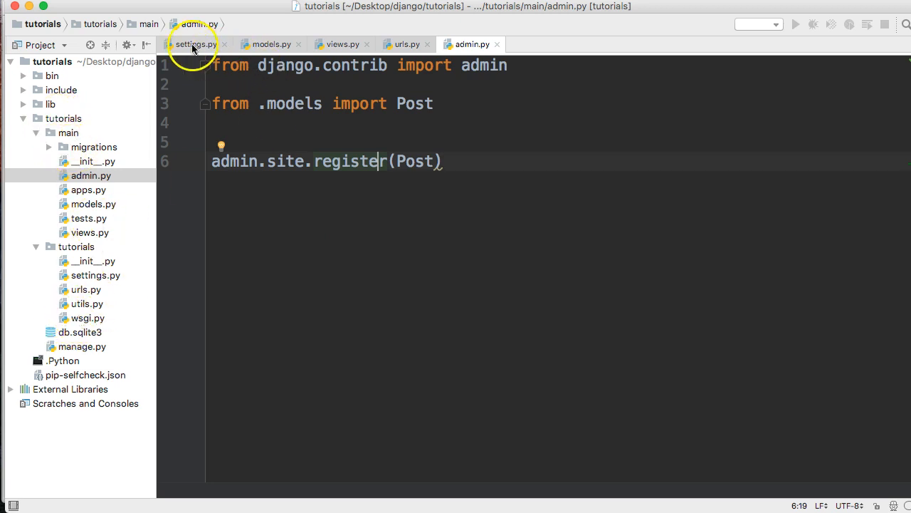
# Step: In settings.py, set the TEMPLATES 'DIRS' list to ['templates']
pyautogui.click(195, 43)
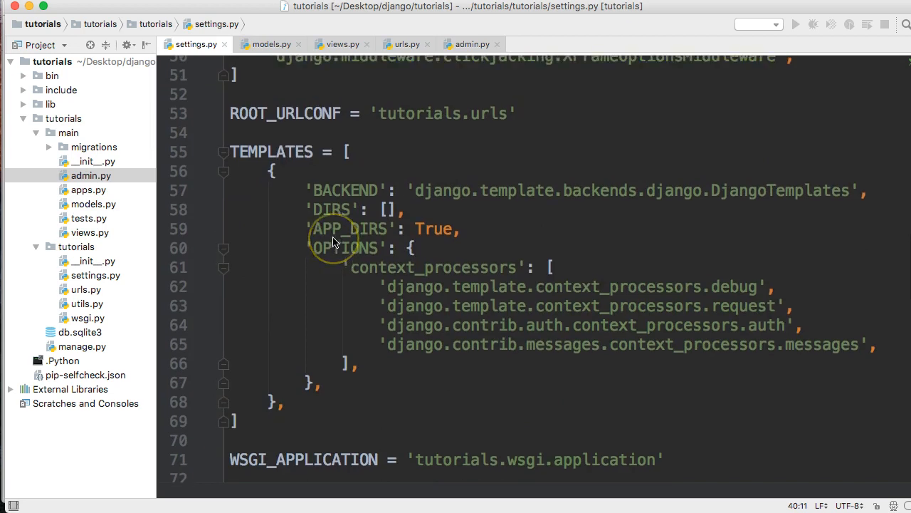
pyautogui.scroll(-3)
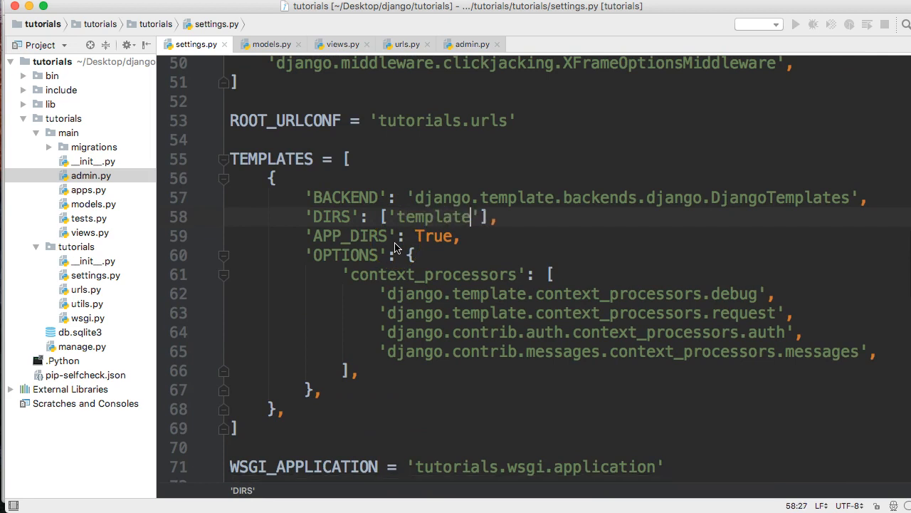
pyautogui.write('s')
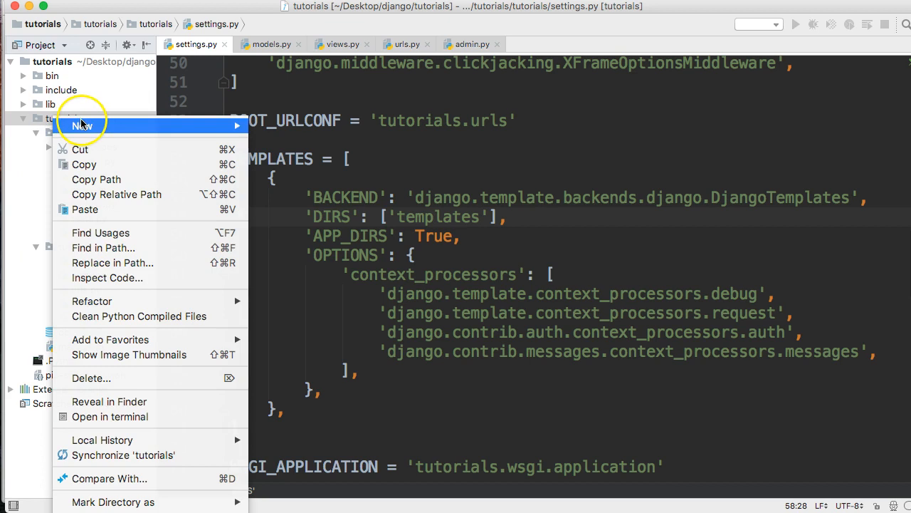
# Step: Create a new templates directory at the project root and return to views.py
pyautogui.click(83, 125)
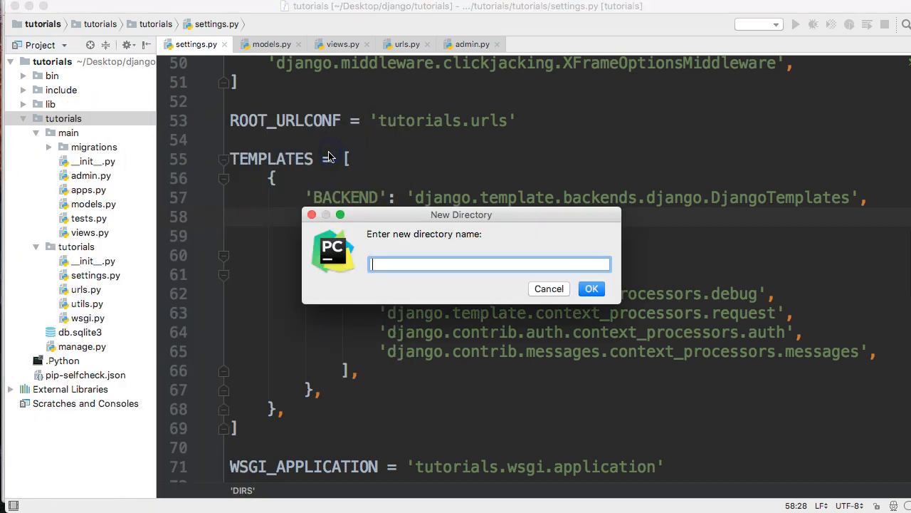
pyautogui.click(592, 288)
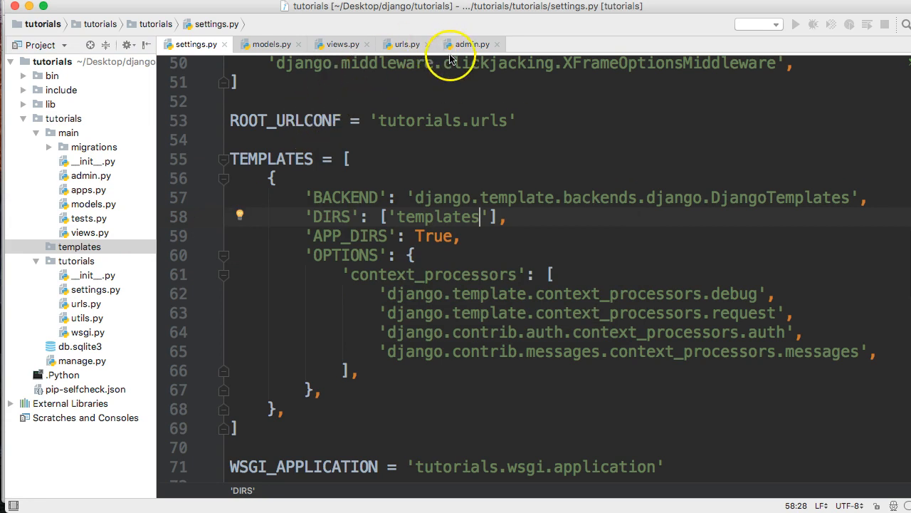
pyautogui.click(338, 44)
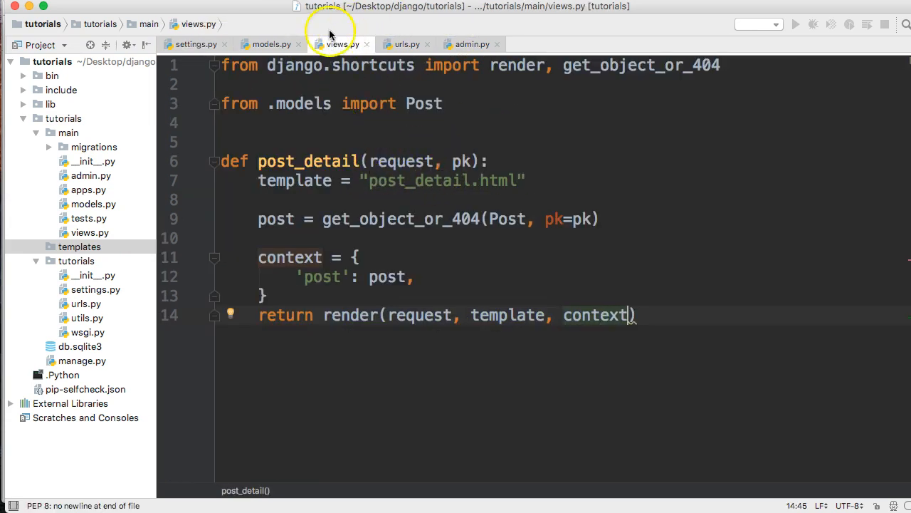
# Step: Create a new file post_detail.html inside the templates folder
pyautogui.rightClick(80, 247)
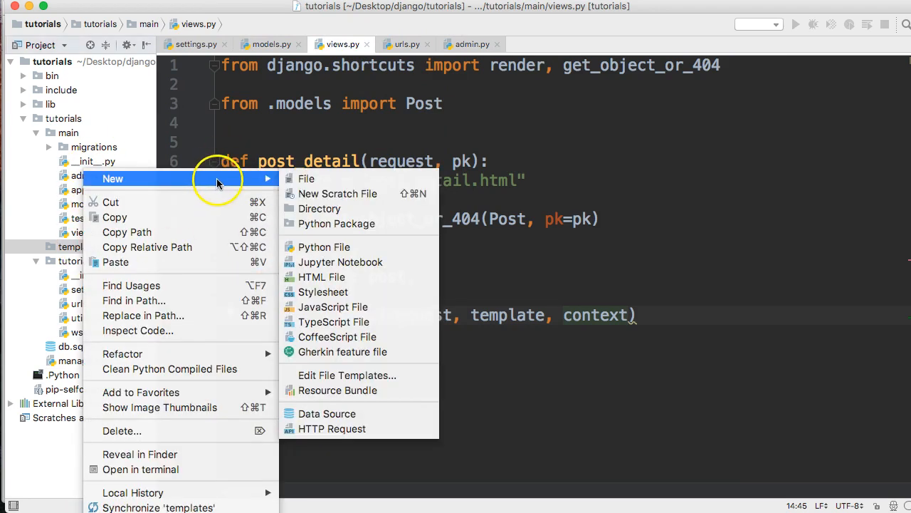
pyautogui.click(307, 180)
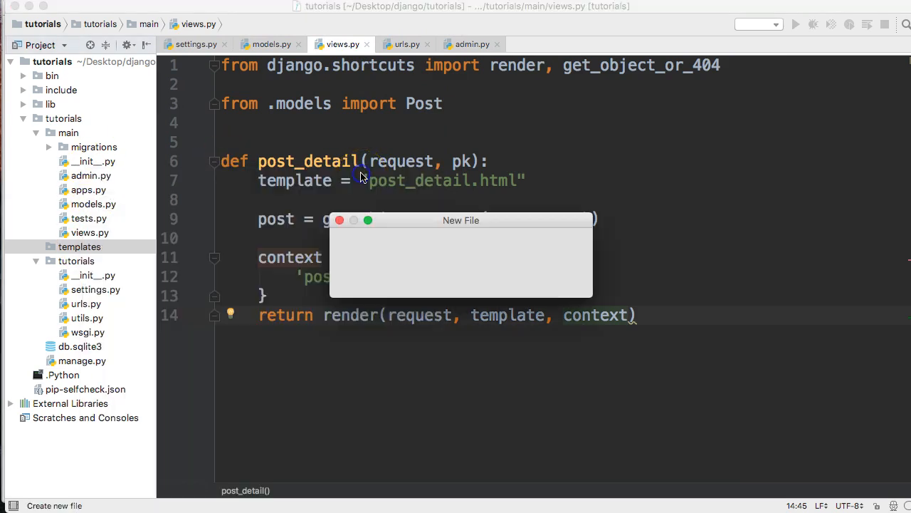
pyautogui.write('post')
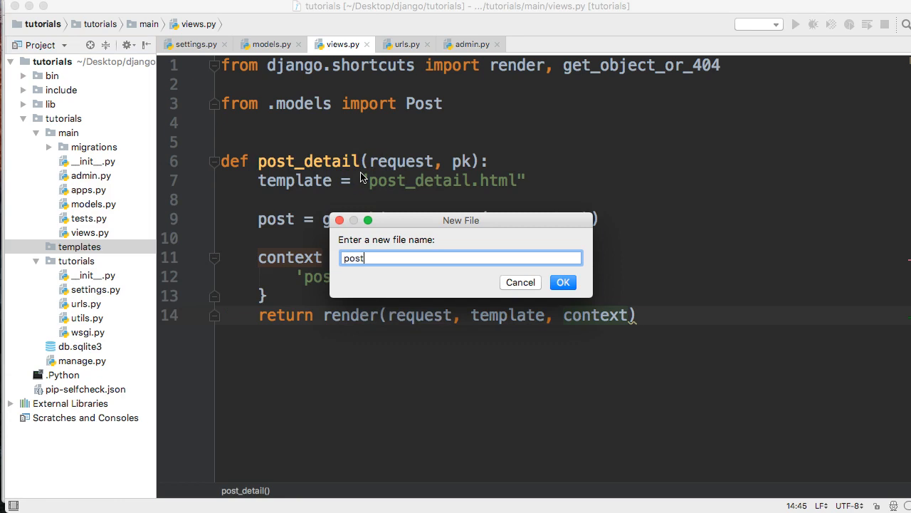
pyautogui.write('_detail.html')
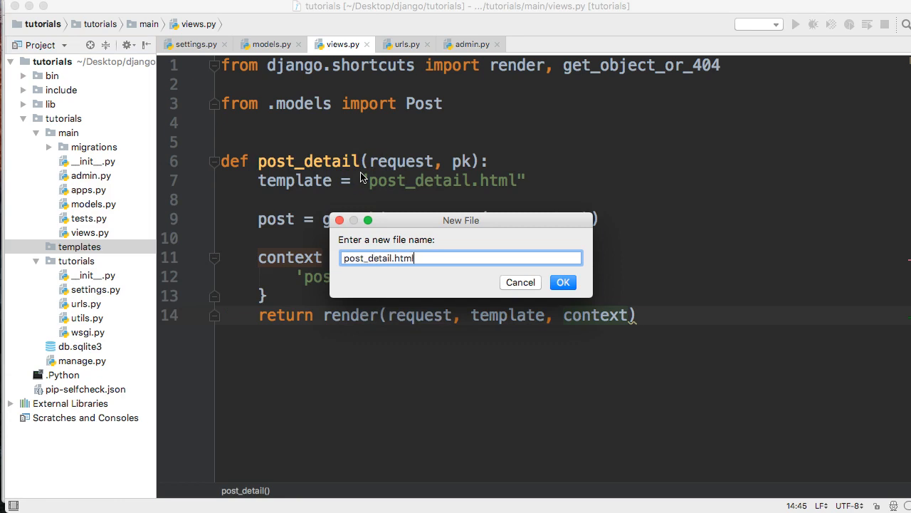
pyautogui.click(562, 282)
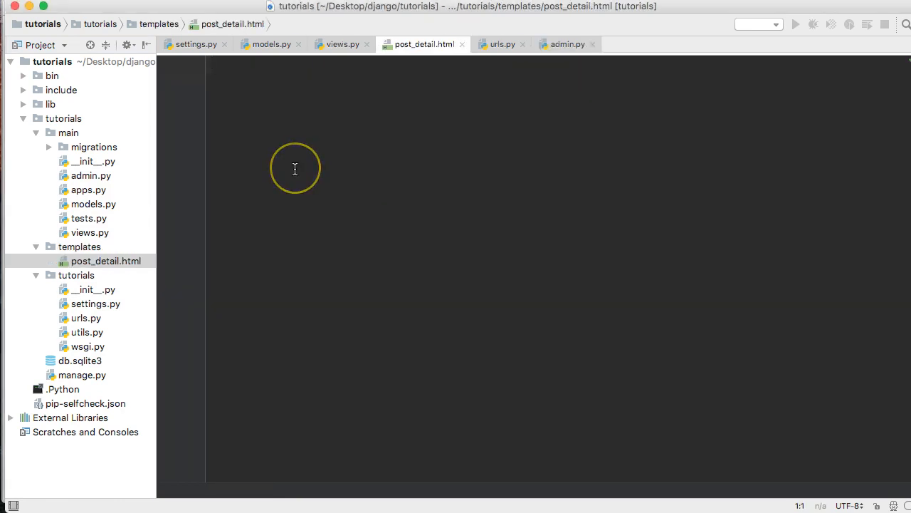
# Step: Write html and body tags displaying {{post.title}} and {{post.body}}
pyautogui.write('<')
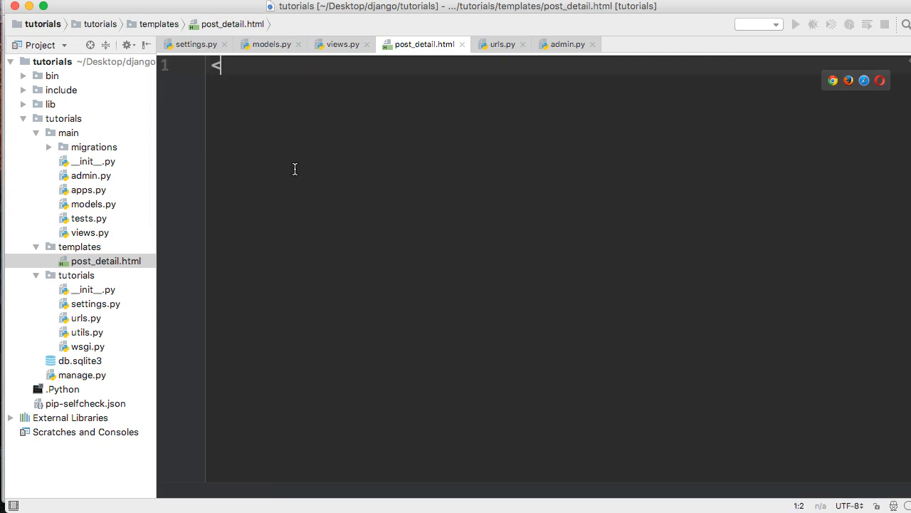
pyautogui.write('html>')
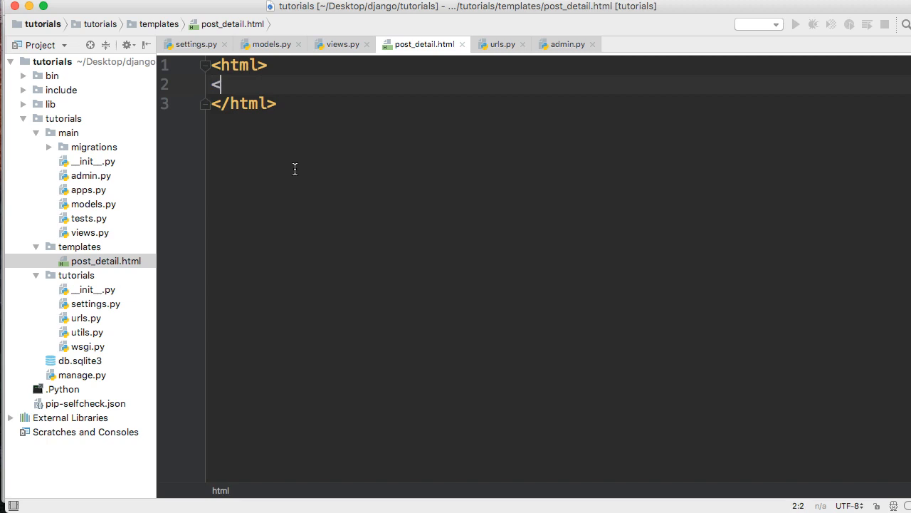
pyautogui.write('body>')
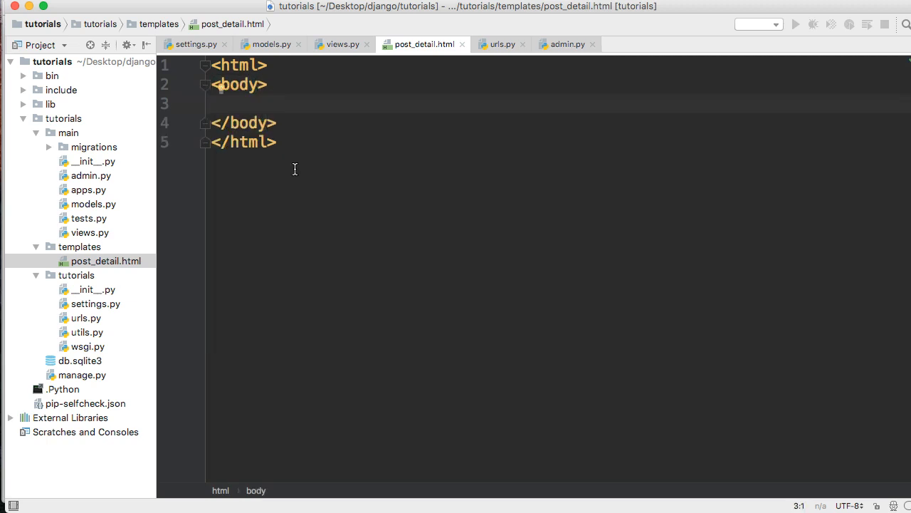
pyautogui.write('{{p}}')
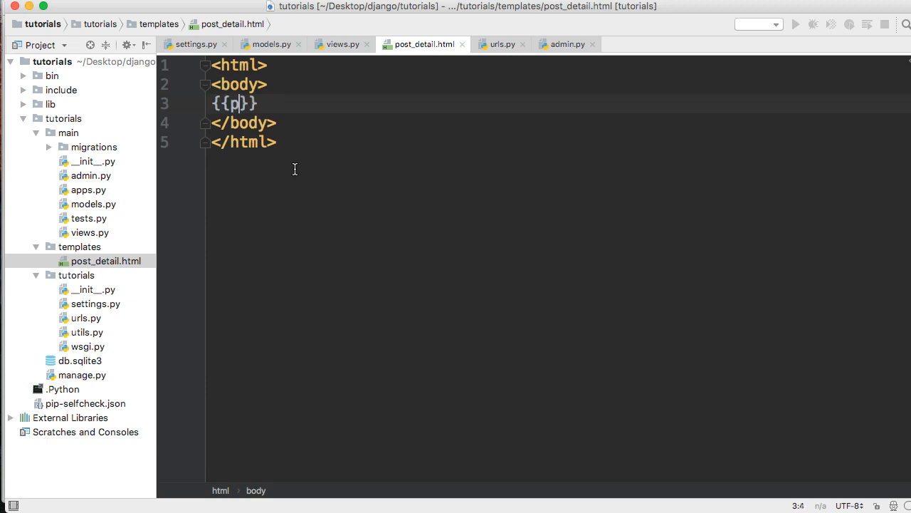
pyautogui.write('ost.title')
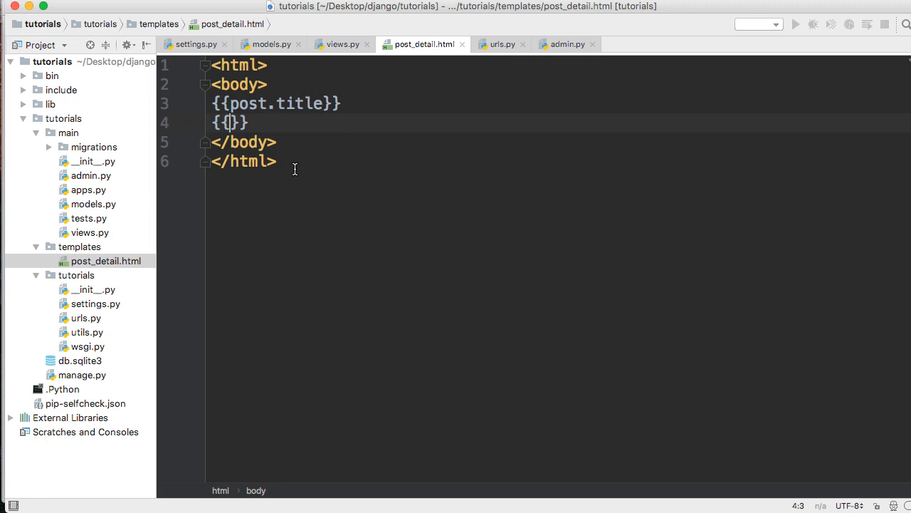
pyautogui.write('post.b')
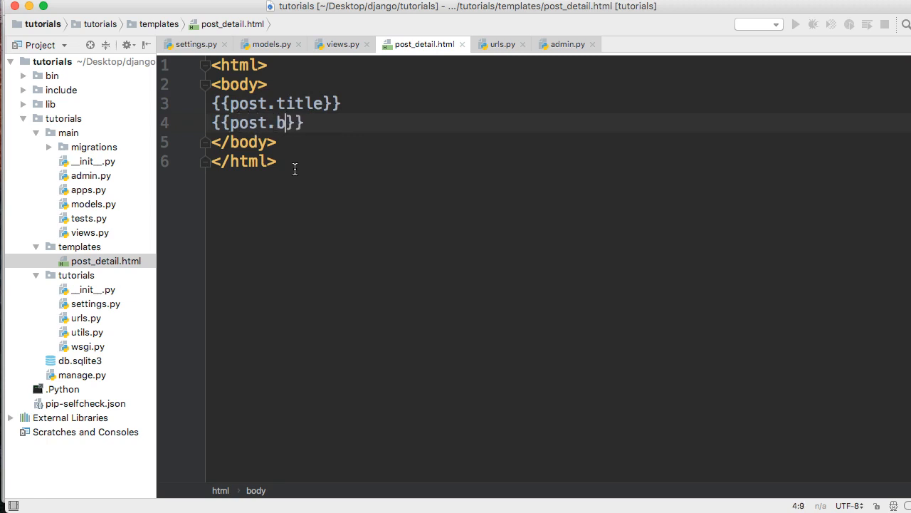
pyautogui.write('ody')
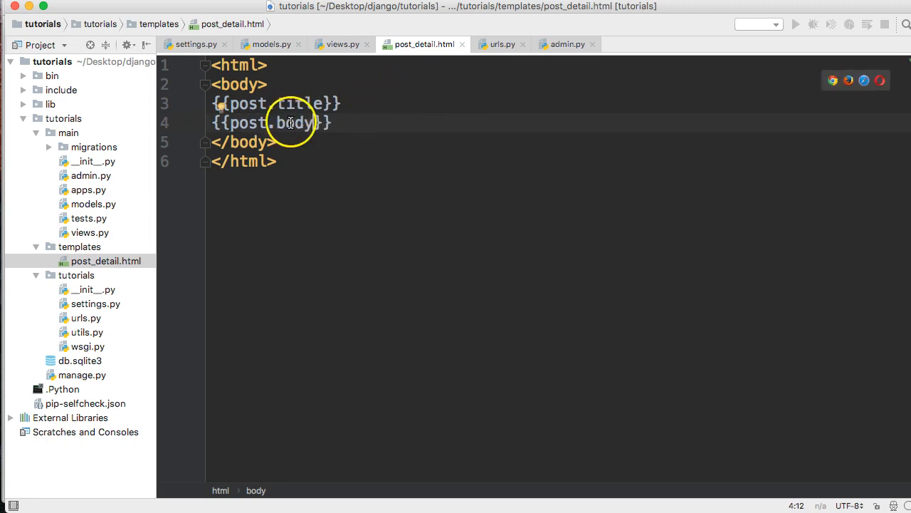
pyautogui.moveTo(436, 194)
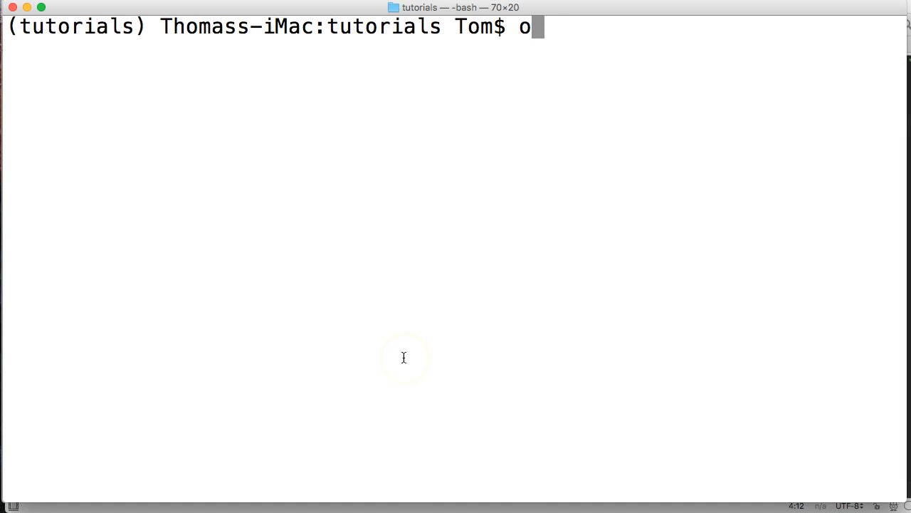
# Step: Enter python manage.py runserver to start the development server
pyautogui.write('p')
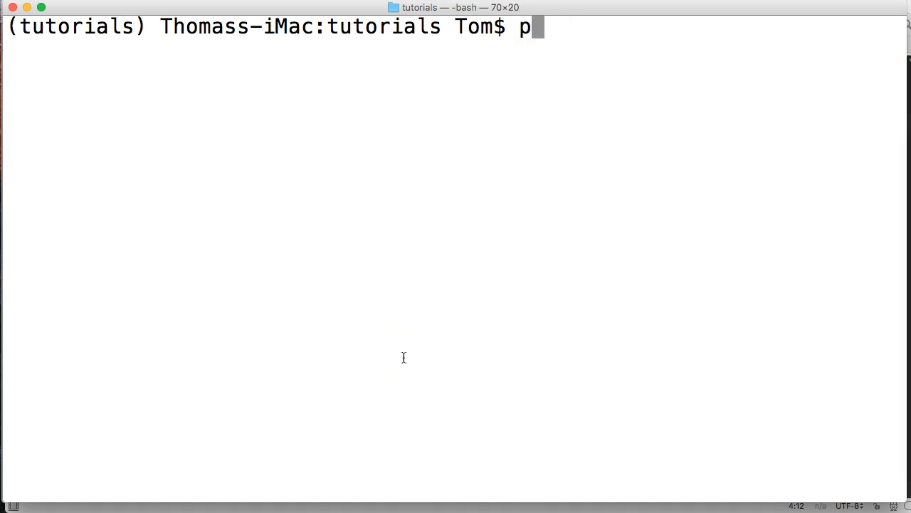
pyautogui.write('ython manage.py')
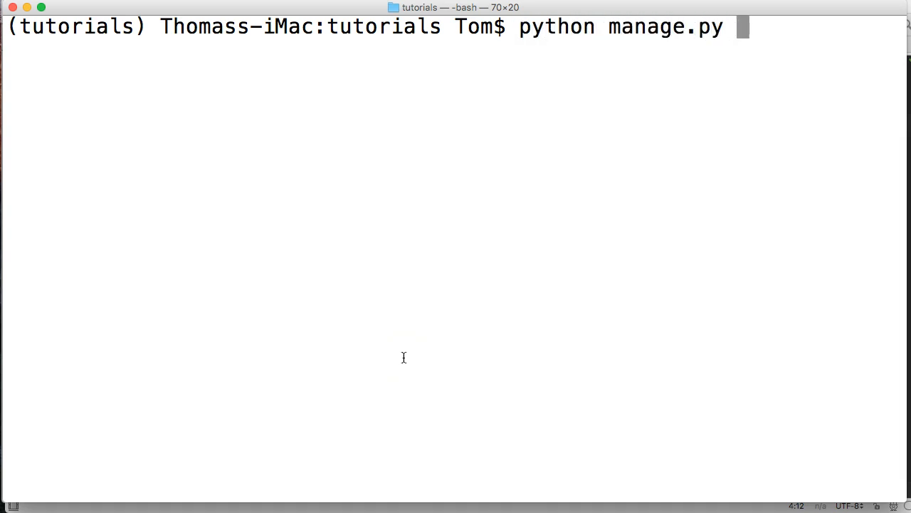
pyautogui.write('runserver')
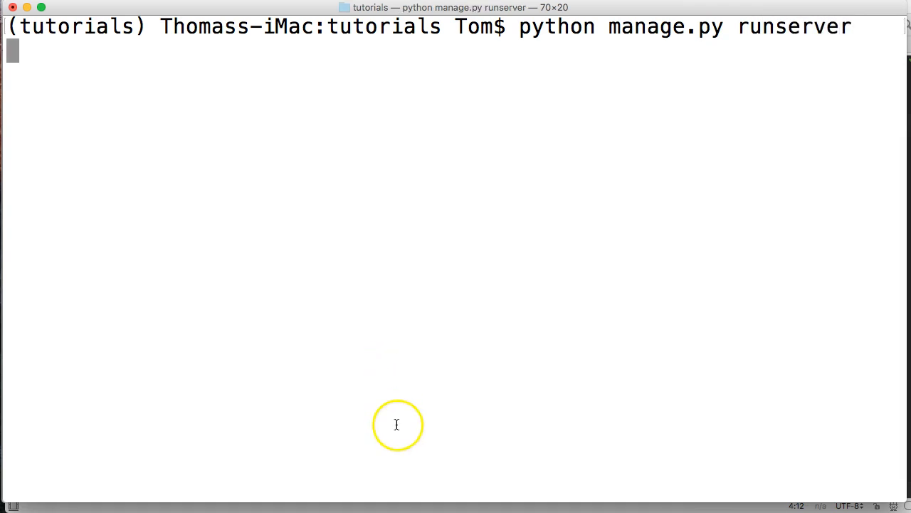
pyautogui.moveTo(404, 470)
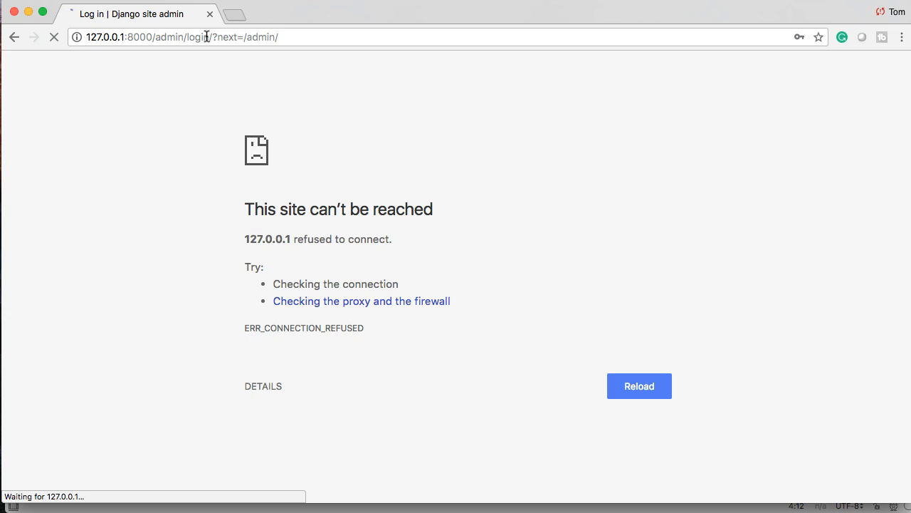
# Step: Reload the admin login page and submit the admin credentials twice; both attempts are rejected
pyautogui.click(638, 386)
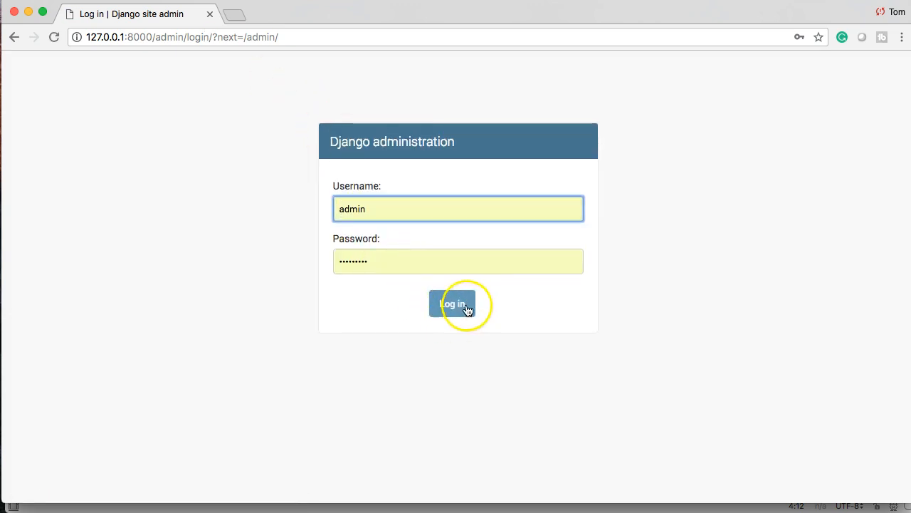
pyautogui.click(453, 305)
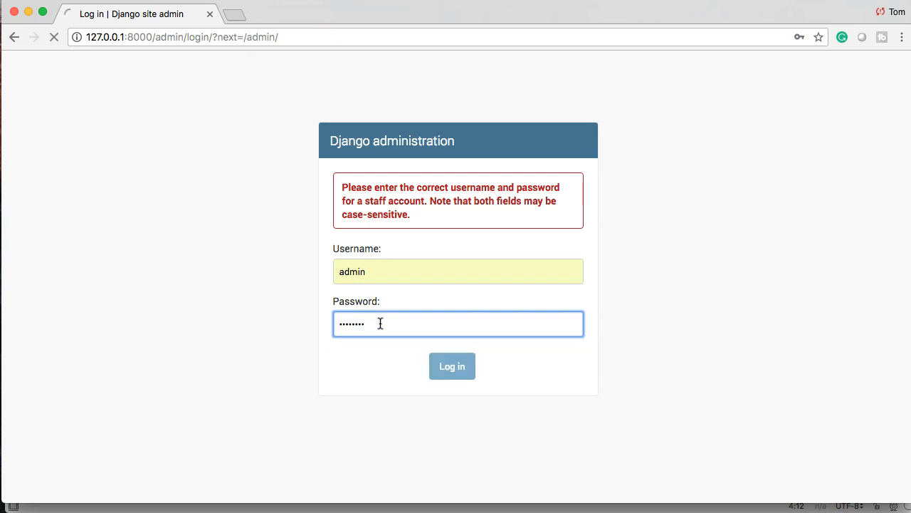
pyautogui.click(459, 270)
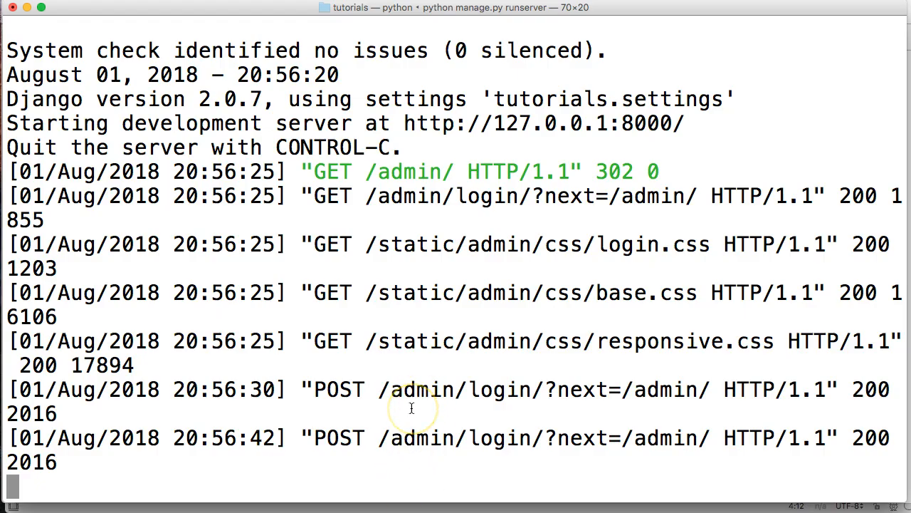
# Step: Stop the development server and run python manage.py createsuperuser
pyautogui.press('ctrl+c')
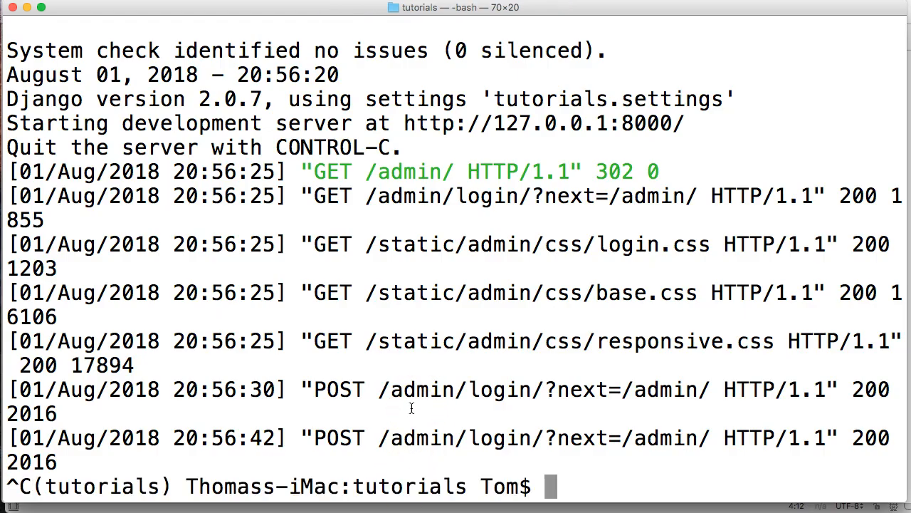
pyautogui.write('python ma')
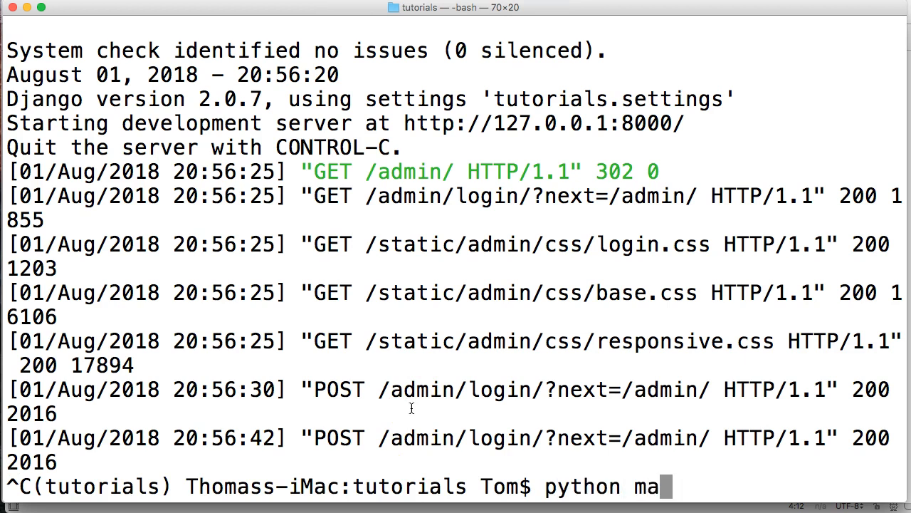
pyautogui.write('nage.py')
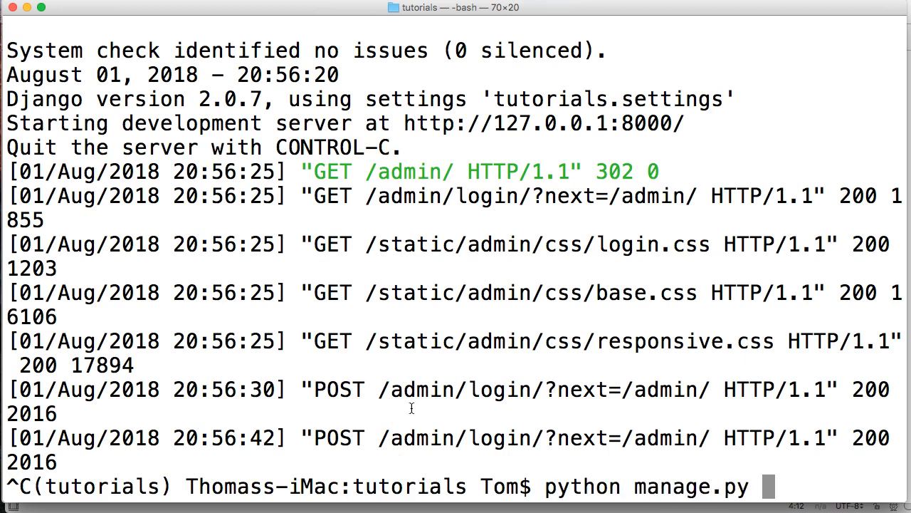
pyautogui.write('createsuper')
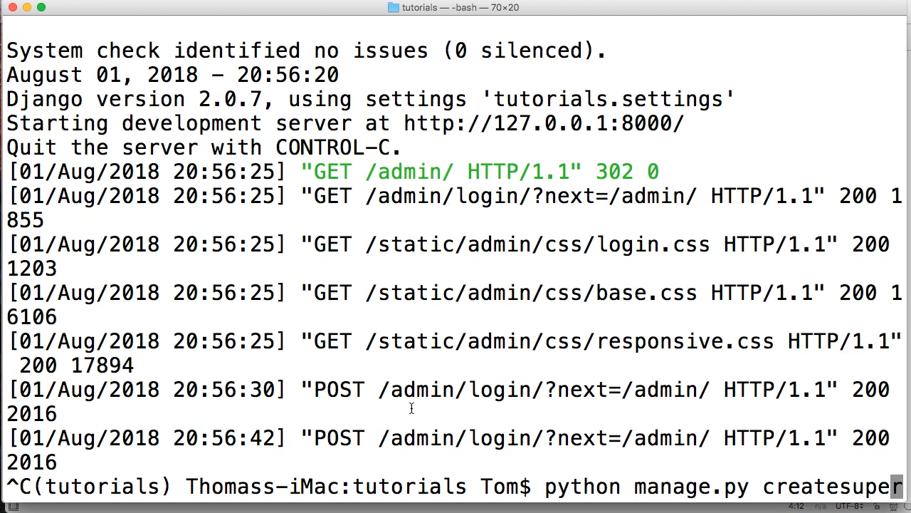
pyautogui.write('er')
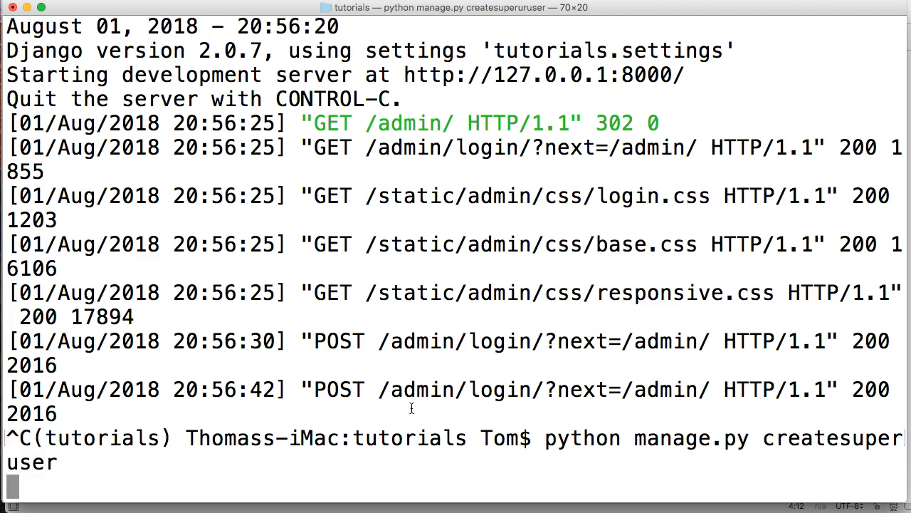
pyautogui.press('Return')
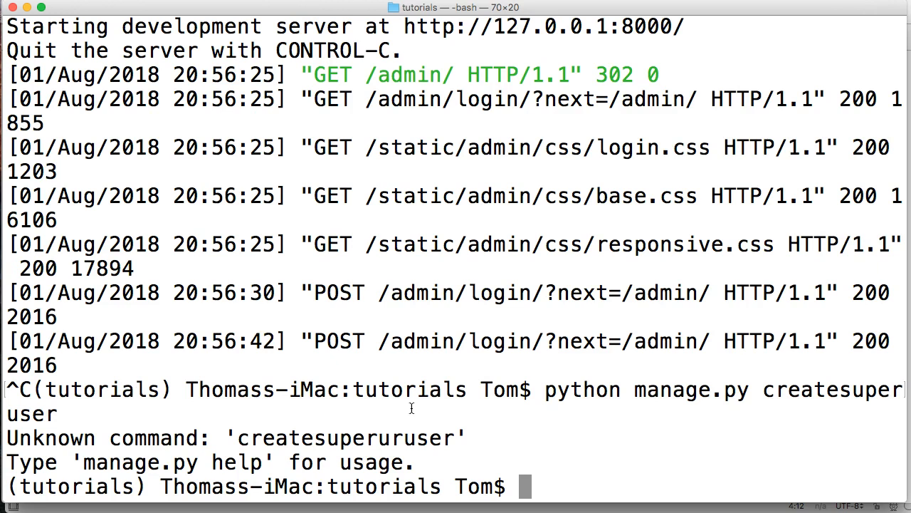
# Step: Rerun createsuperuser and give the username admin
pyautogui.write('python ma')
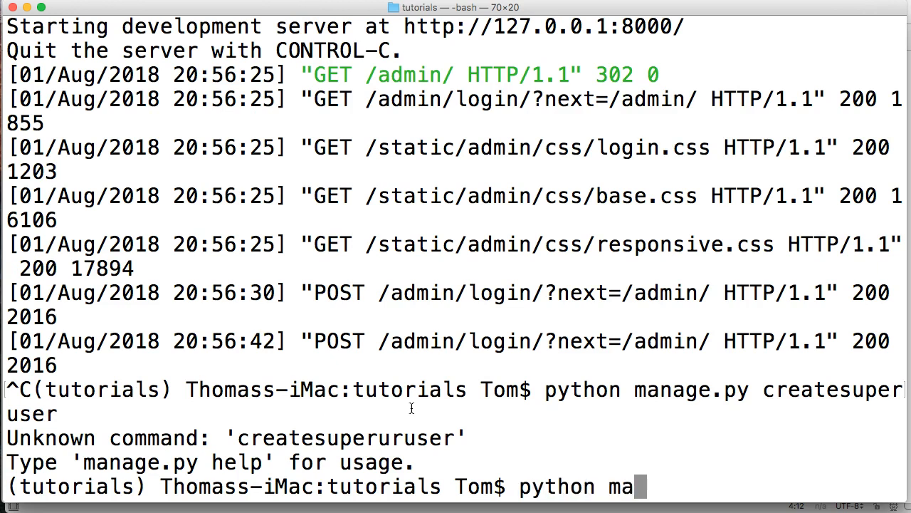
pyautogui.write('nage.py c')
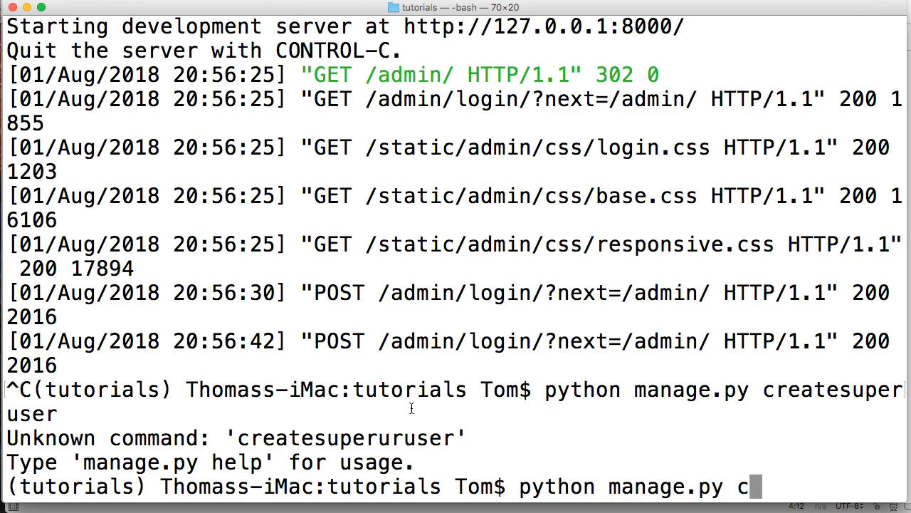
pyautogui.write('reatesuperuser')
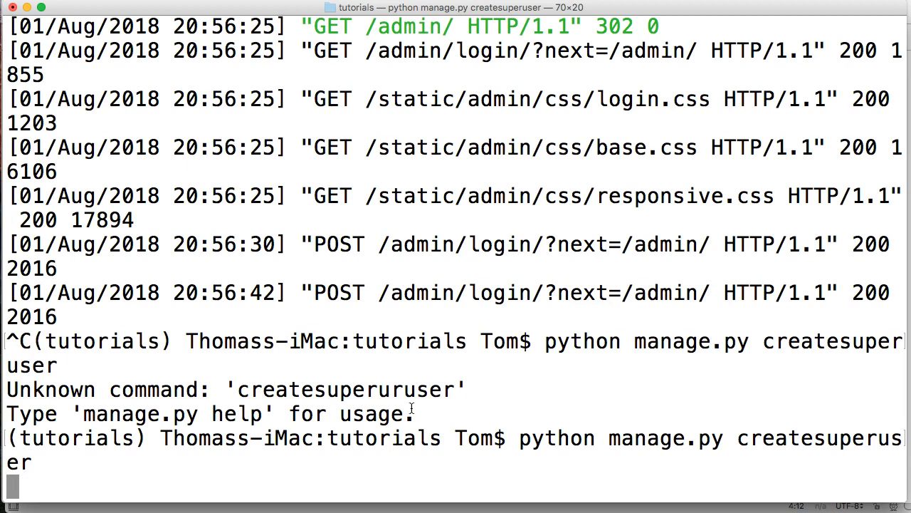
pyautogui.write('ad')
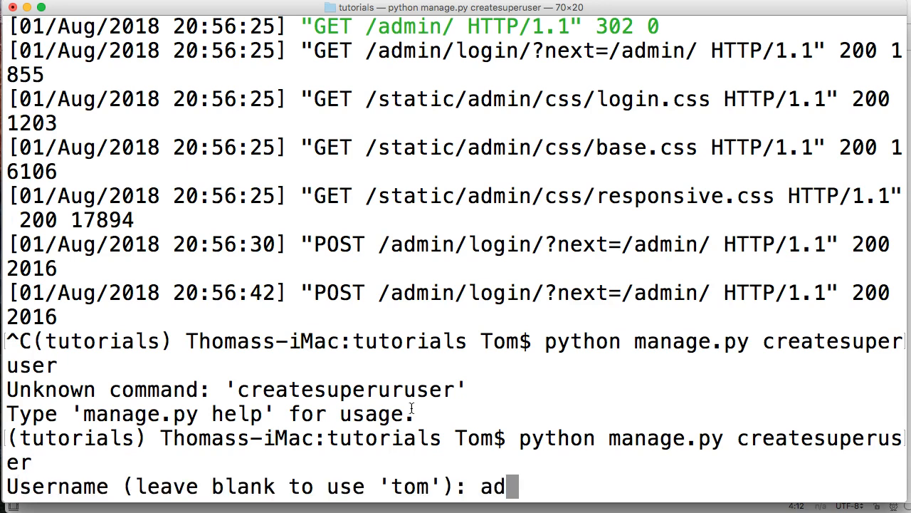
pyautogui.press('Return')
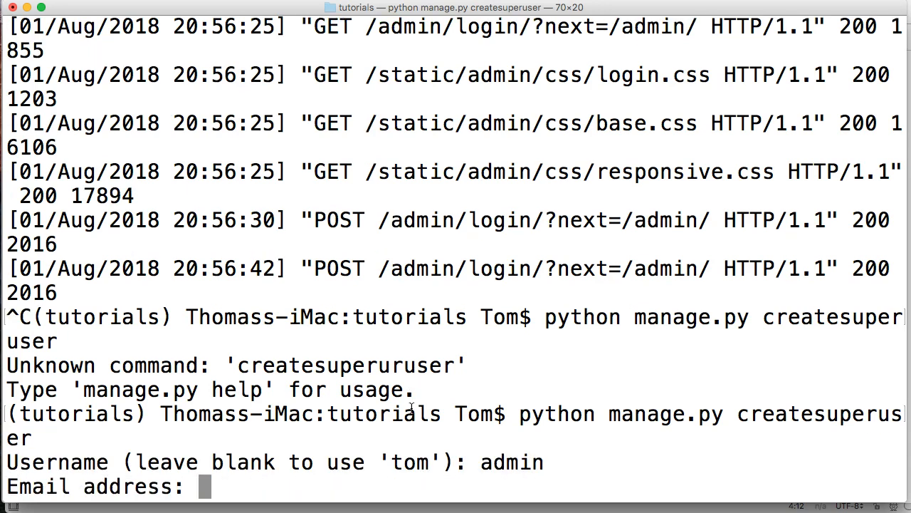
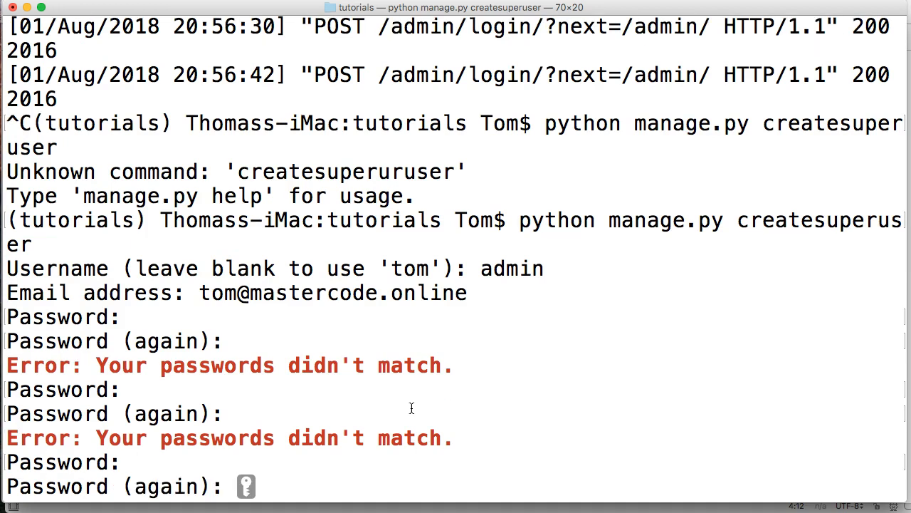
pyautogui.press('Return')
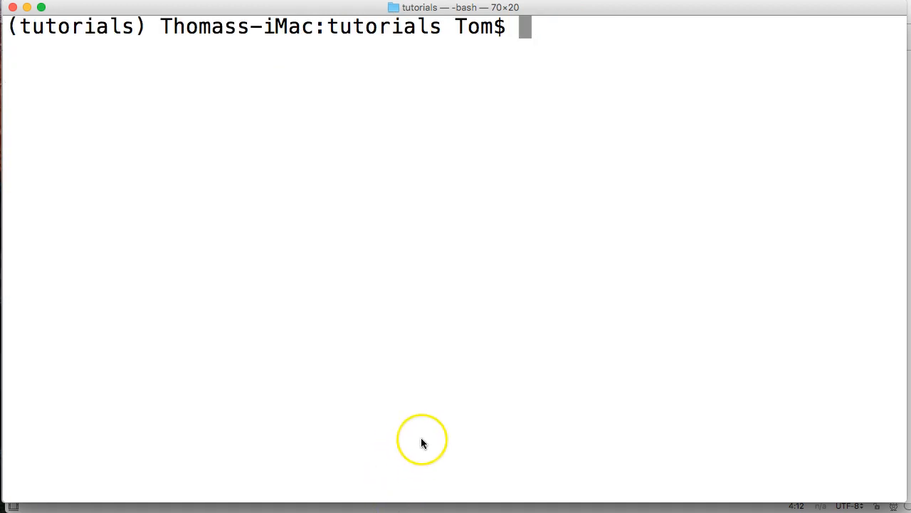
# Step: Run python manage.py runserver and return to the browser login page
pyautogui.write('python manag')
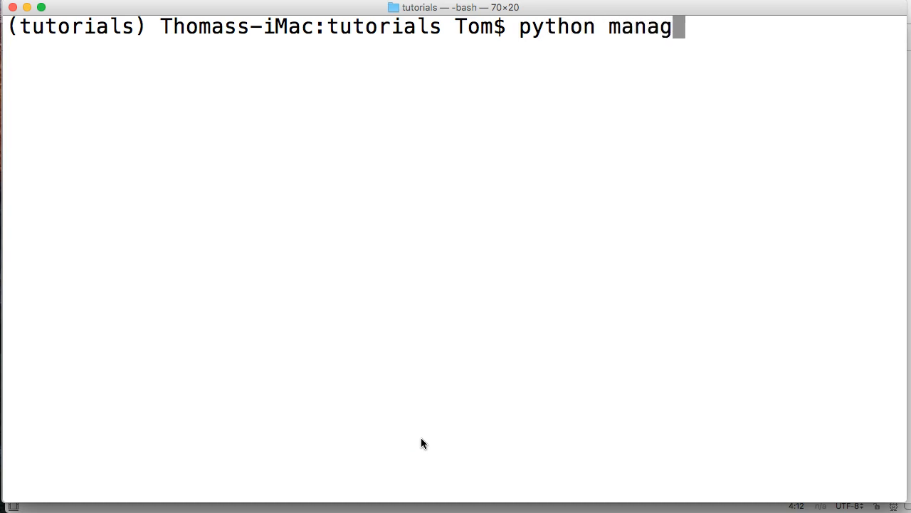
pyautogui.write('e.py m')
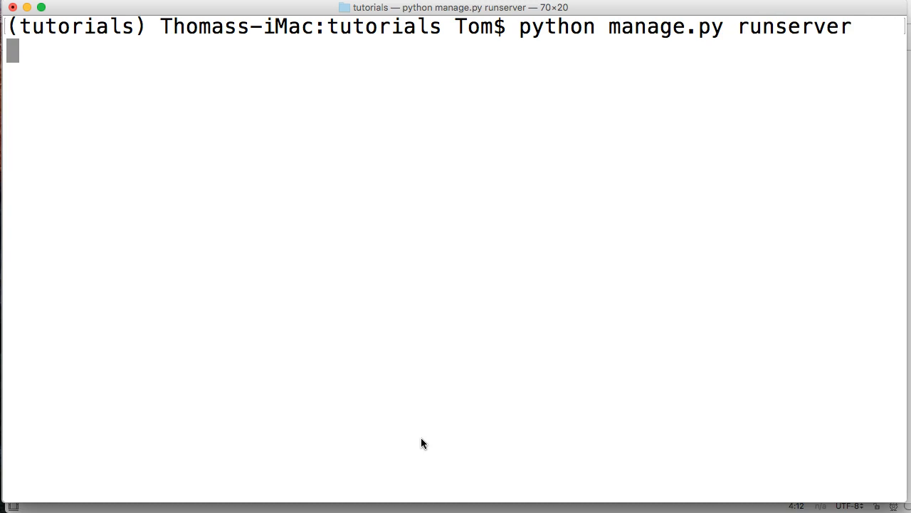
pyautogui.moveTo(404, 475)
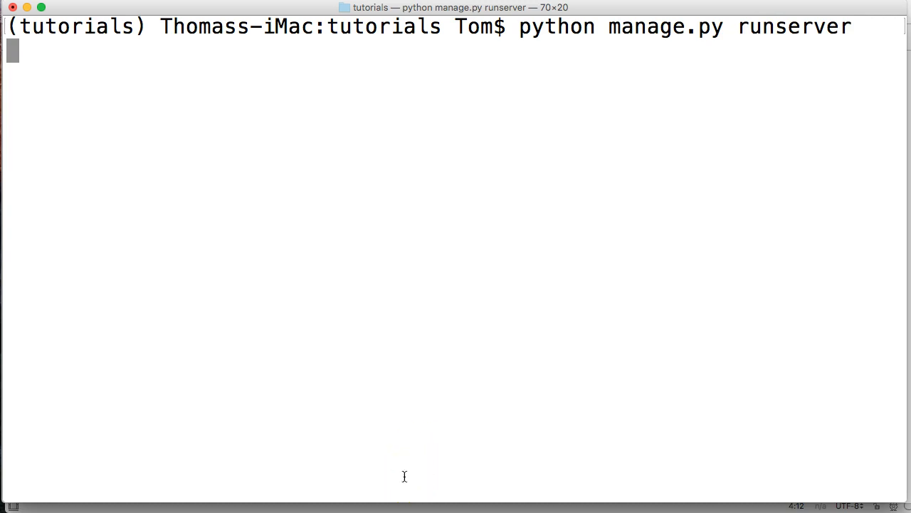
pyautogui.press('Return')
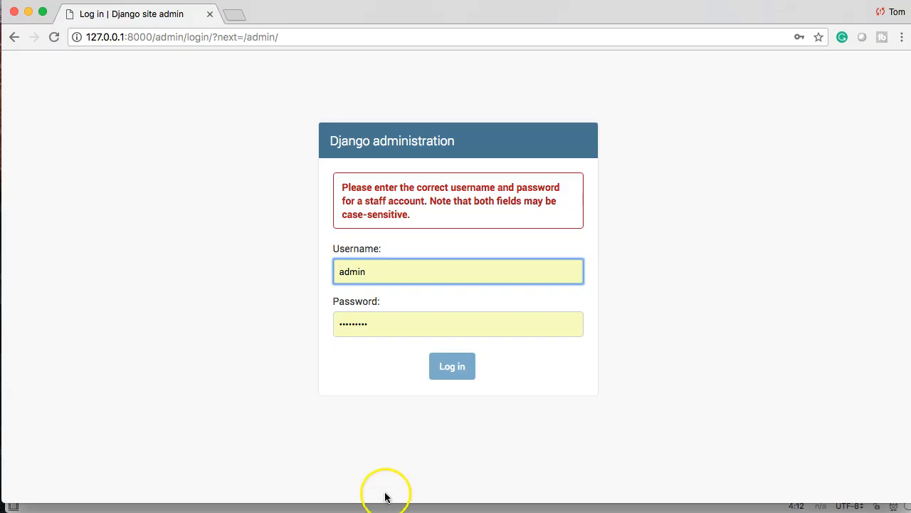
# Step: Log in to Django admin as admin and start adding a new post
pyautogui.click(453, 366)
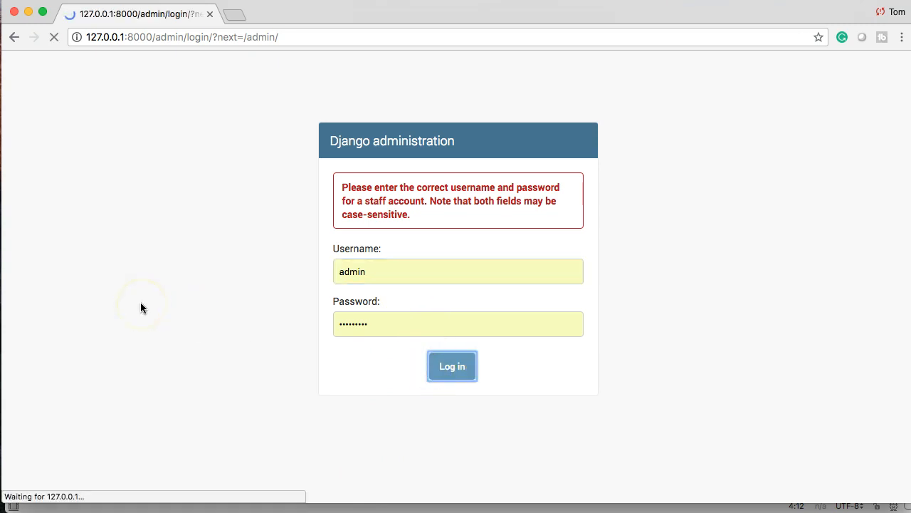
pyautogui.click(453, 365)
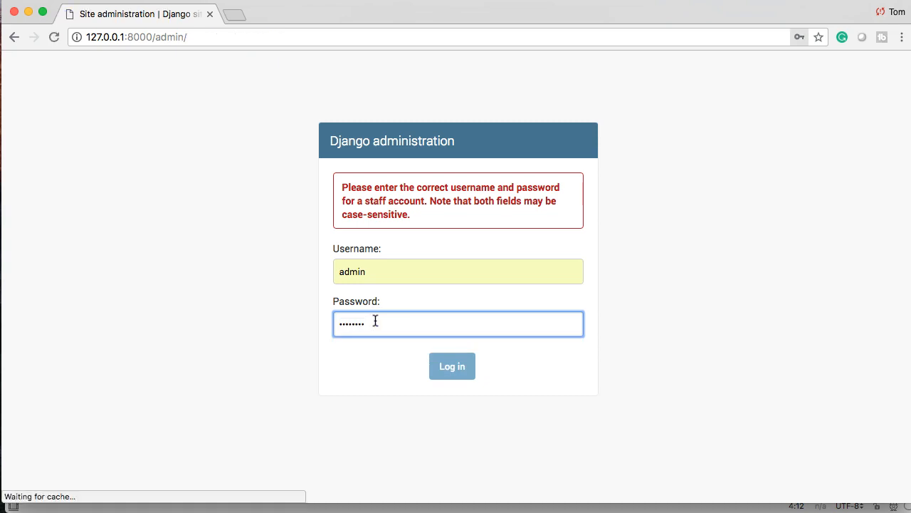
pyautogui.click(453, 365)
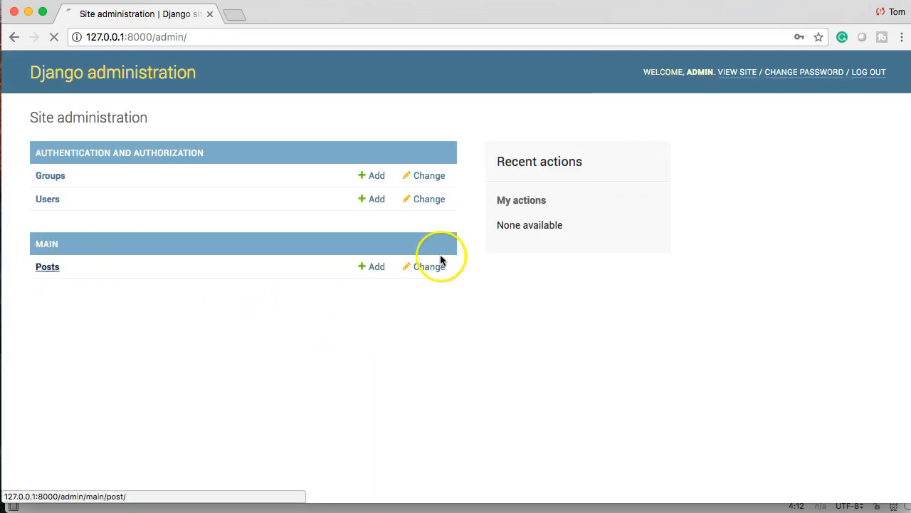
pyautogui.click(47, 266)
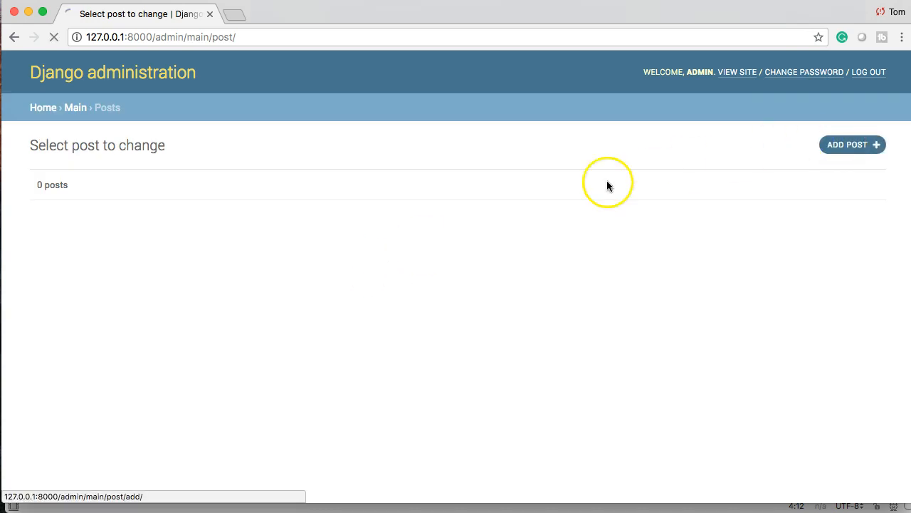
pyautogui.click(852, 145)
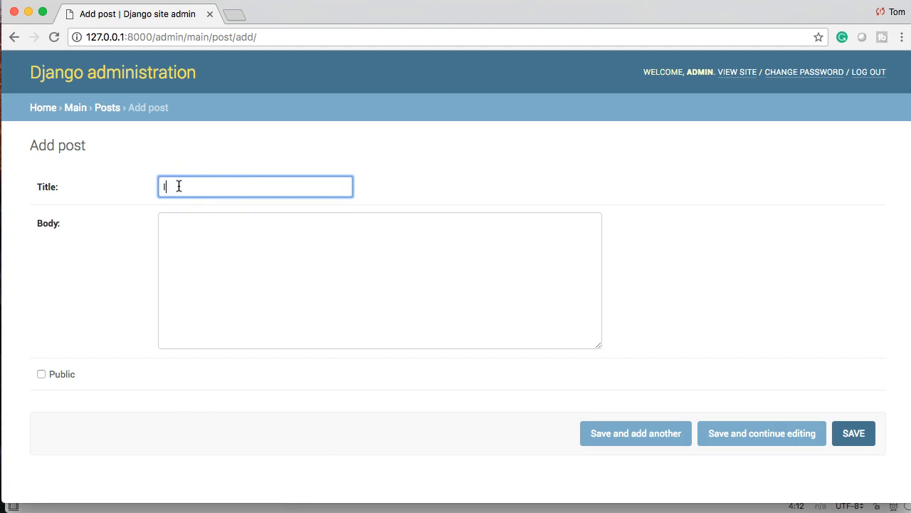
# Step: Save a post titled 'I am hidden' with body 'I am hidden', Public left unchecked
pyautogui.write('I am hi')
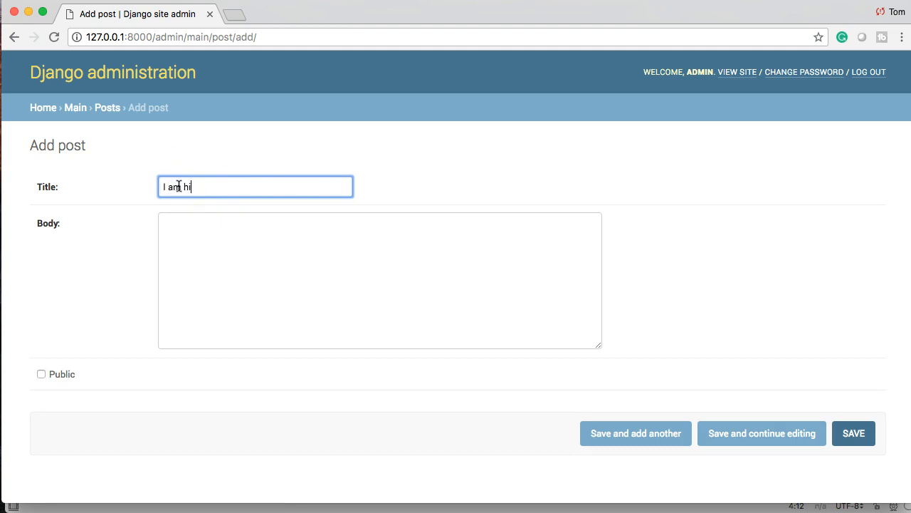
pyautogui.click(379, 279)
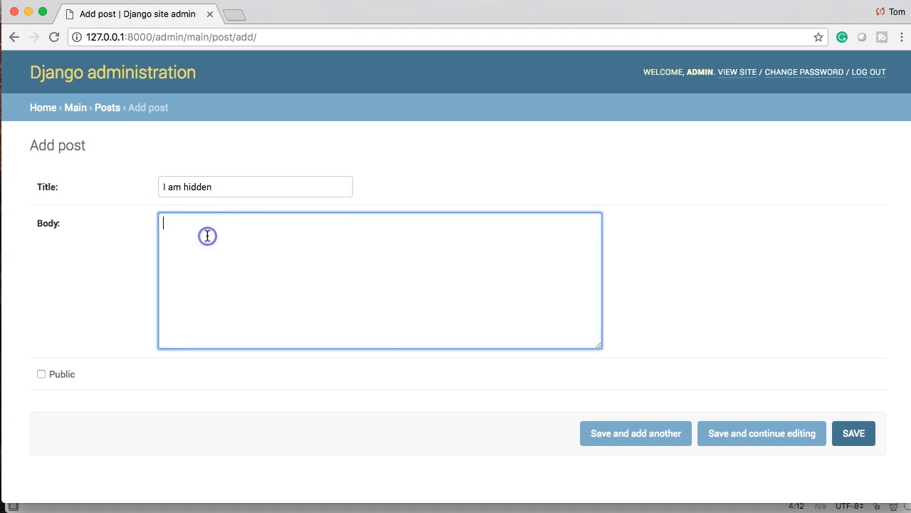
pyautogui.write('I am')
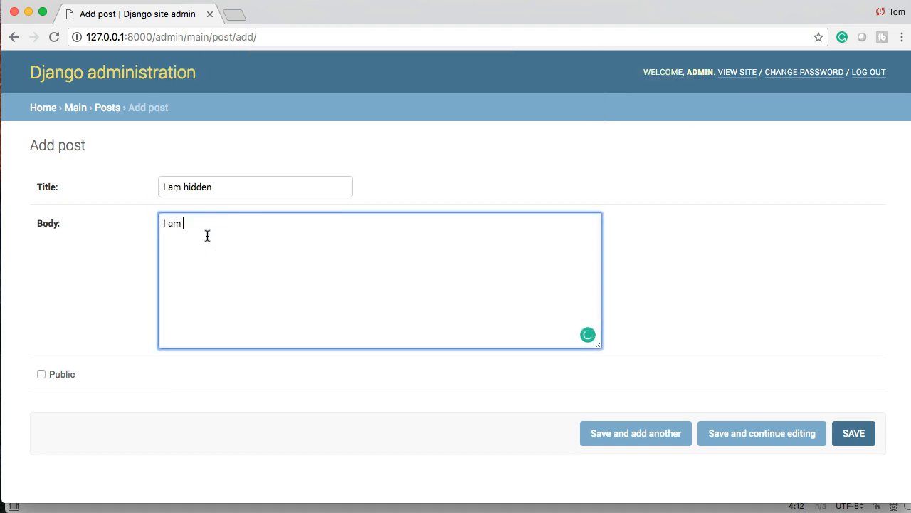
pyautogui.write('hidden')
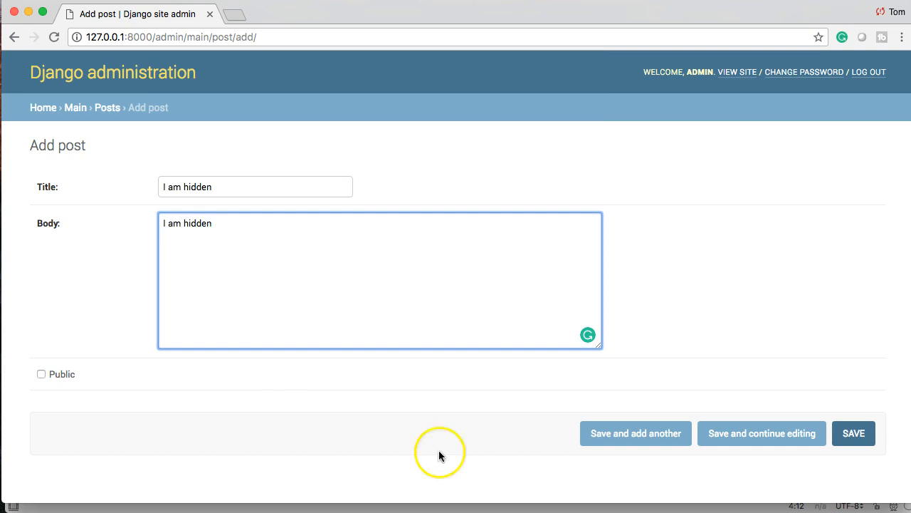
pyautogui.click(855, 433)
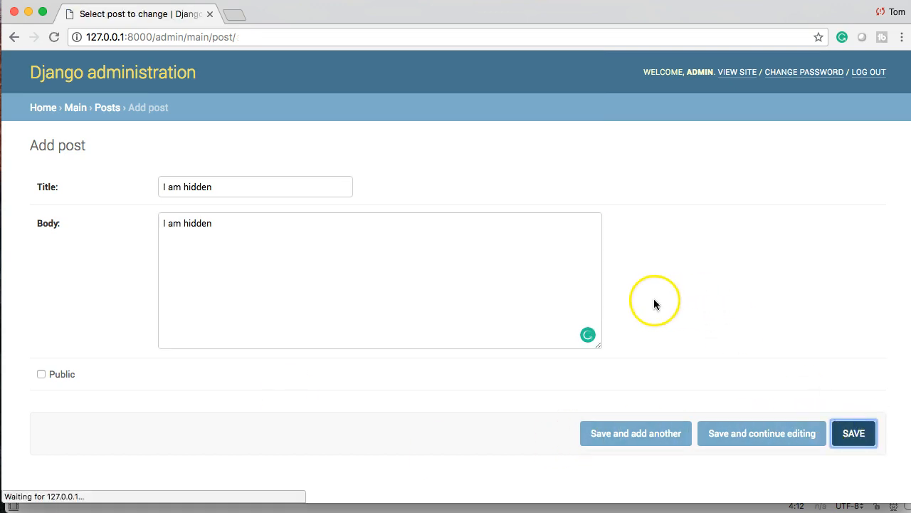
pyautogui.click(855, 433)
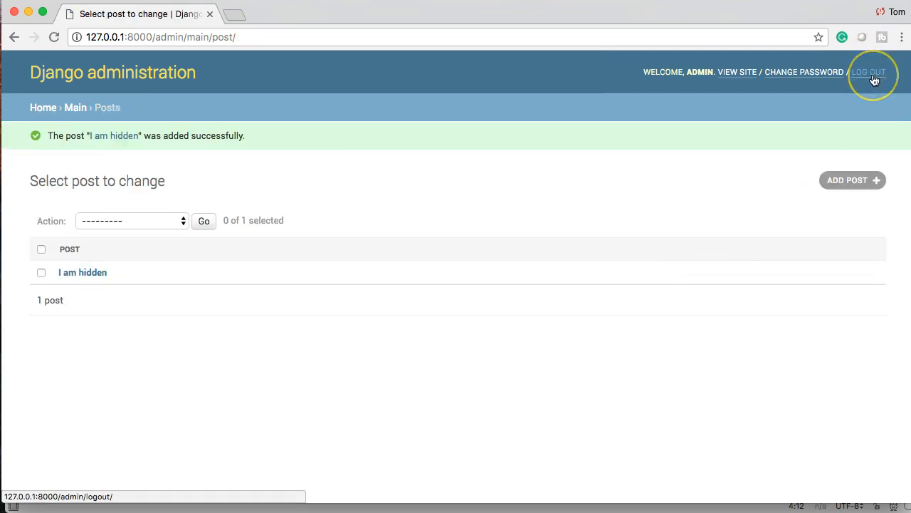
# Step: Log out of the admin site and move to the address bar
pyautogui.click(868, 71)
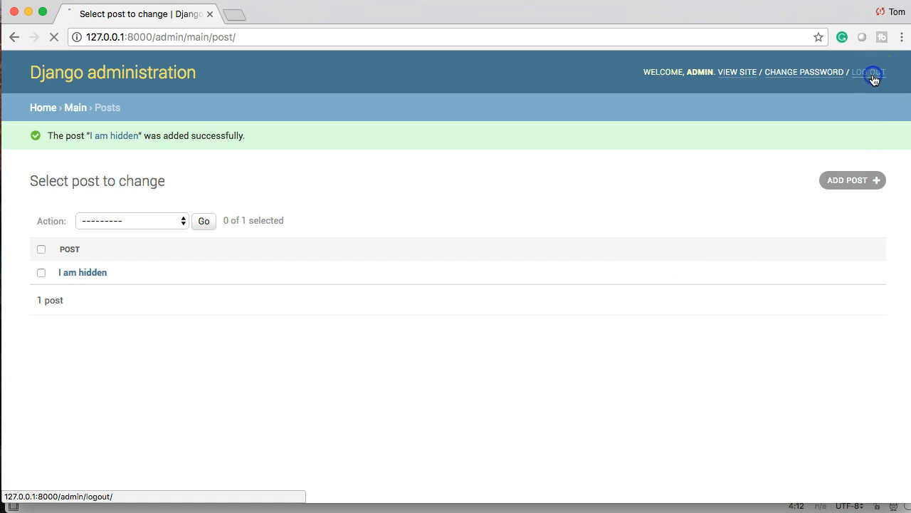
pyautogui.click(868, 71)
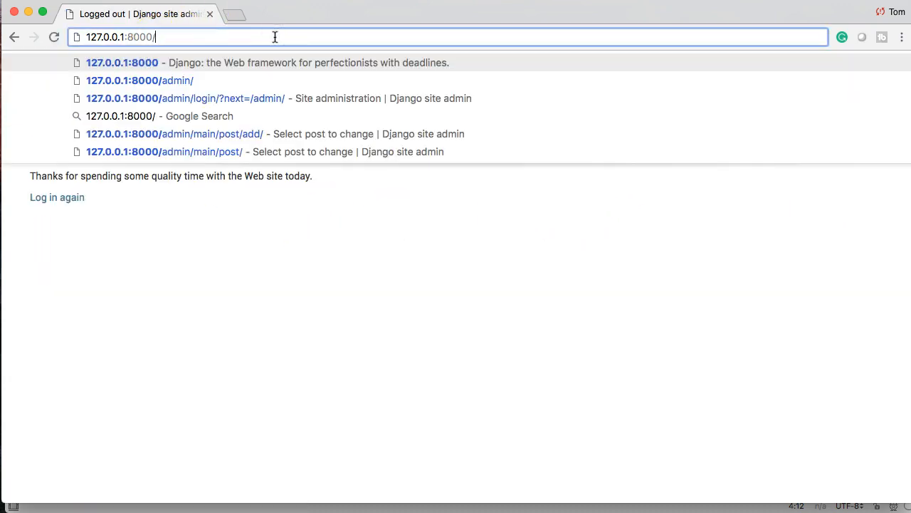
# Step: Visit 127.0.0.1:8000/post/1 while logged out to see the hidden post's title and body
pyautogui.write('post/1')
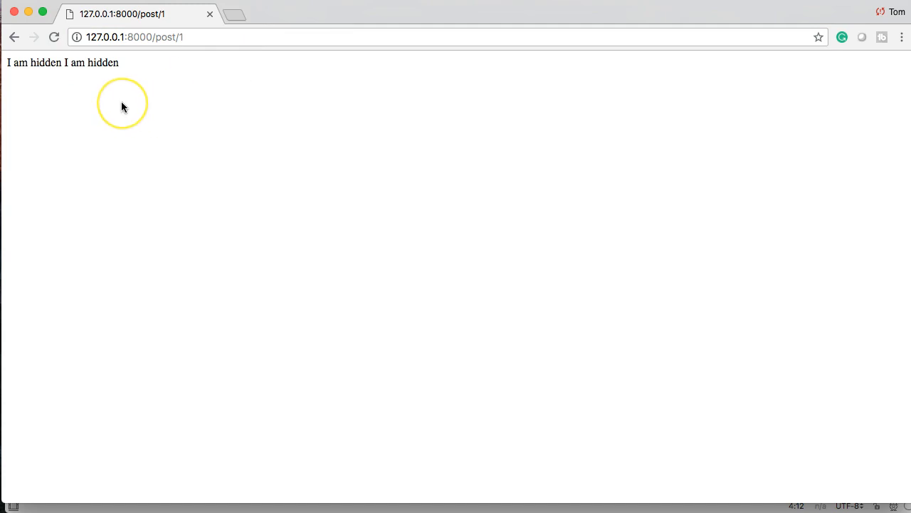
pyautogui.moveTo(122, 107)
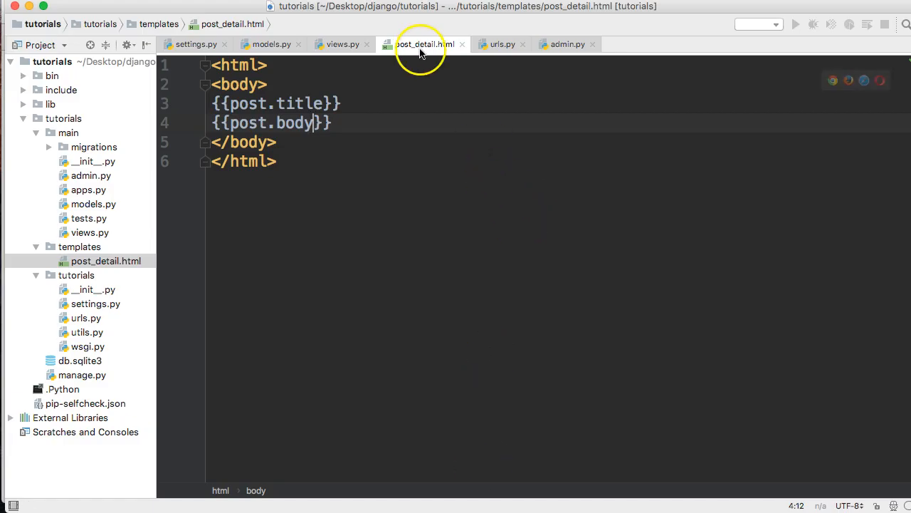
# Step: After <body> add {% if request.user.is_authenticated or post.public %} in post_detail.html
pyautogui.click(285, 84)
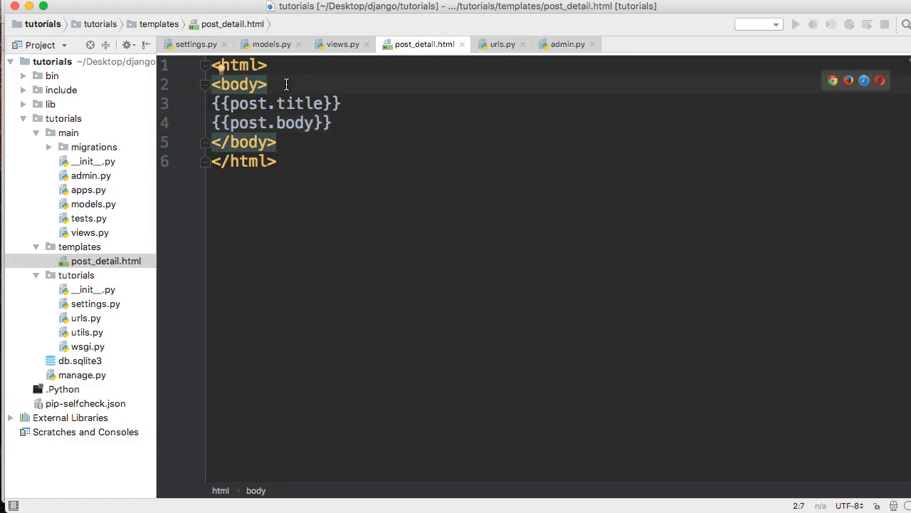
pyautogui.write('{')
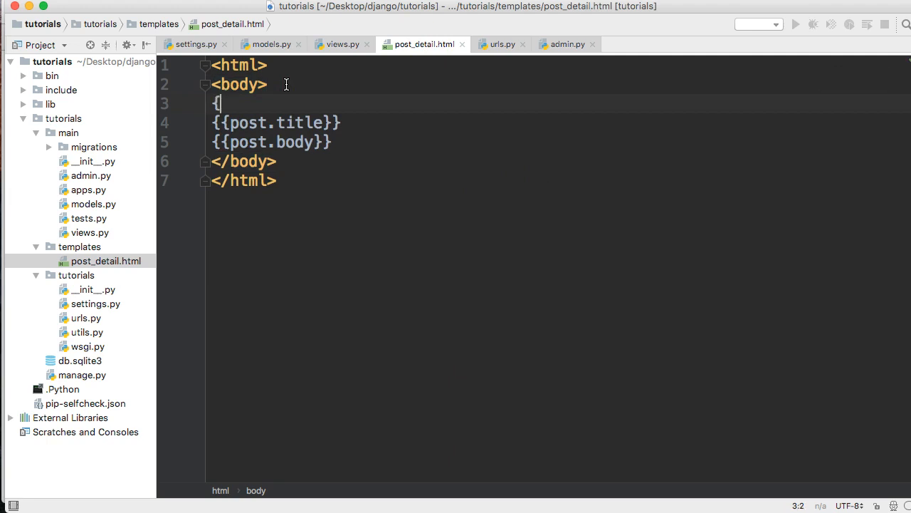
pyautogui.write('%')
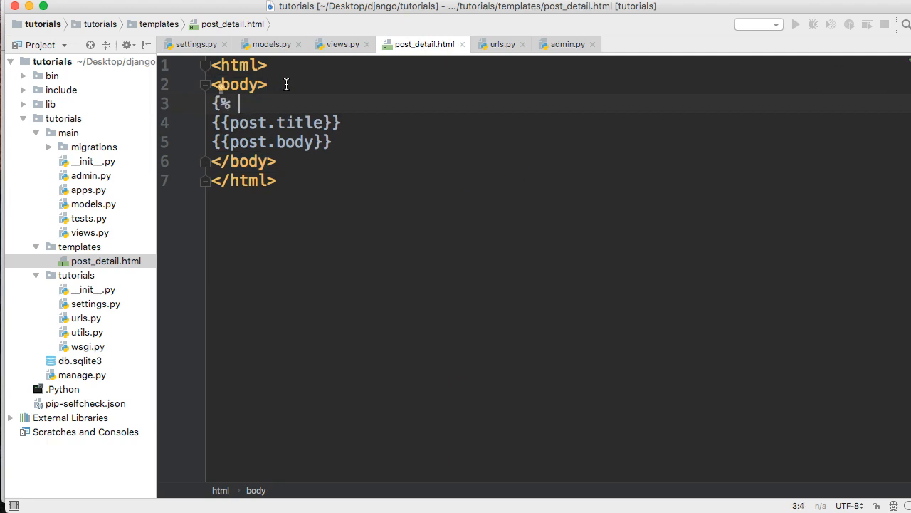
pyautogui.write('if req')
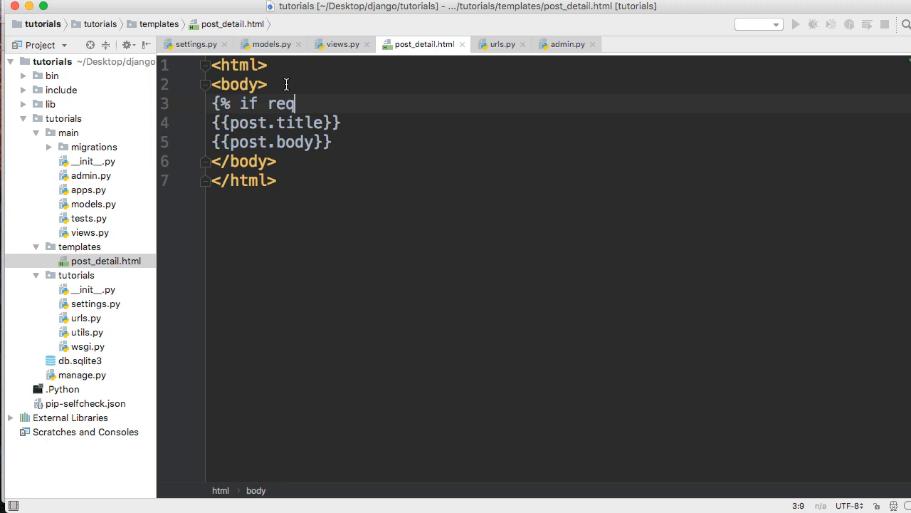
pyautogui.write('uest.user')
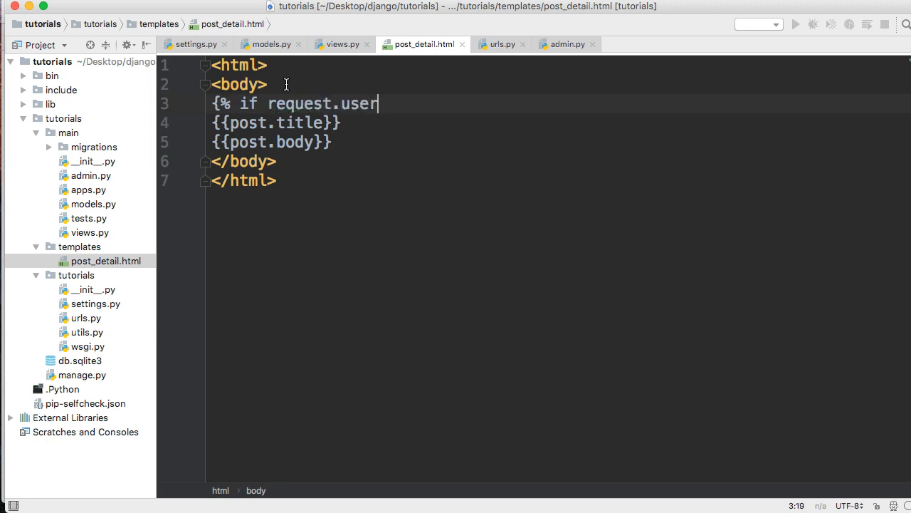
pyautogui.write('.')
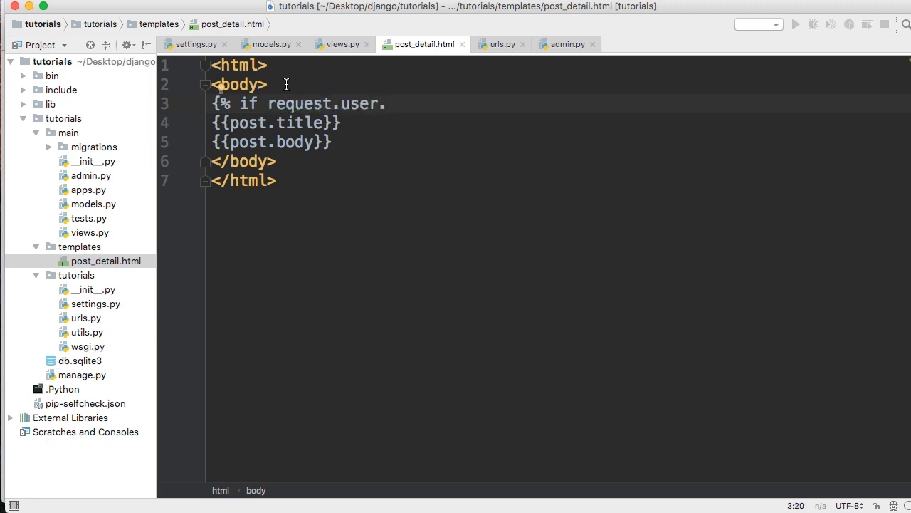
pyautogui.write('is_a')
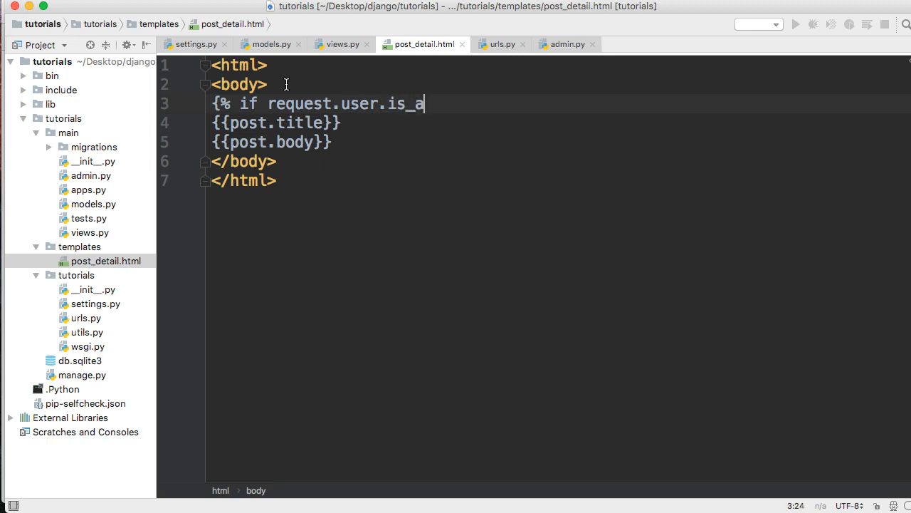
pyautogui.write('then')
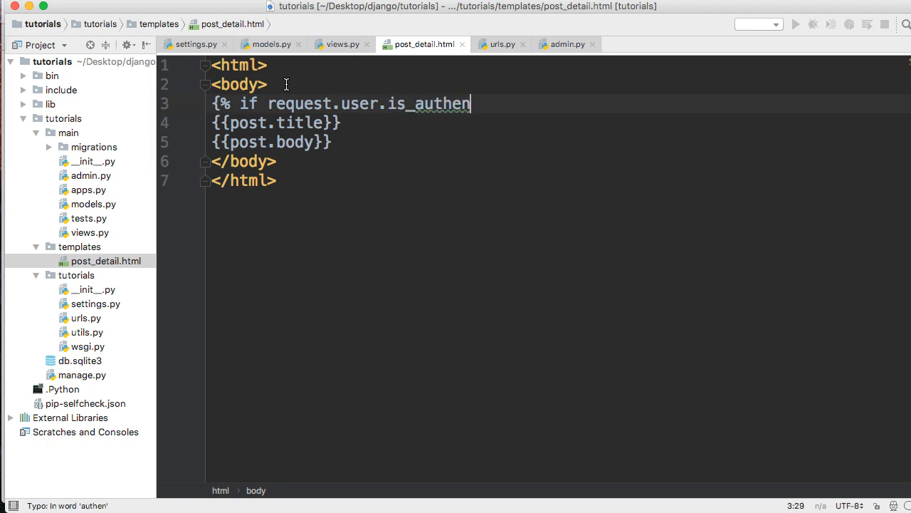
pyautogui.write('ticated or post')
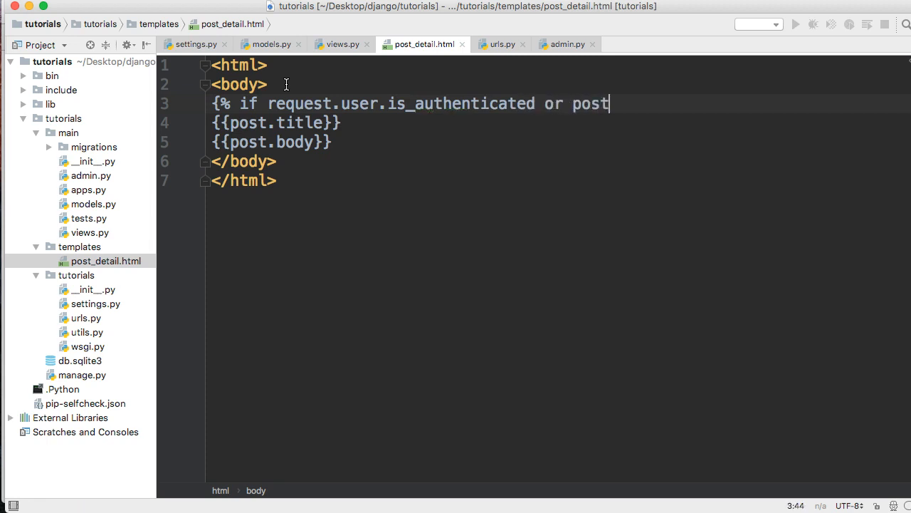
pyautogui.write('.public')
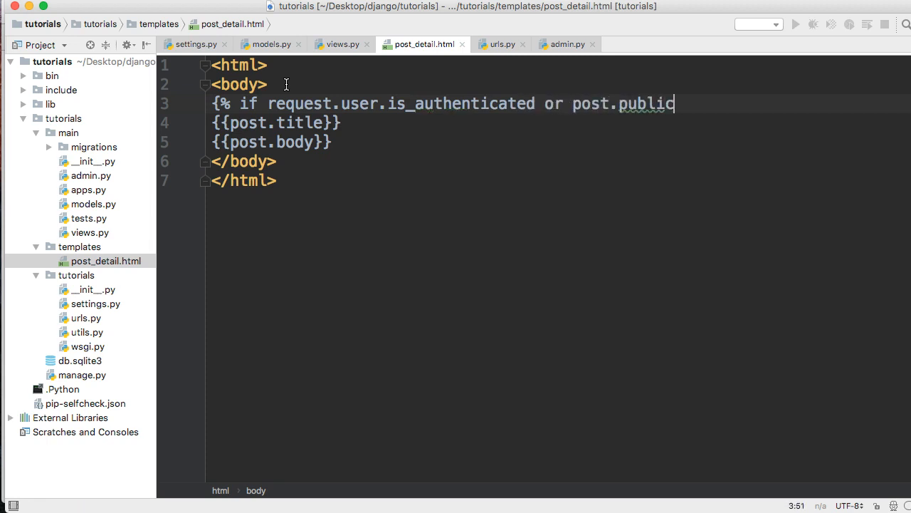
pyautogui.write('%}')
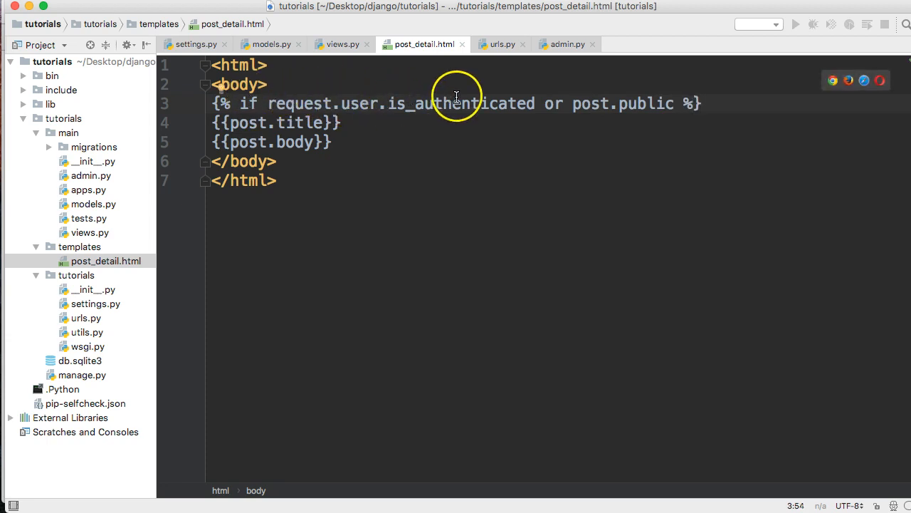
pyautogui.moveTo(456, 97)
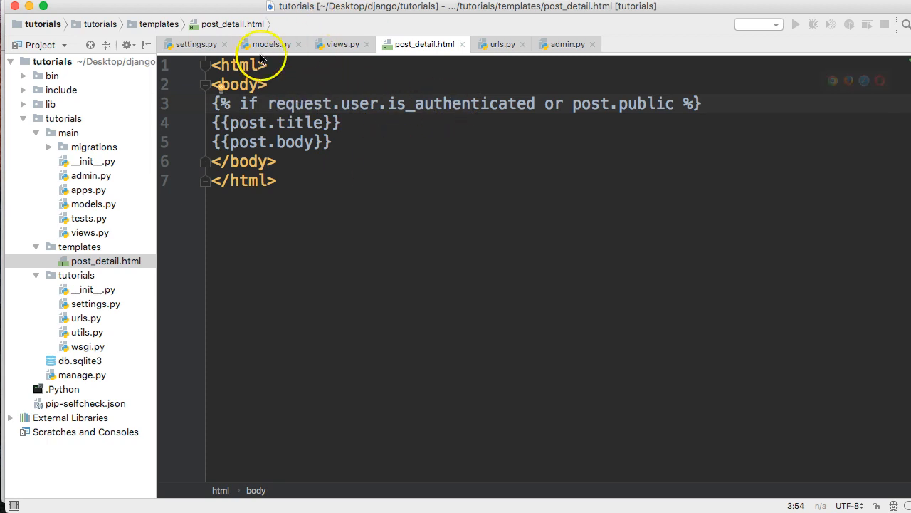
pyautogui.click(266, 44)
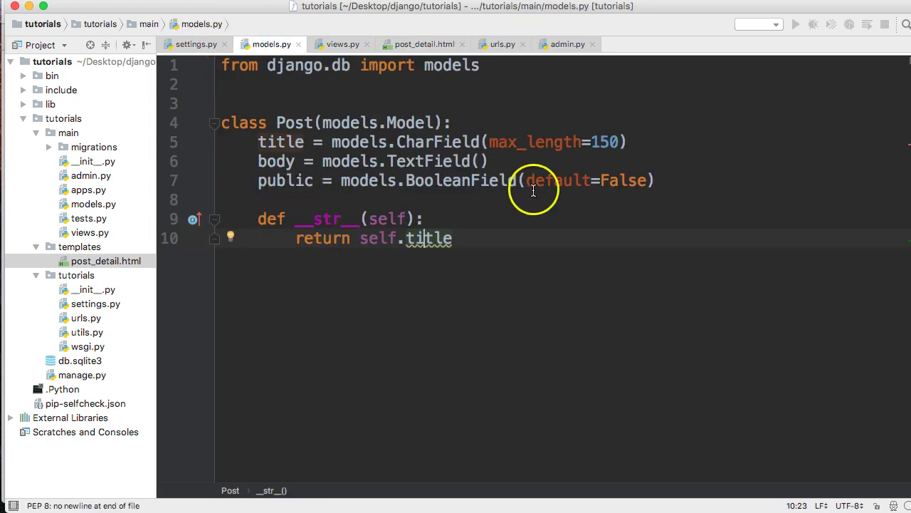
pyautogui.moveTo(625, 179)
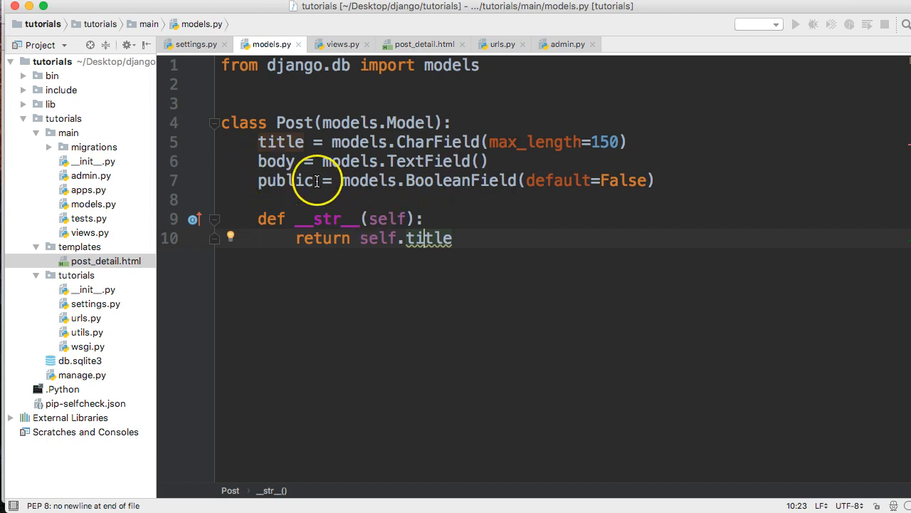
pyautogui.moveTo(316, 179)
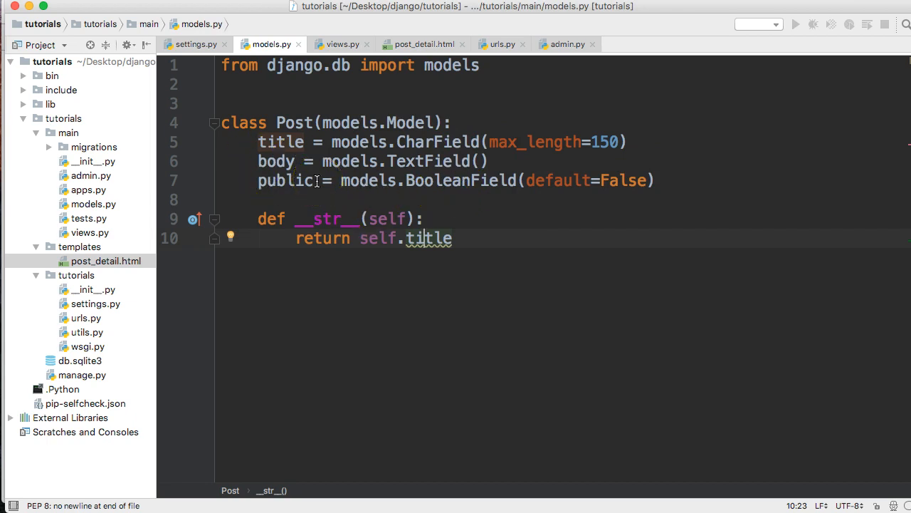
pyautogui.moveTo(559, 44)
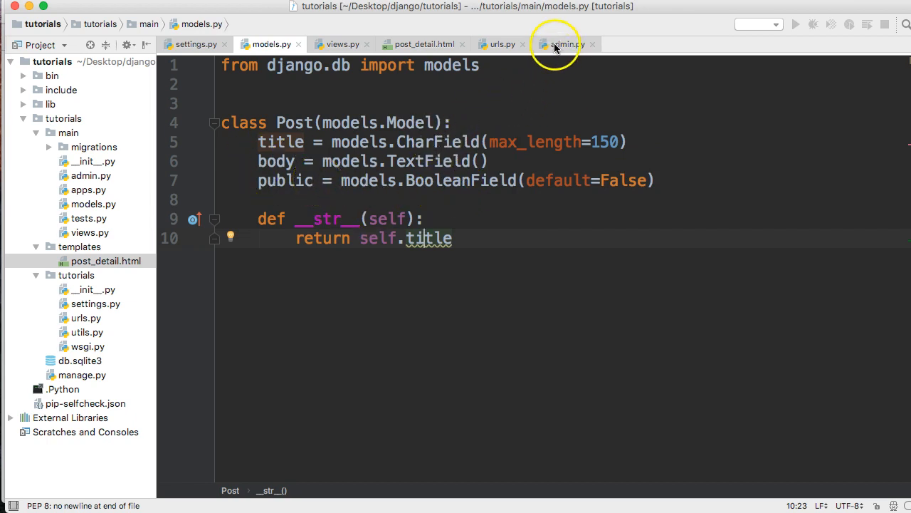
# Step: Review the Post model's public BooleanField in models.py and move on to admin.py
pyautogui.click(422, 44)
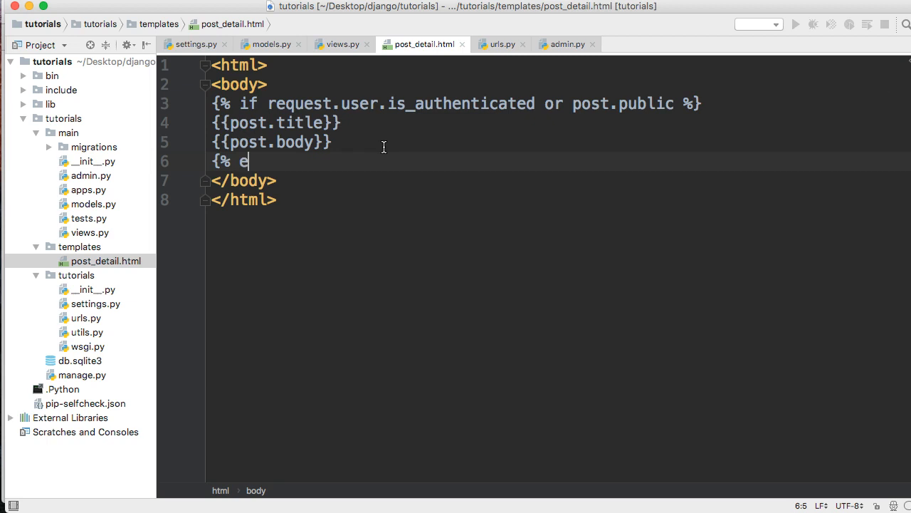
# Step: Add {% else %} with 'You must be logged in to view content' and close with {% endif %}
pyautogui.write('lse %}')
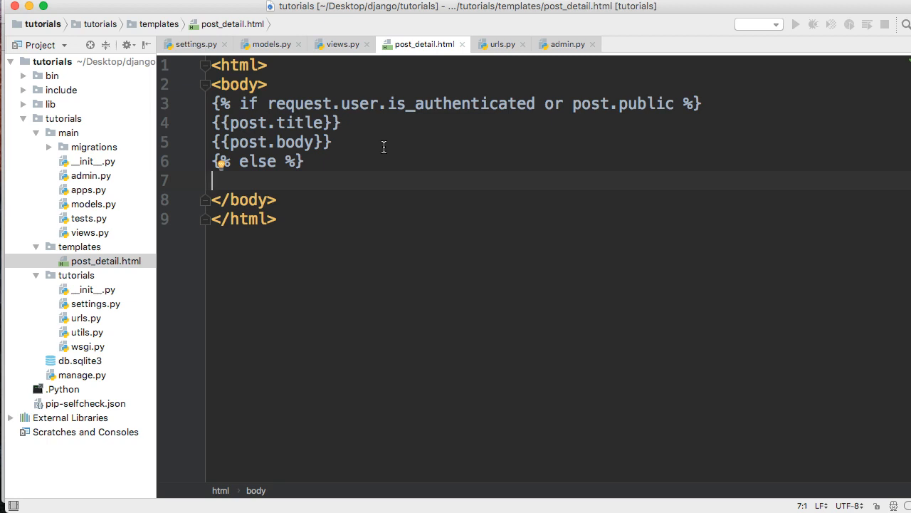
pyautogui.write('You must be')
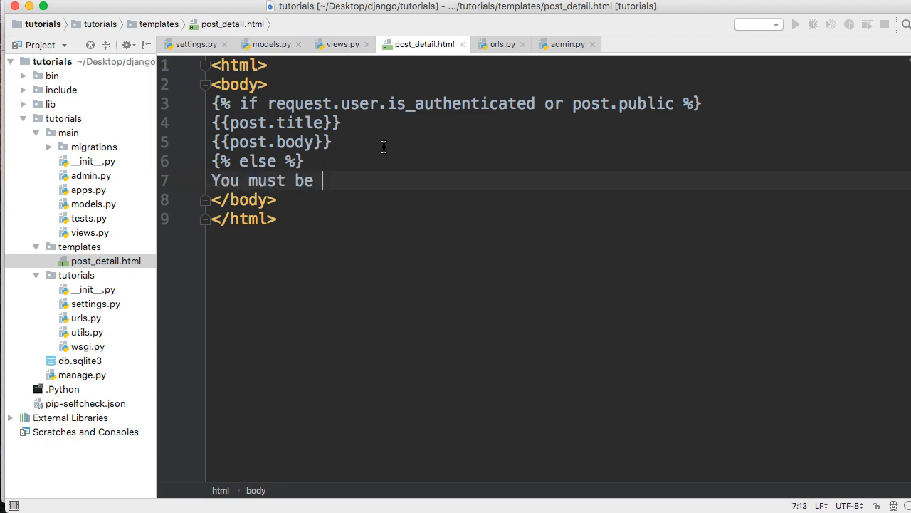
pyautogui.write('logged in')
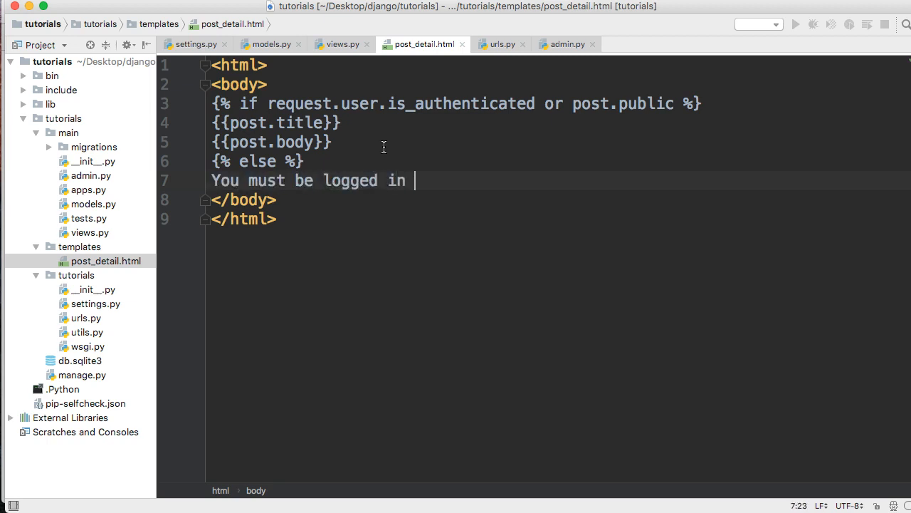
pyautogui.write('to view t')
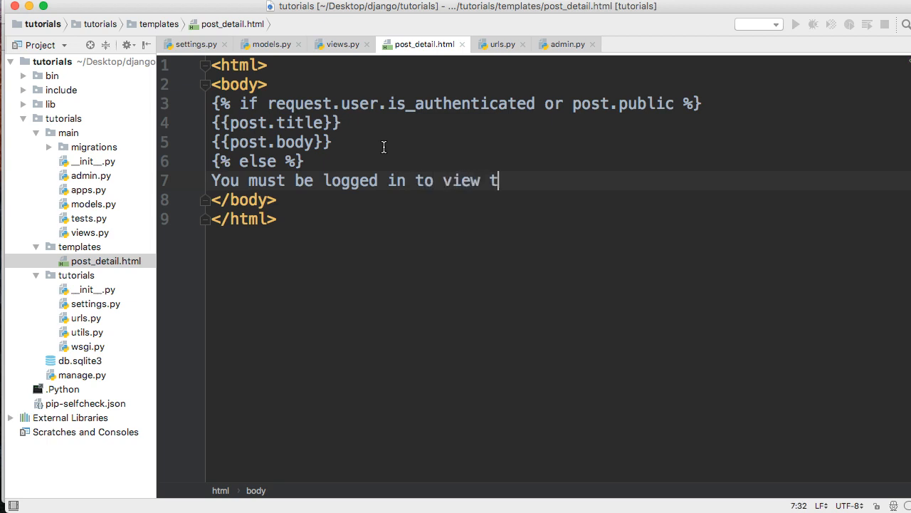
pyautogui.write('ontent')
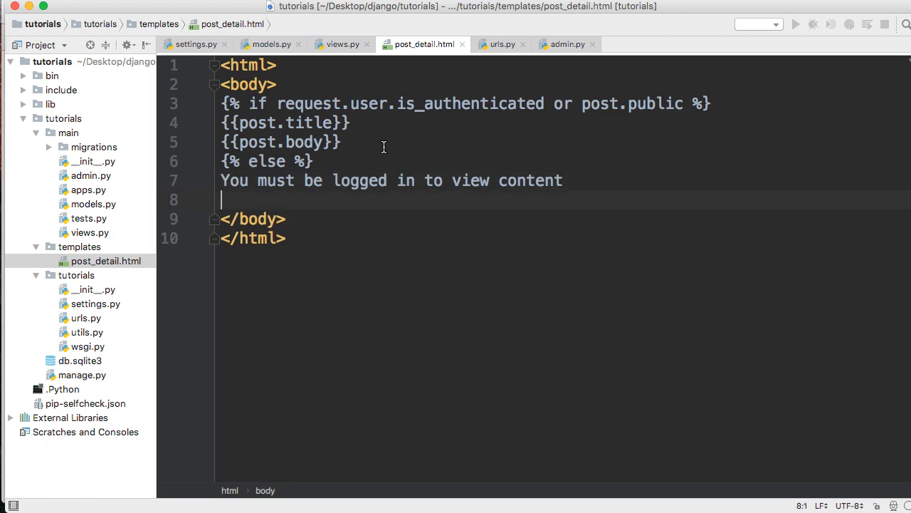
pyautogui.write('{% endif')
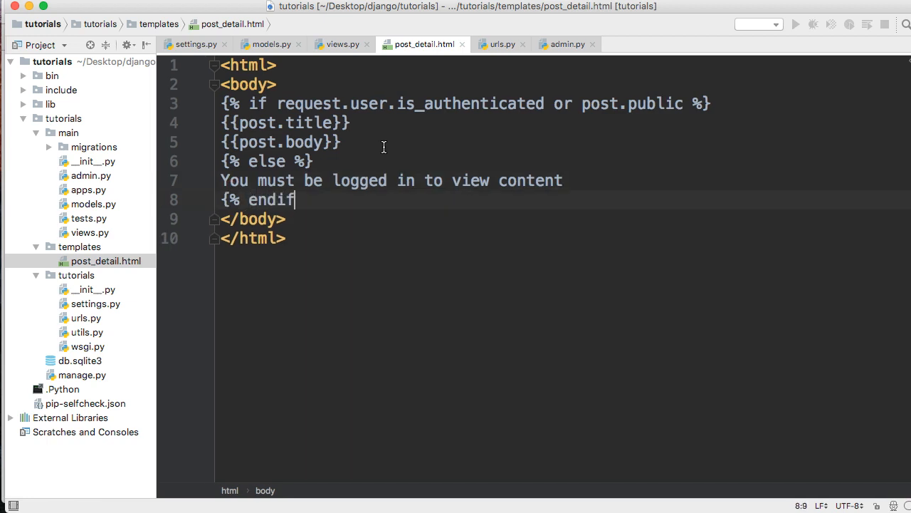
pyautogui.write('%}}')
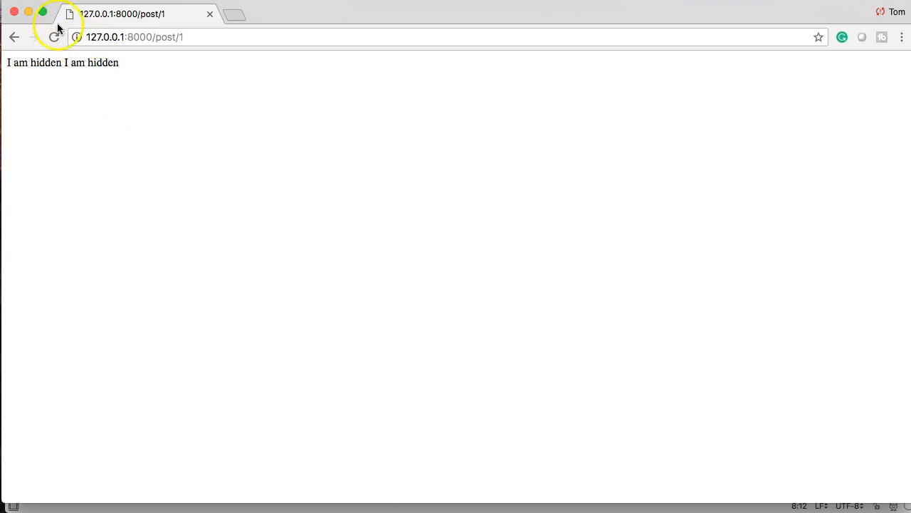
# Step: Reload post/1 to see the login message, then go to 127.0.0.1:8000/admin in a new tab
pyautogui.click(54, 38)
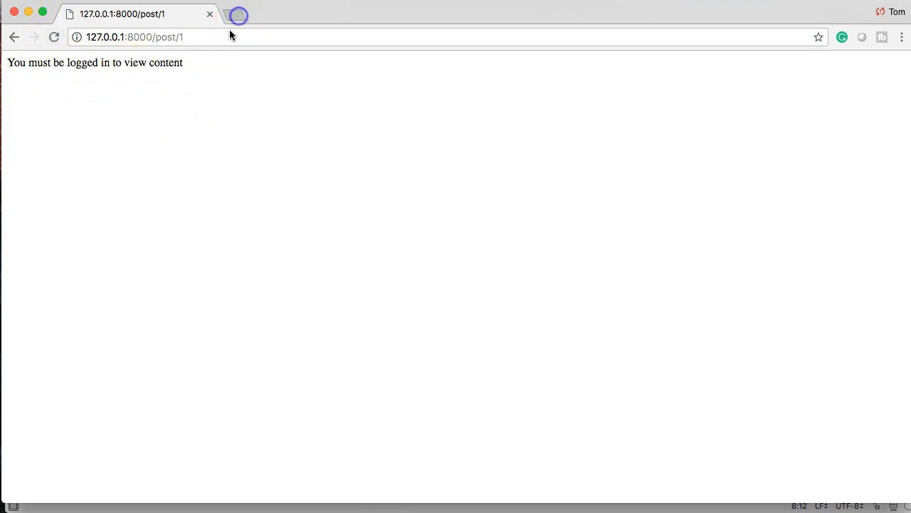
pyautogui.click(240, 14)
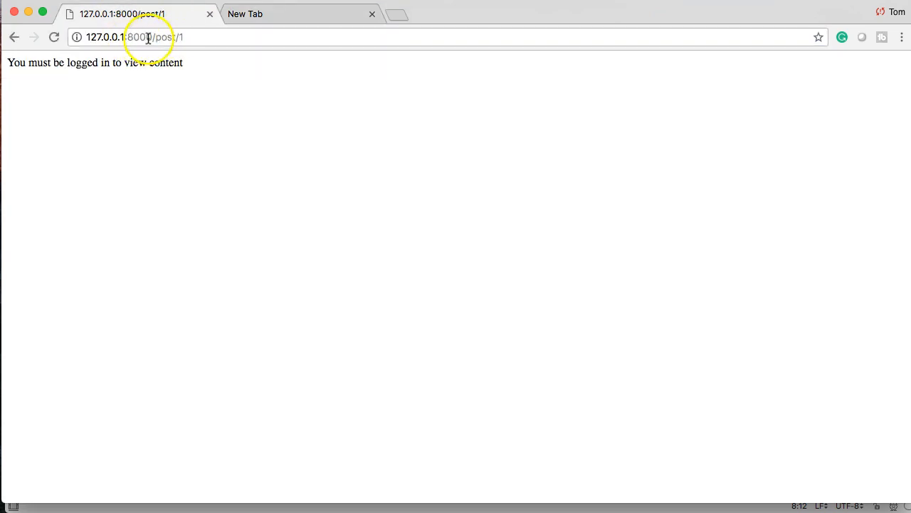
pyautogui.click(148, 37)
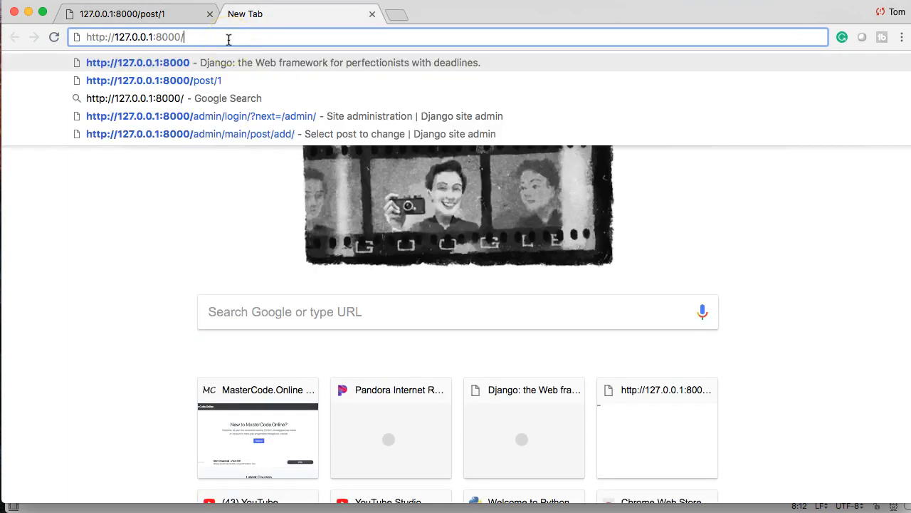
pyautogui.click(202, 117)
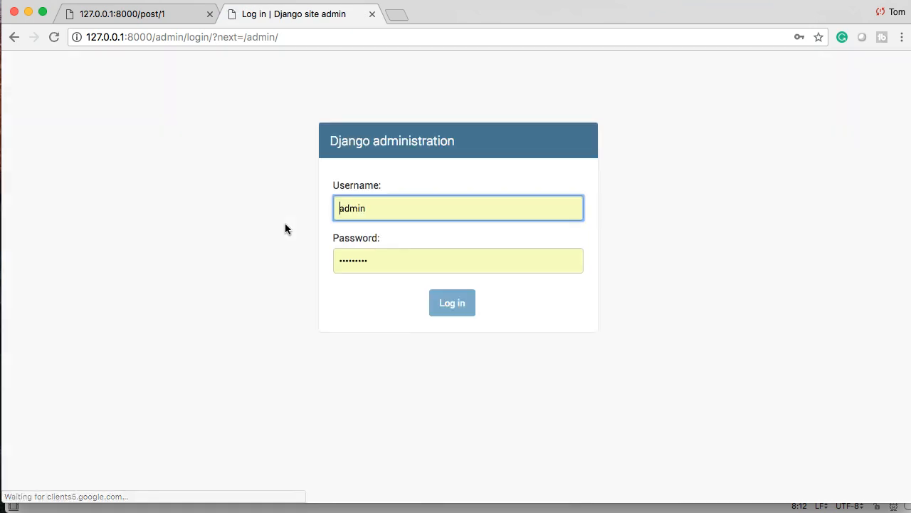
# Step: Log in to Django admin as admin, retrying after the first error
pyautogui.click(453, 302)
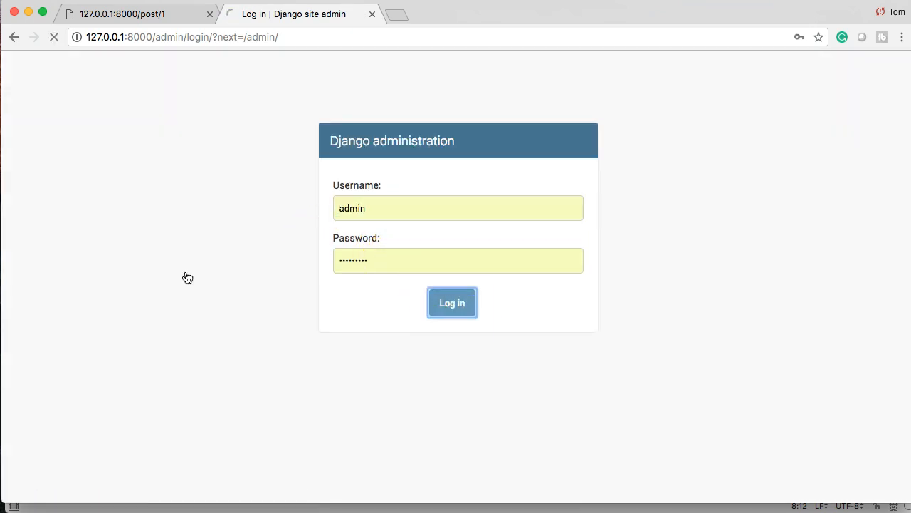
pyautogui.click(453, 302)
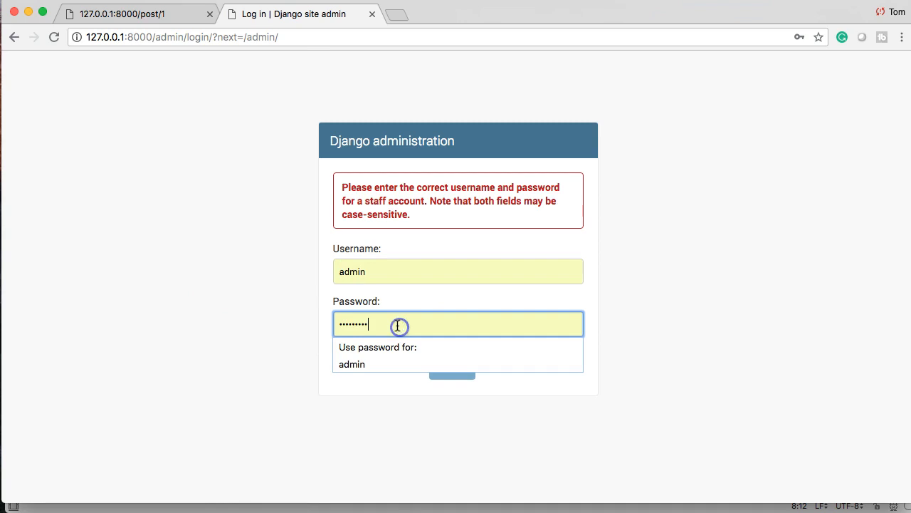
pyautogui.click(452, 366)
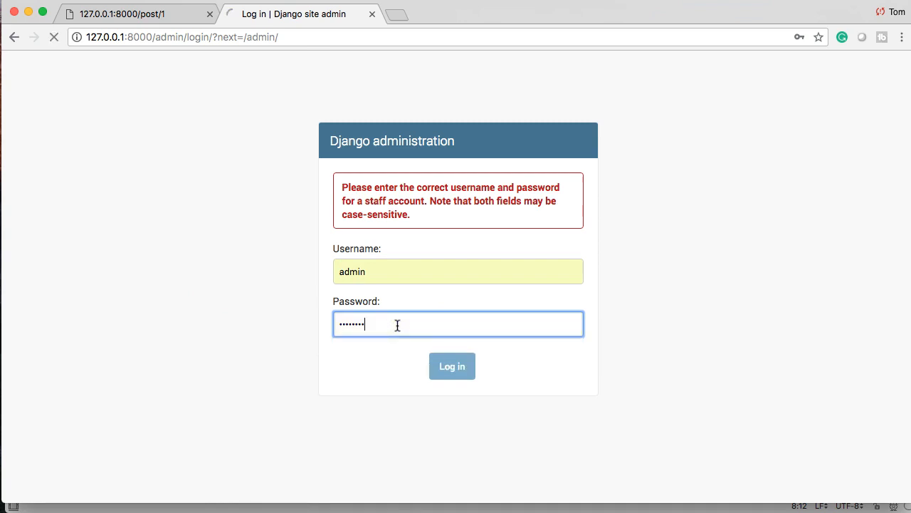
pyautogui.click(453, 365)
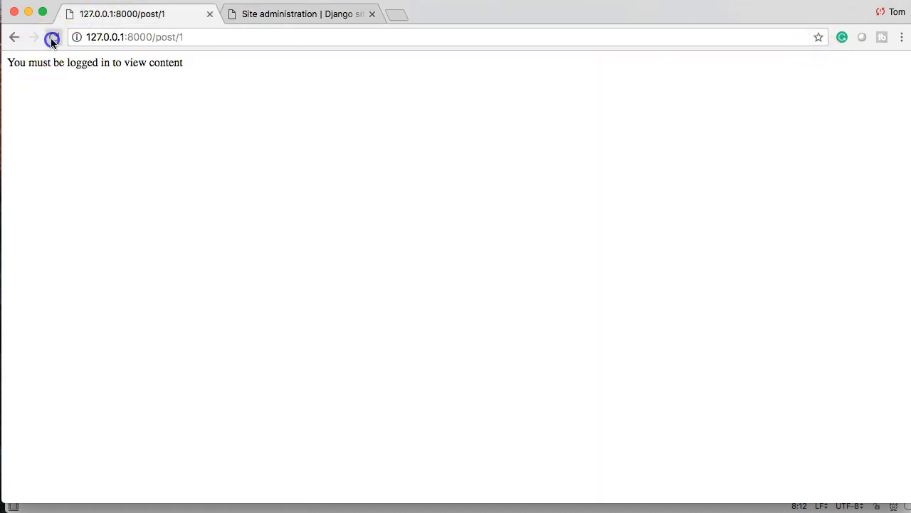
# Step: Reload post/1 to see the post shown while logged in, then return to the admin tab
pyautogui.click(52, 37)
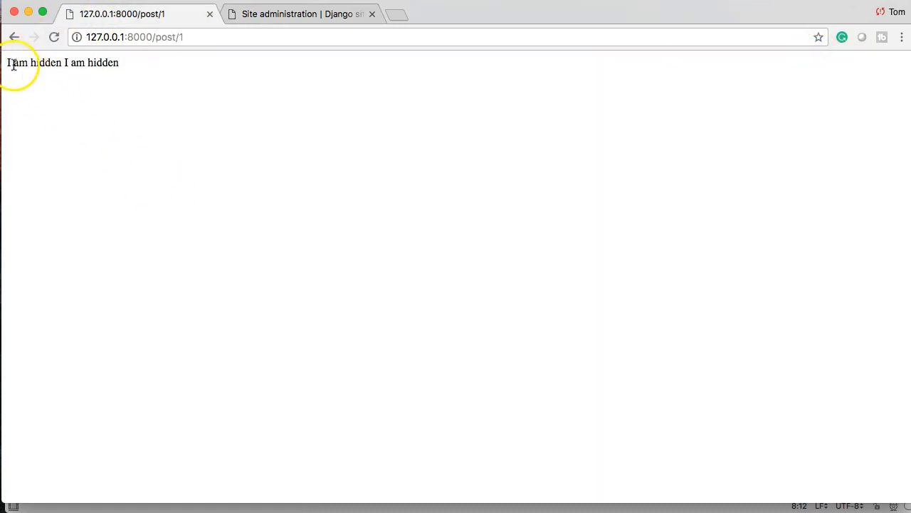
pyautogui.moveTo(85, 125)
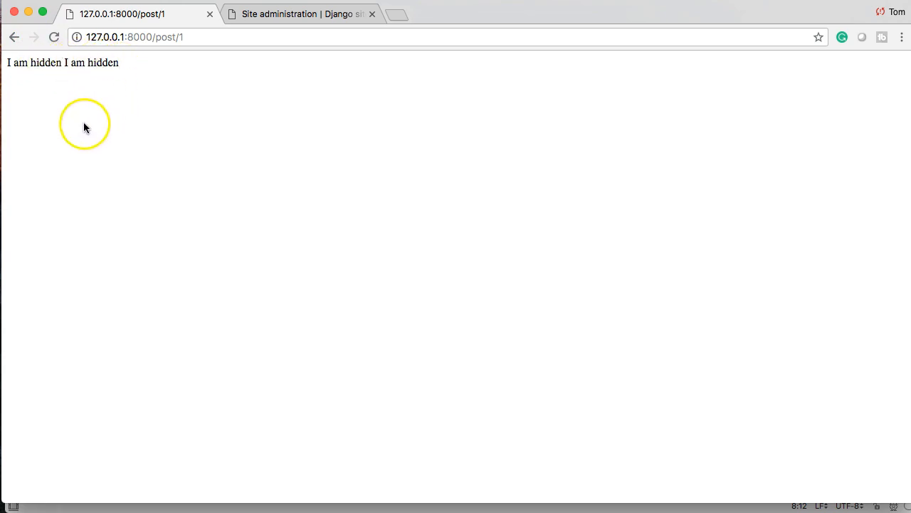
pyautogui.moveTo(302, 29)
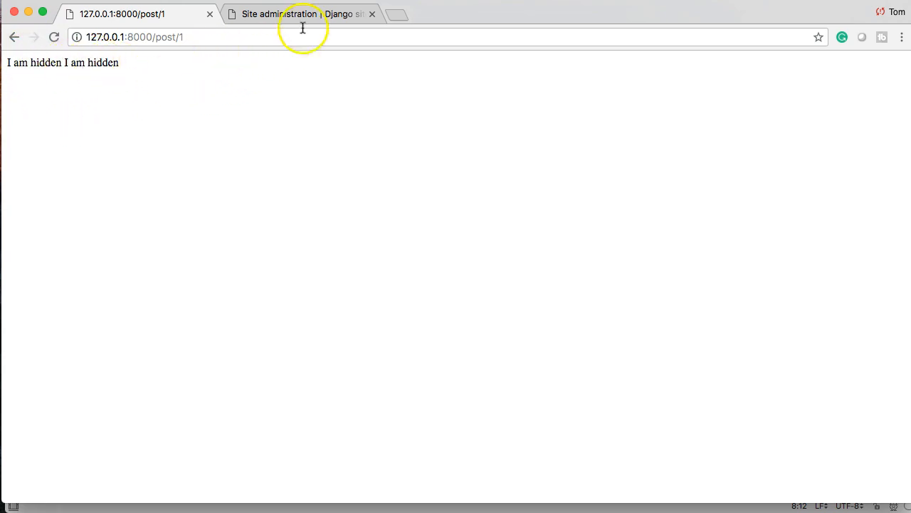
pyautogui.click(299, 15)
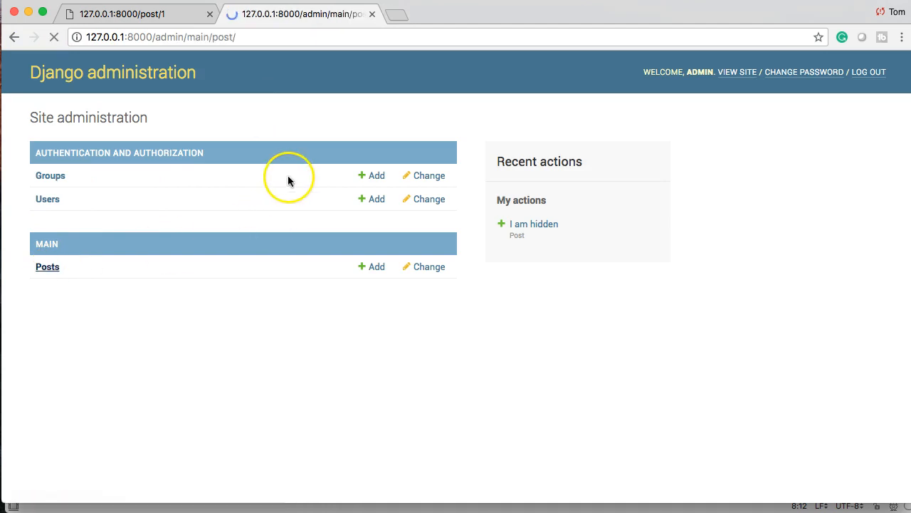
# Step: Open the 'I am hidden' post in Posts and save it with Public ticked
pyautogui.click(47, 267)
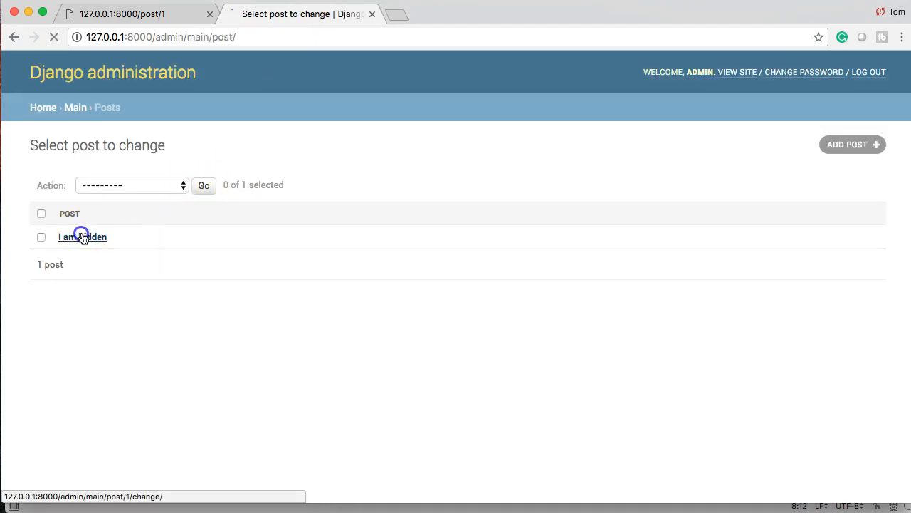
pyautogui.click(82, 236)
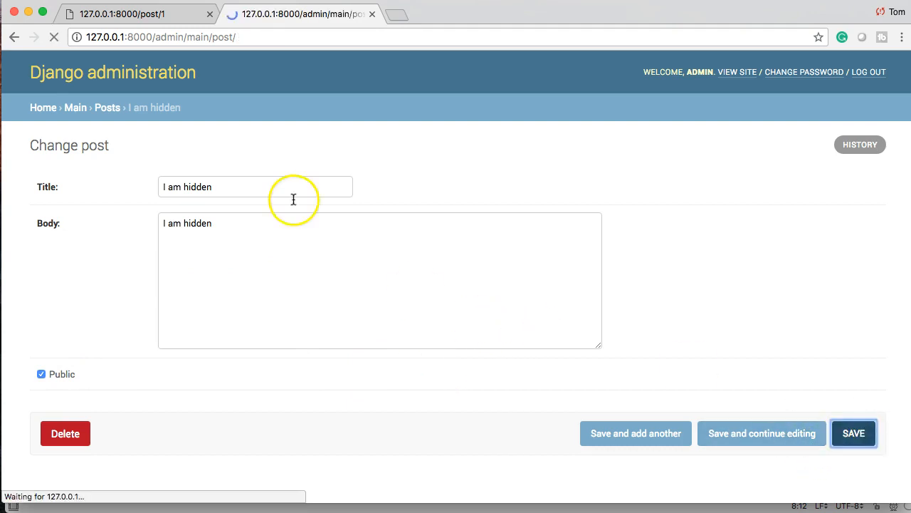
pyautogui.click(121, 15)
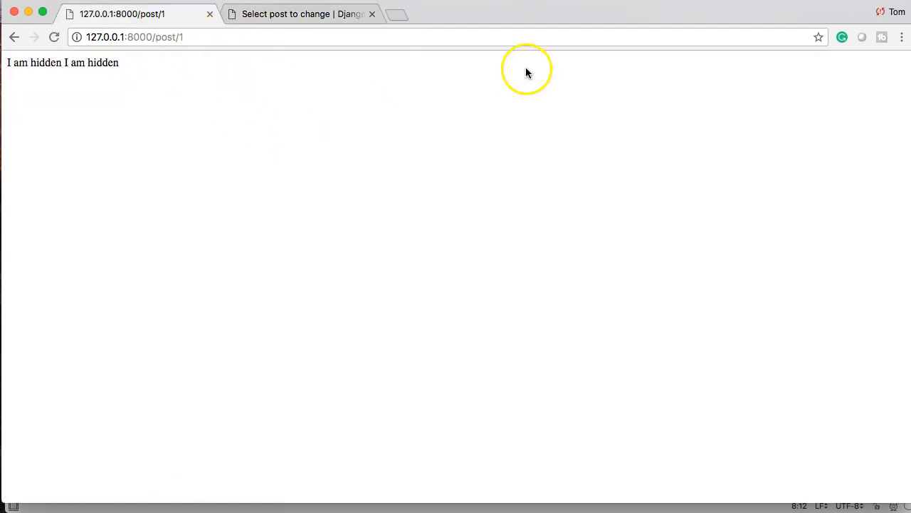
pyautogui.click(302, 14)
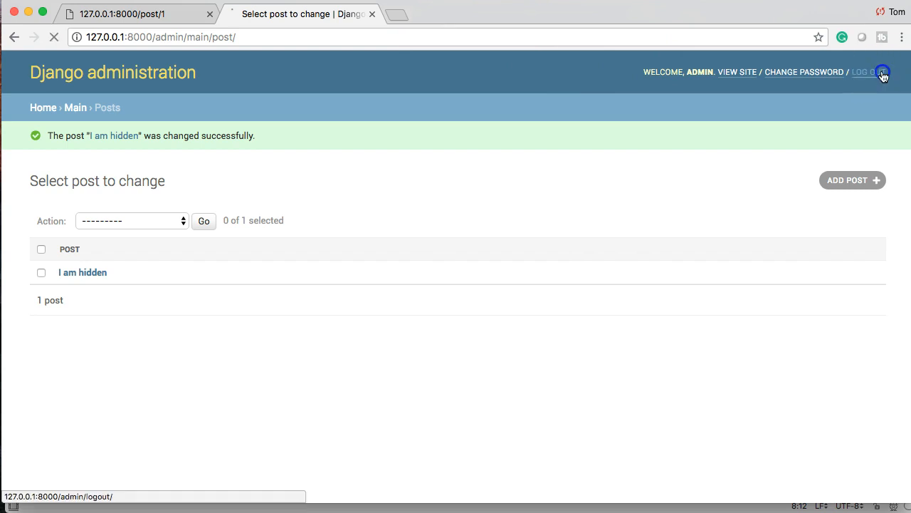
# Step: Log out of the Django admin and confirm post/1 still shows 'I am hidden' as a public post
pyautogui.click(863, 71)
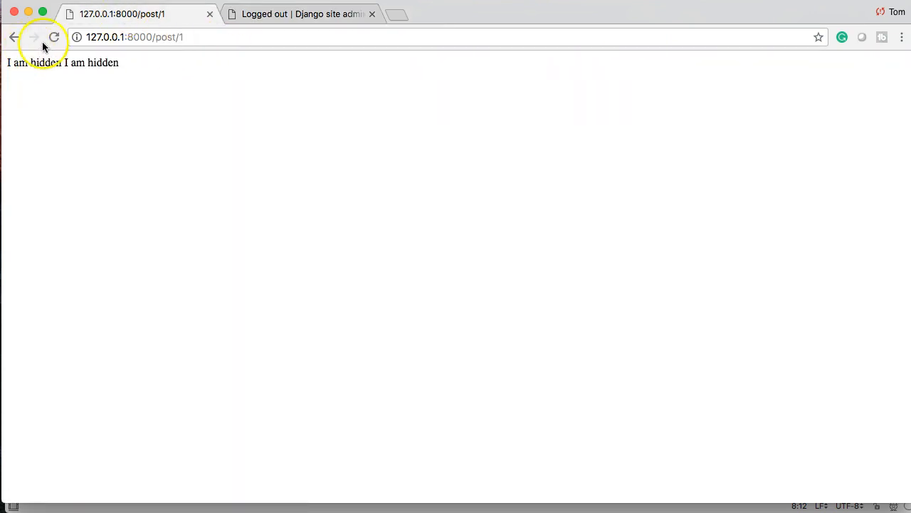
pyautogui.moveTo(78, 151)
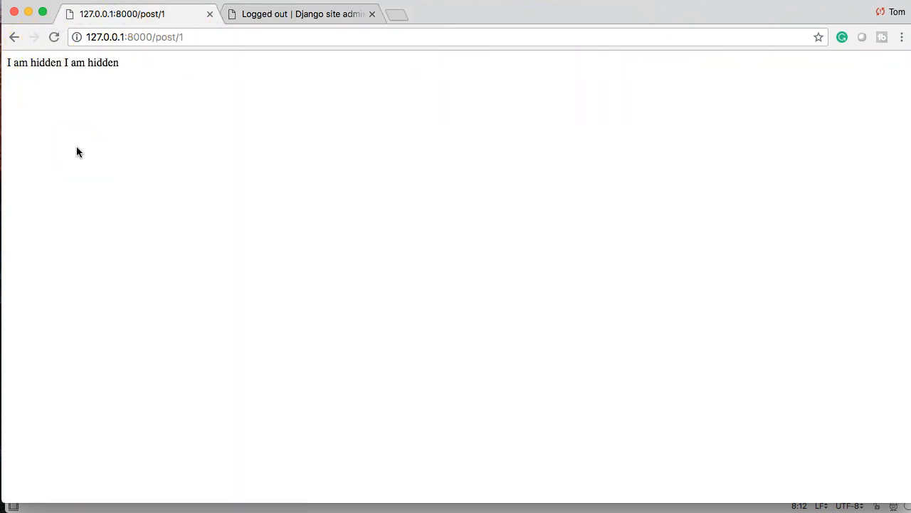
pyautogui.click(160, 82)
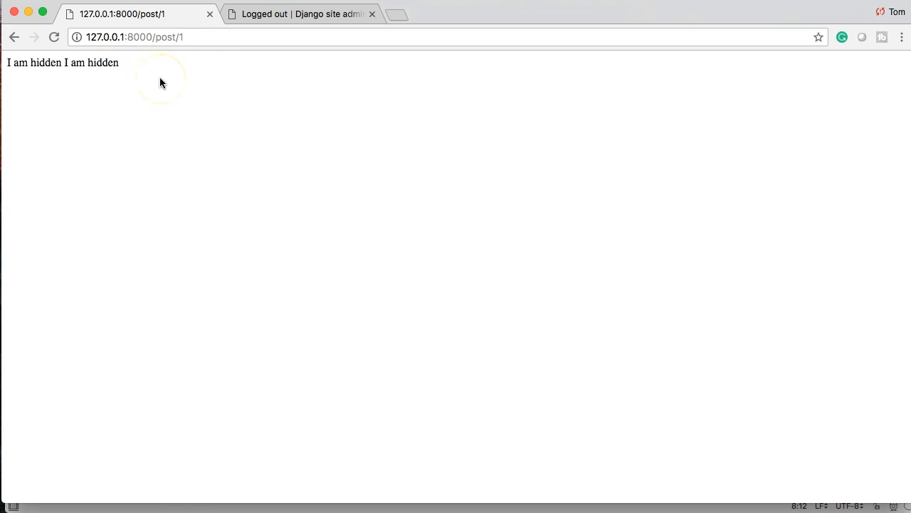